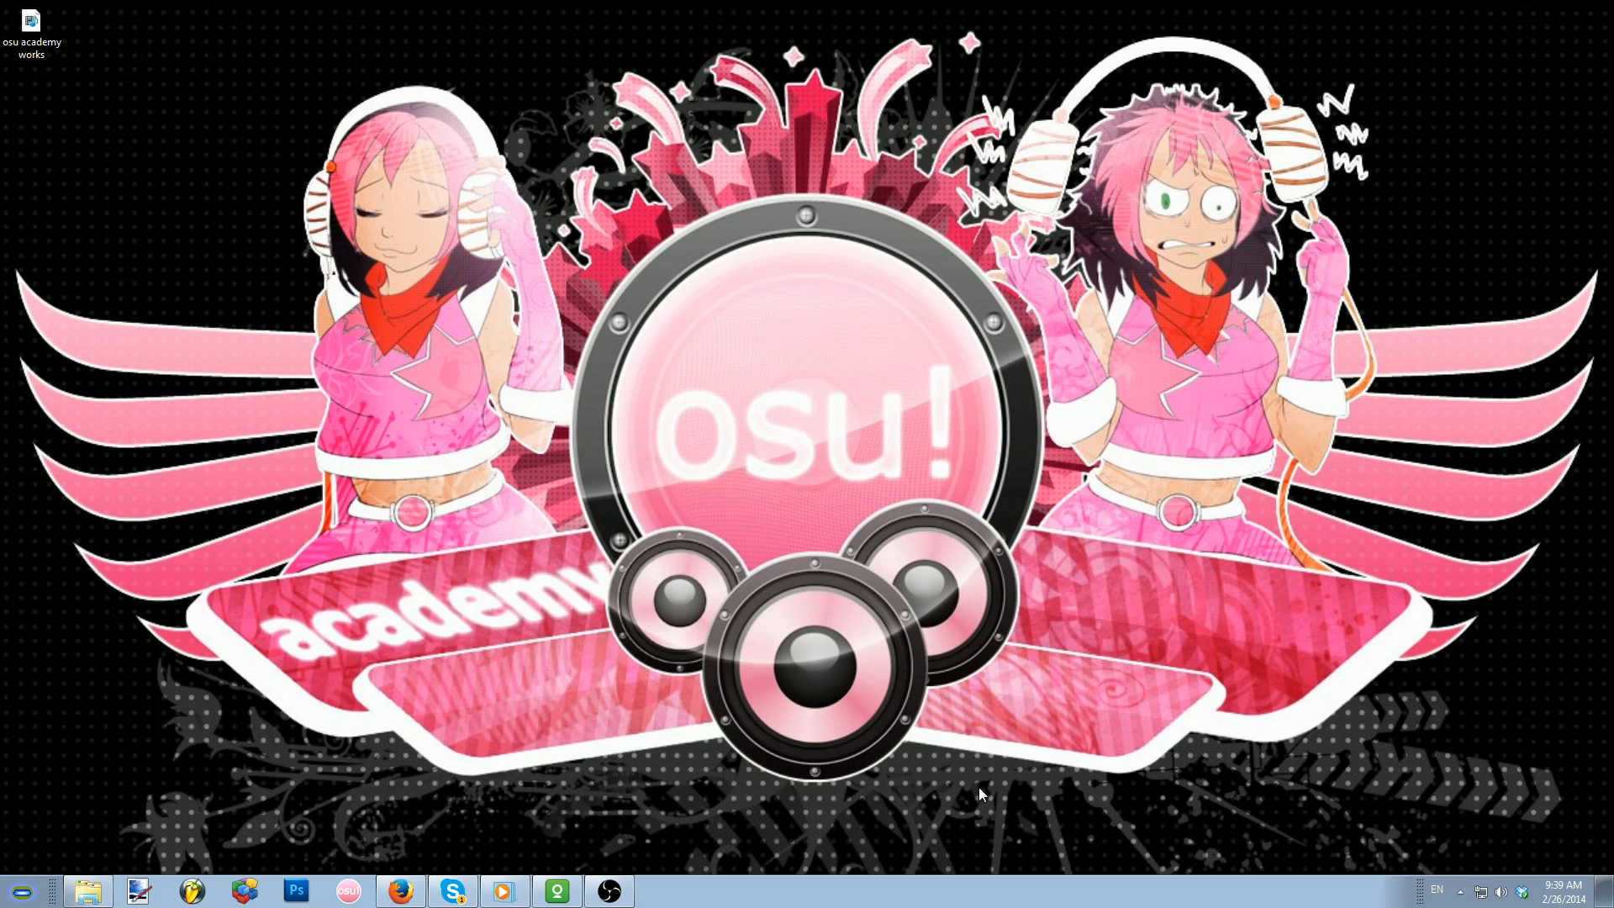
mouse_move(1235, 819)
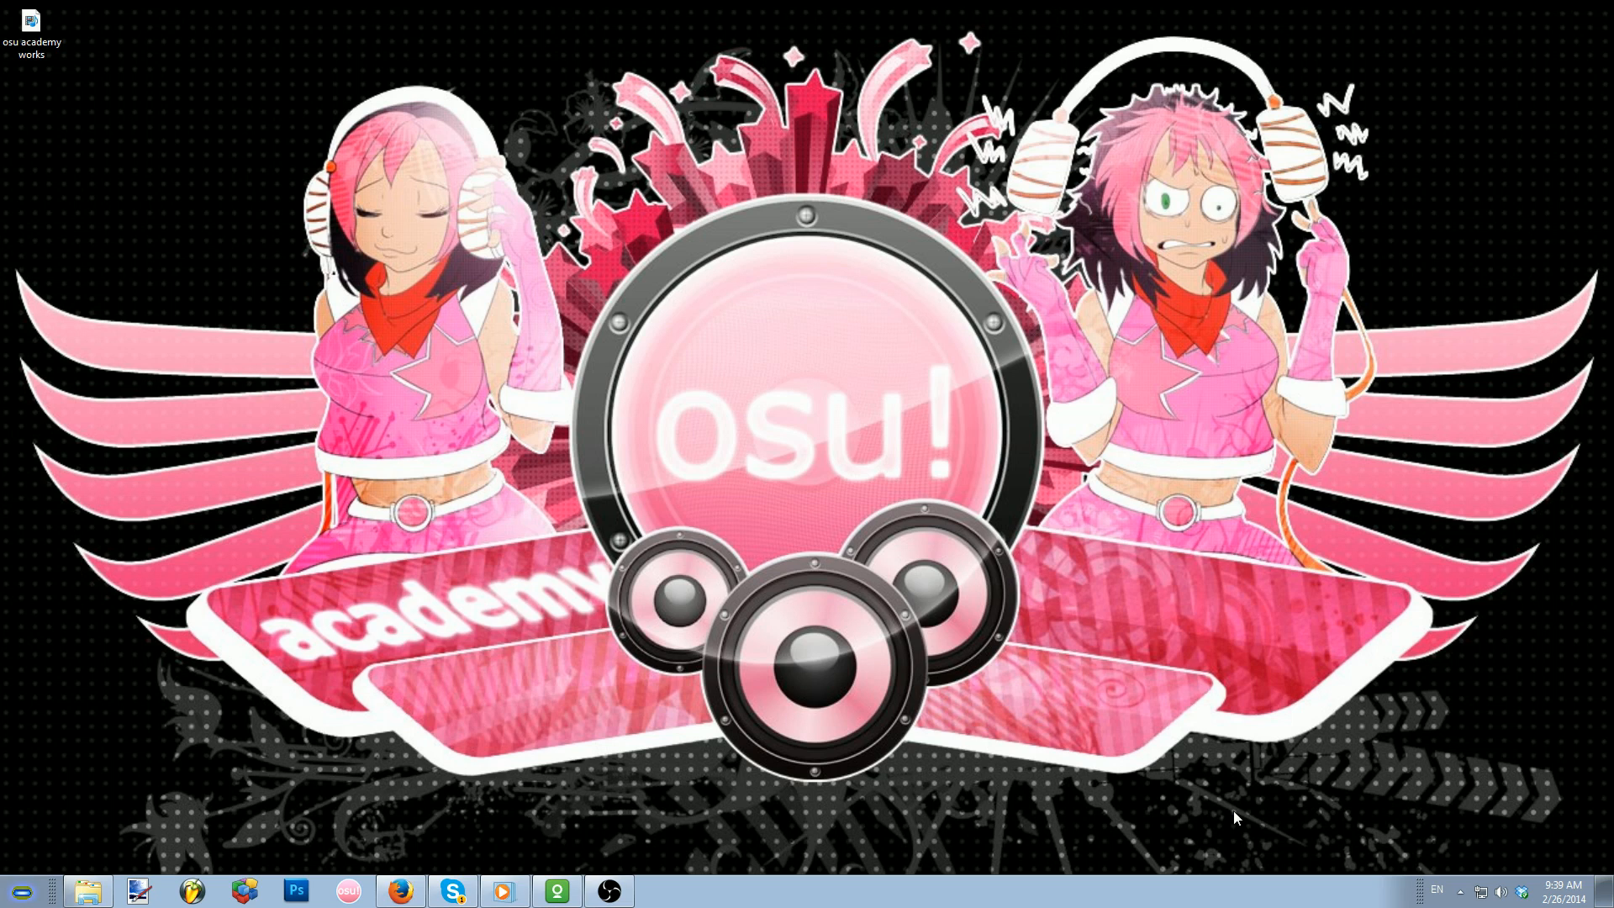
mouse_move(800, 644)
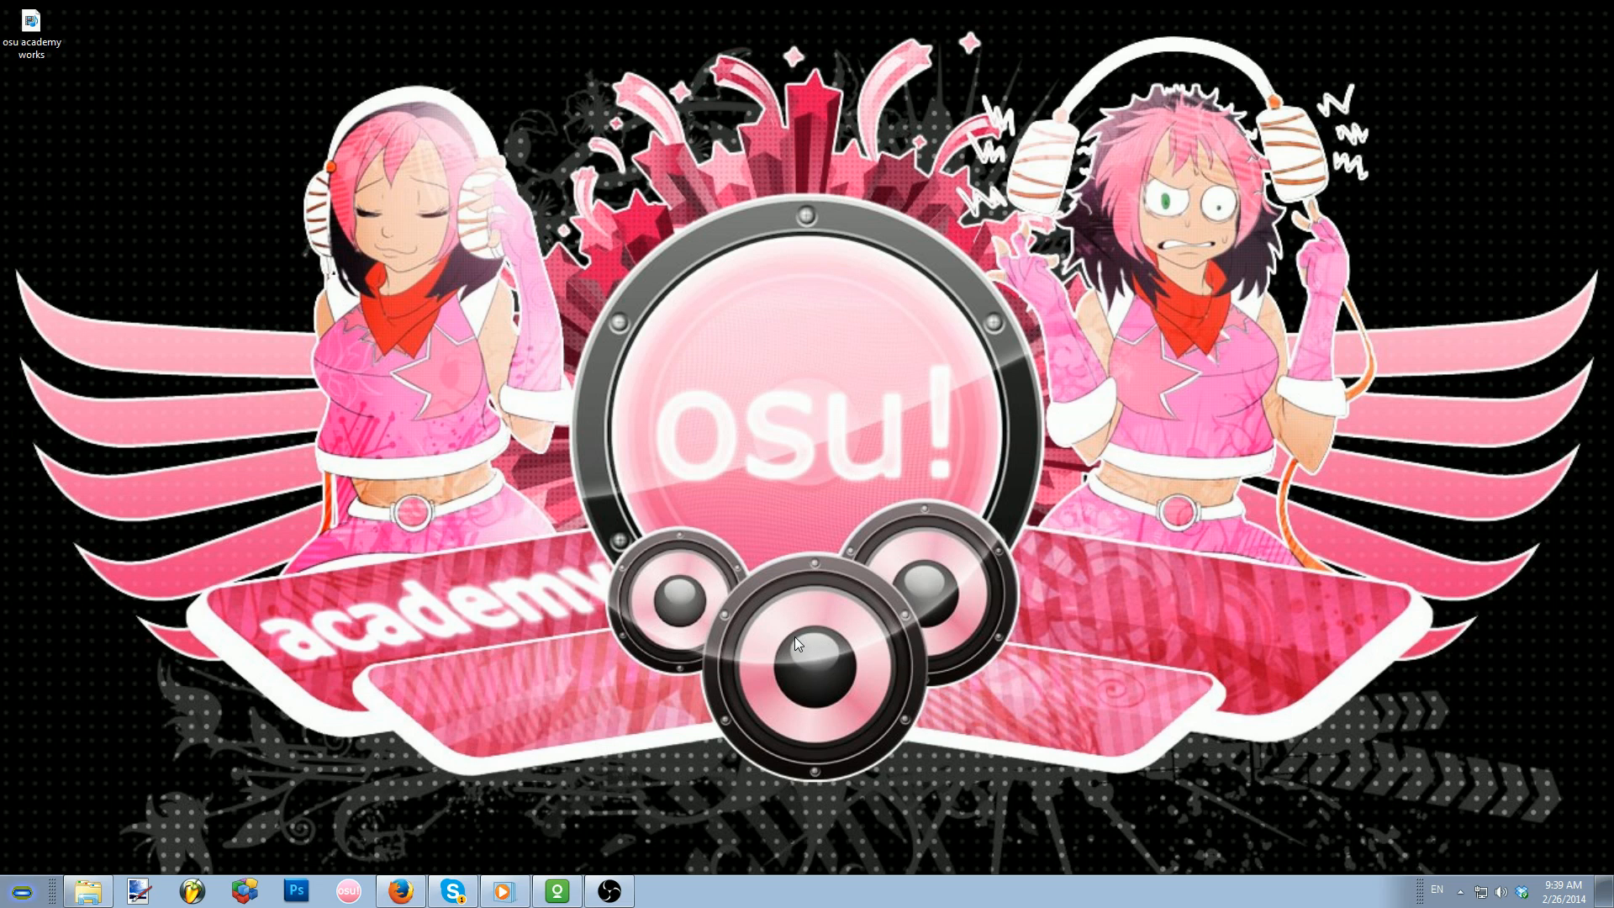
mouse_move(1022, 806)
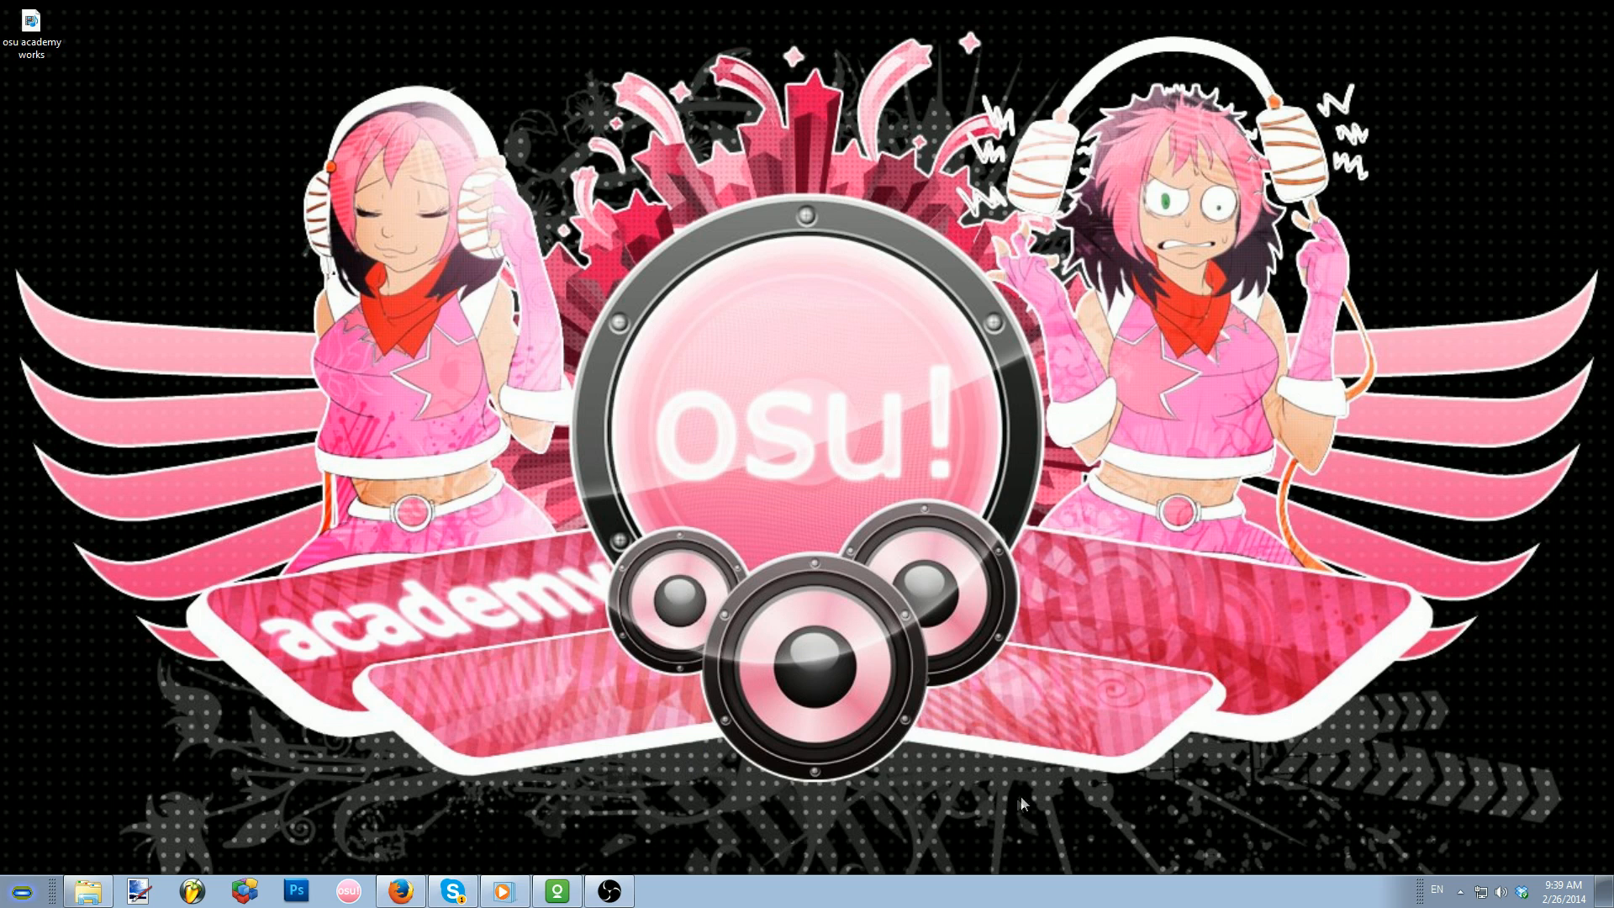
mouse_move(1056, 764)
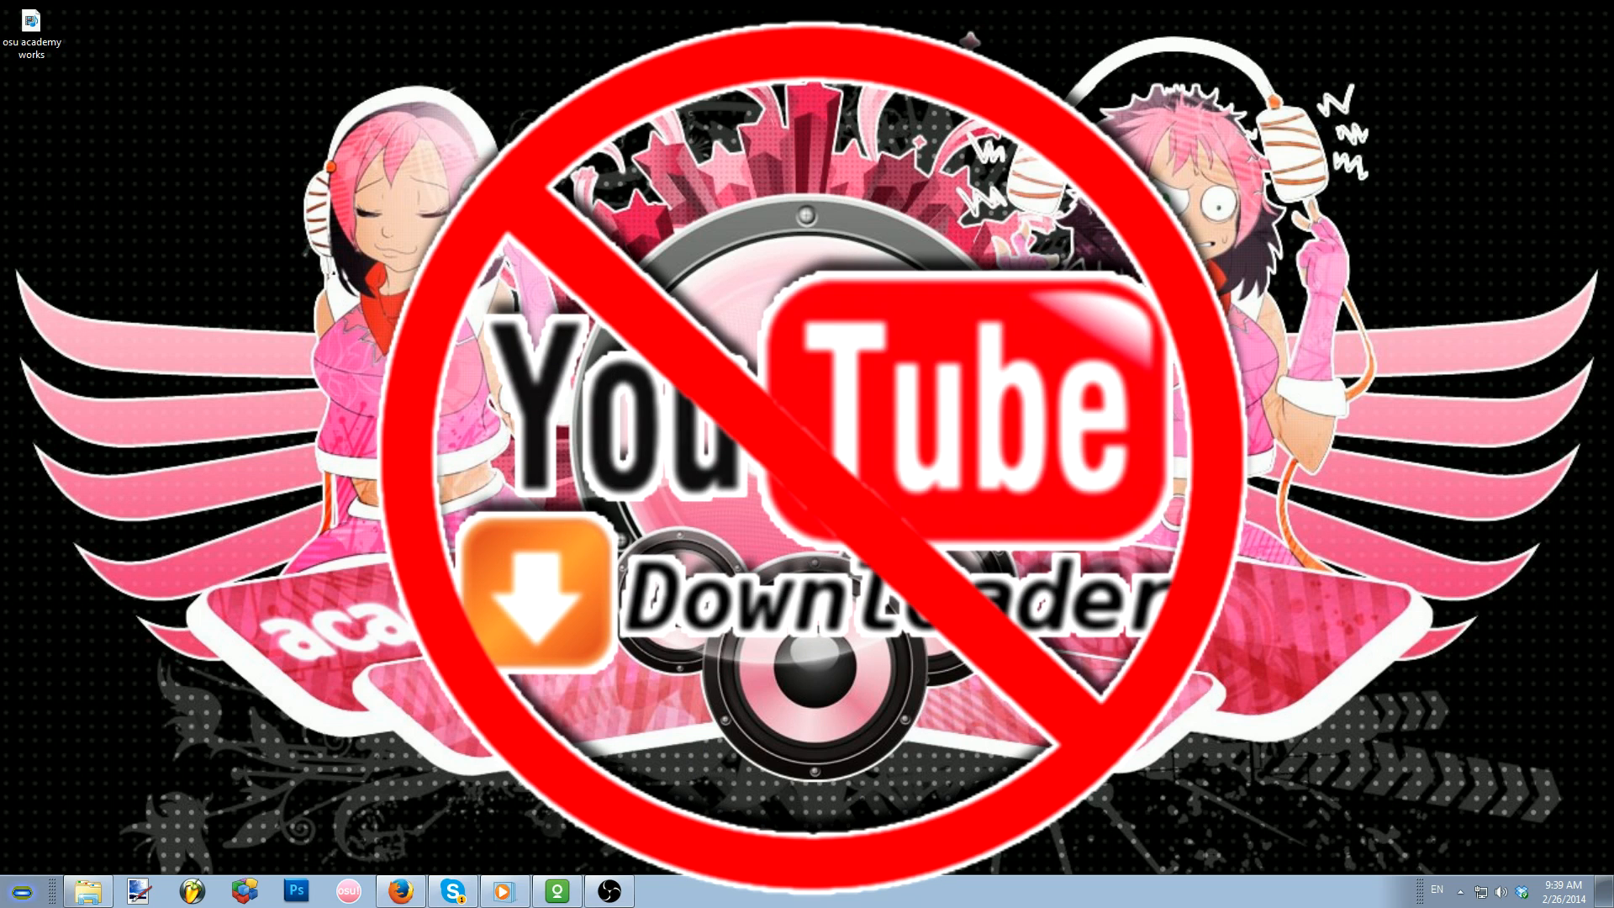
mouse_move(910, 800)
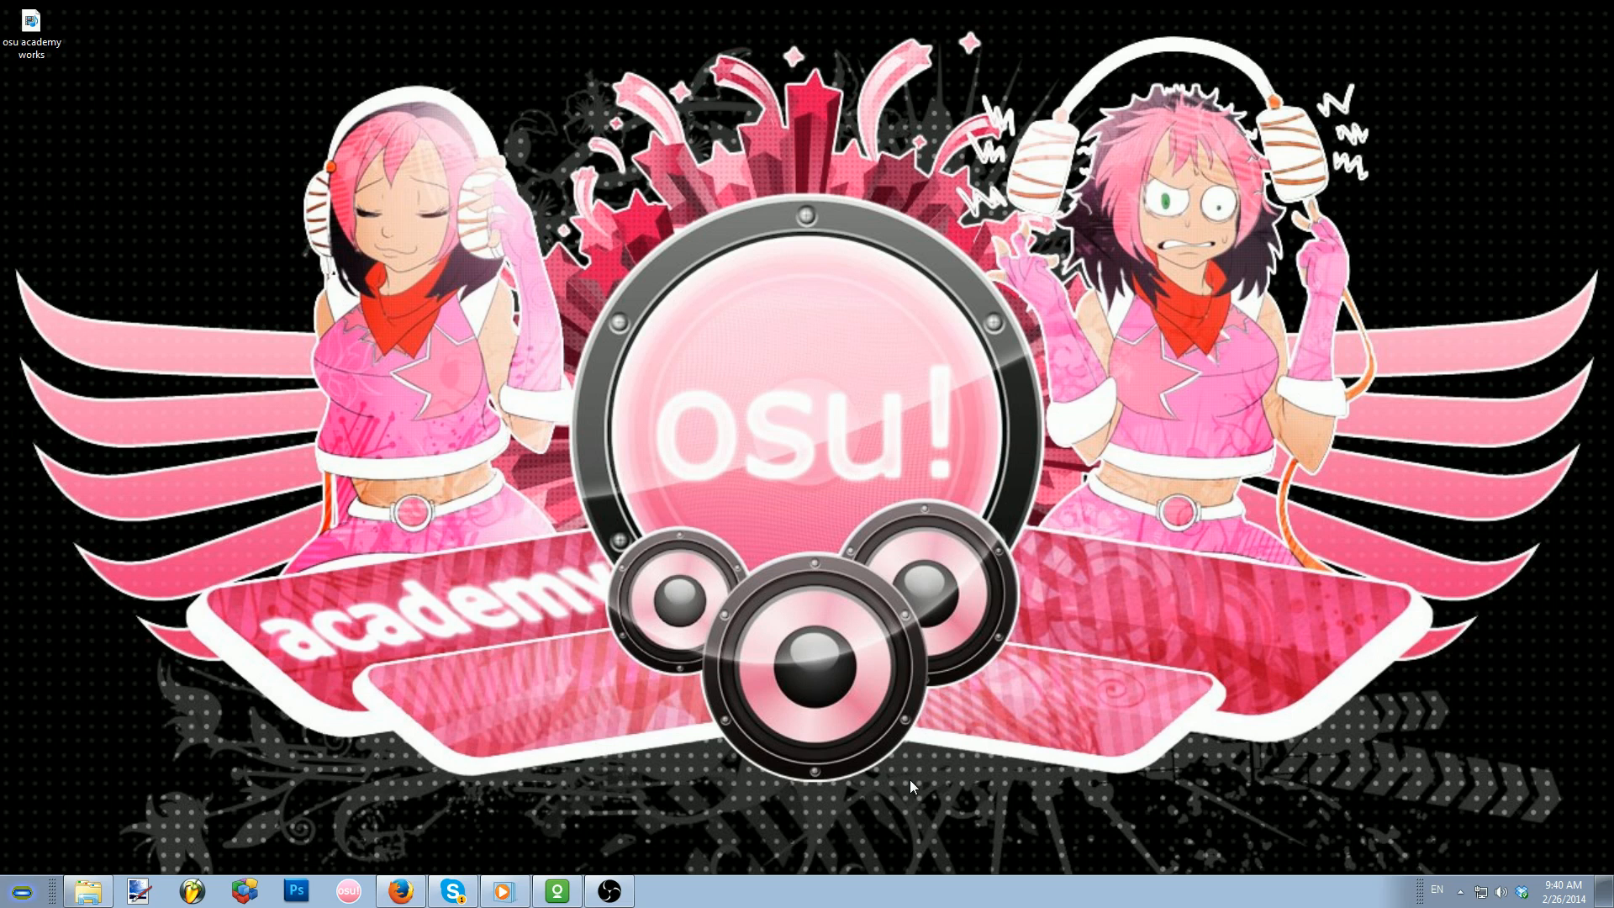
mouse_move(583, 814)
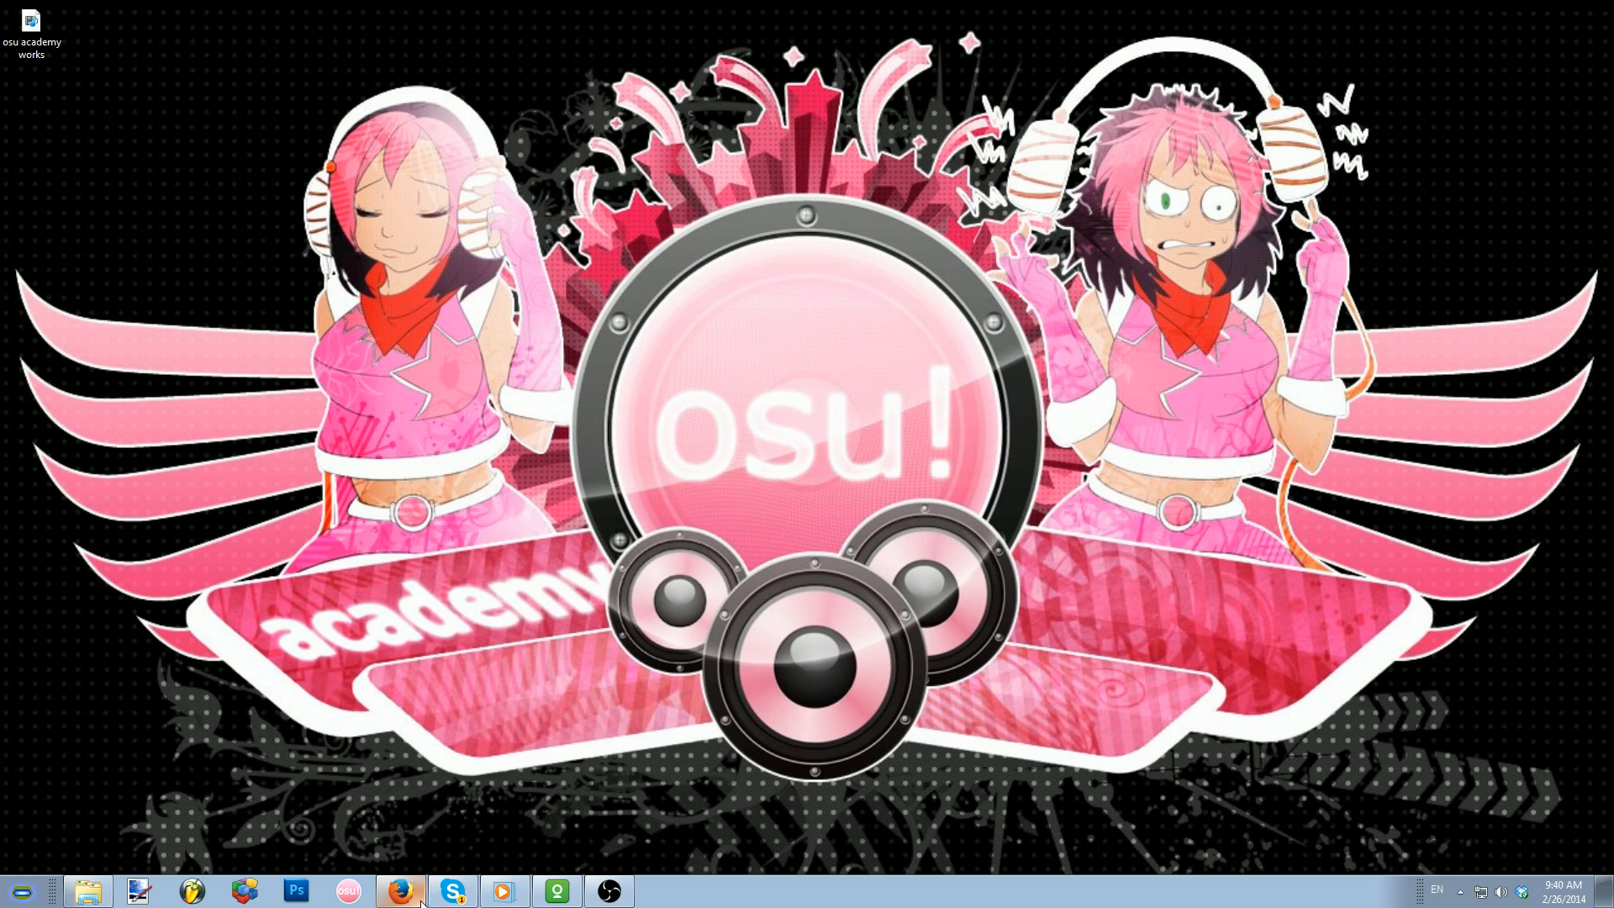
mouse_move(553, 833)
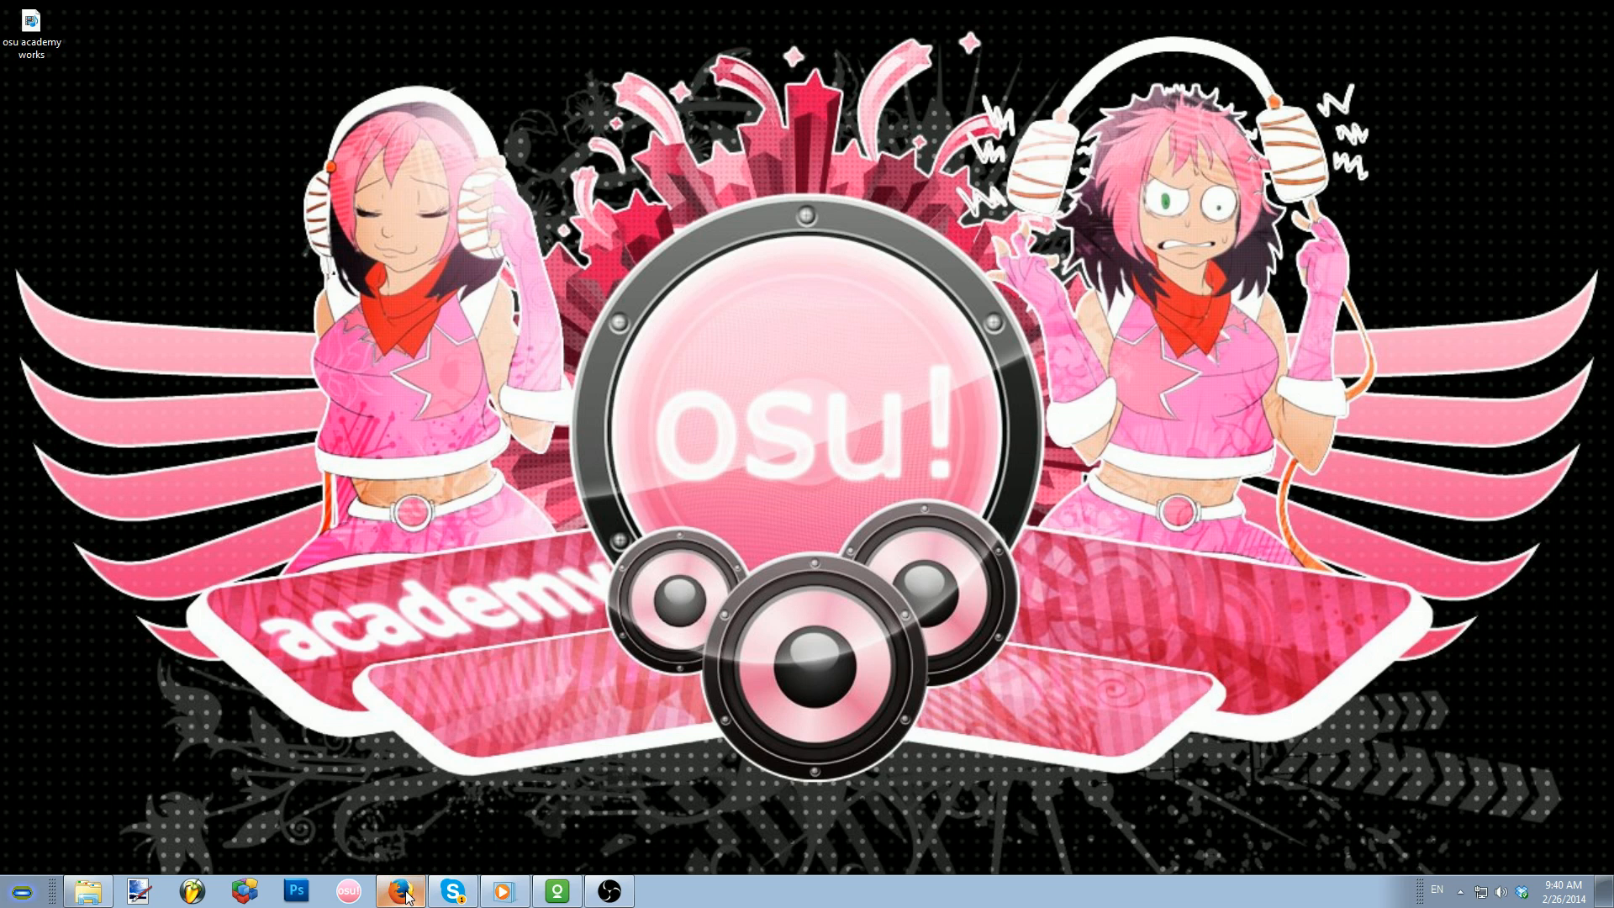
Bring up Firefox on the Audacity site and go to the Audacity for Windows downloads.
click(400, 891)
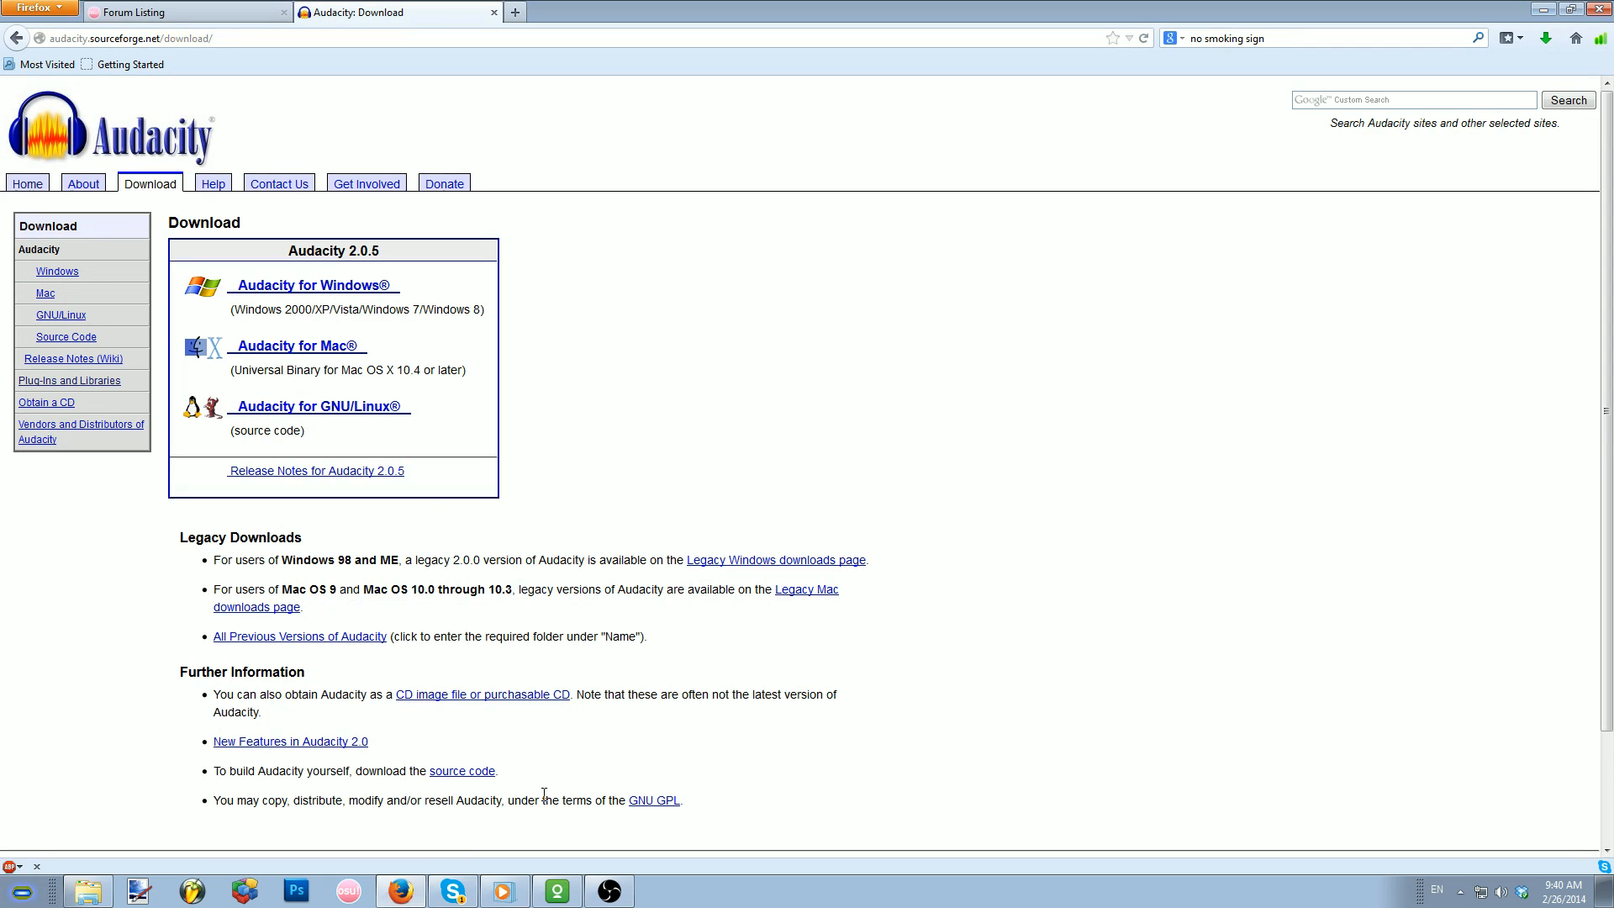
mouse_move(713, 330)
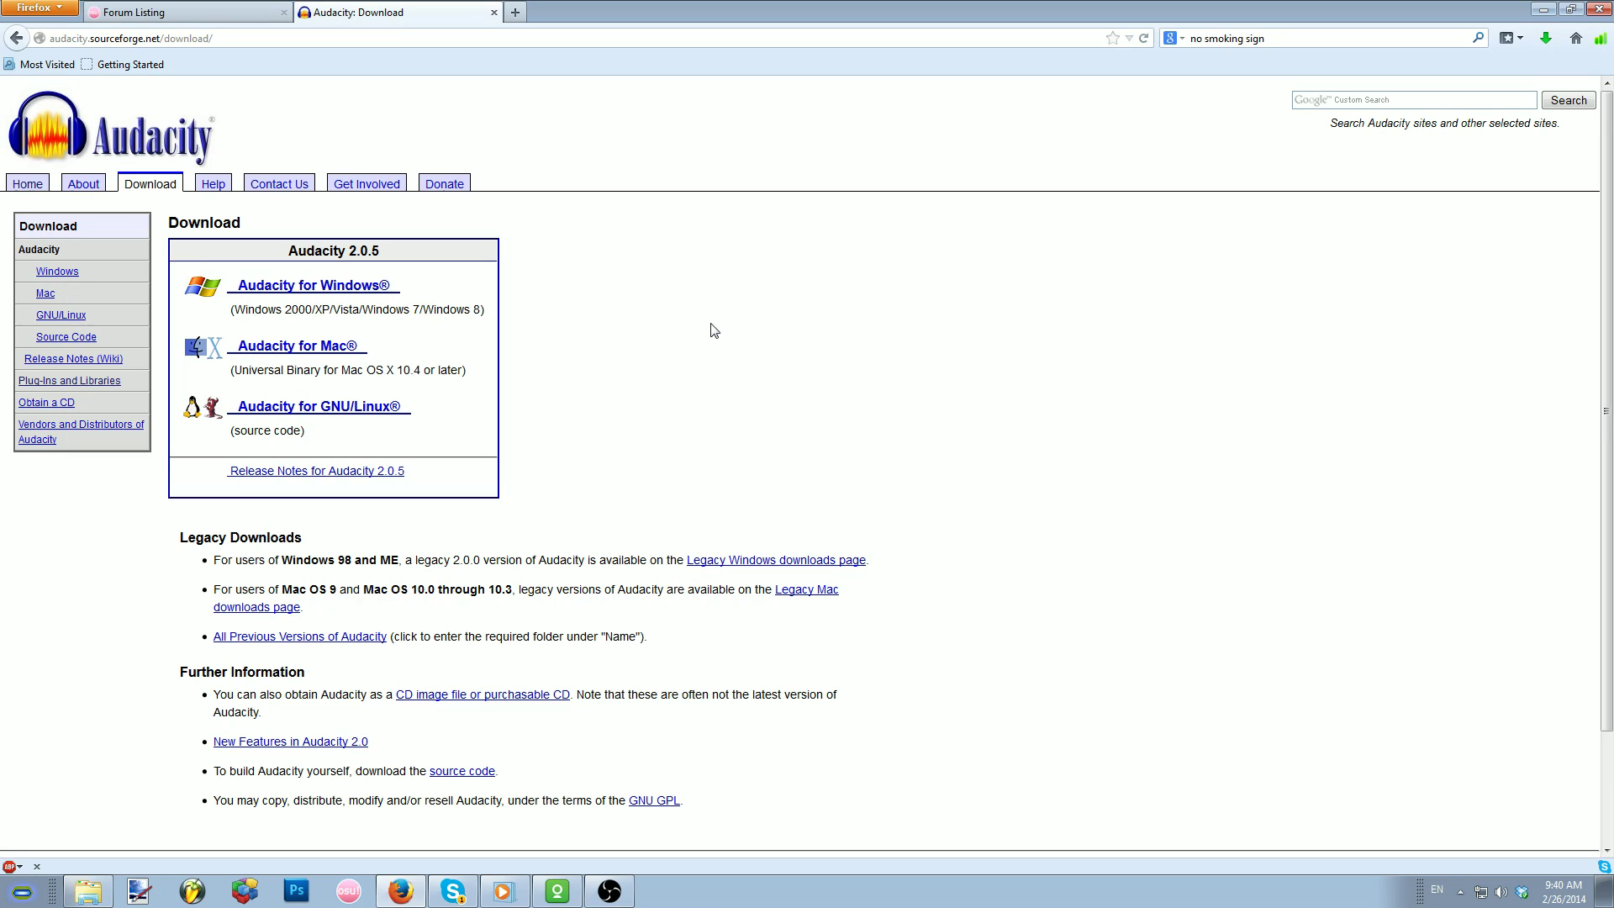
mouse_move(504, 321)
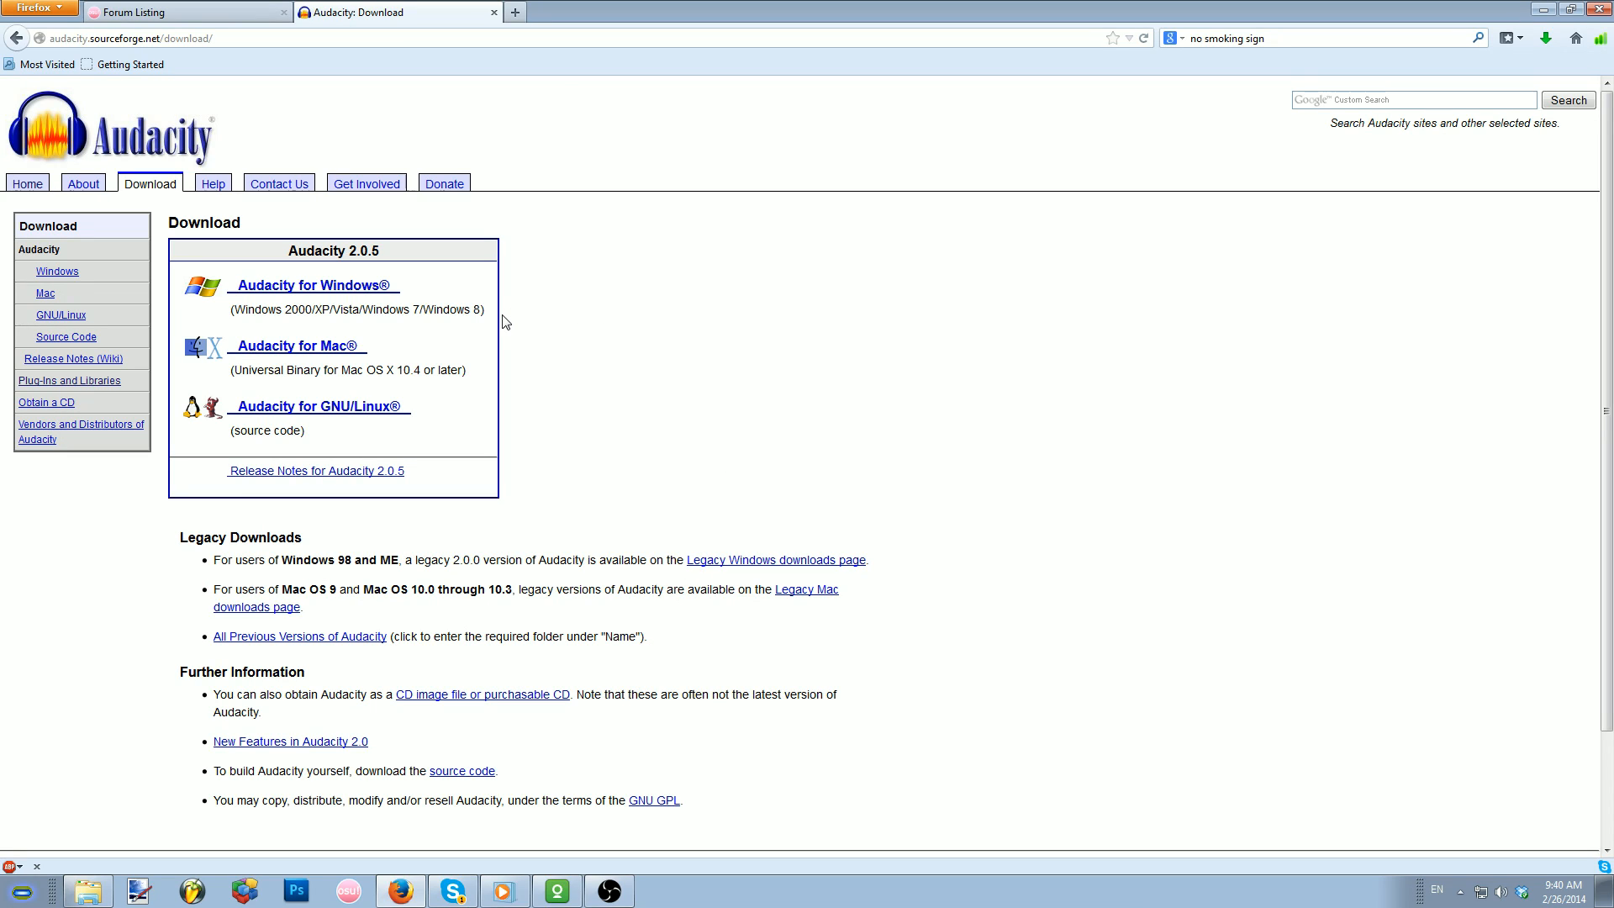
mouse_move(328, 310)
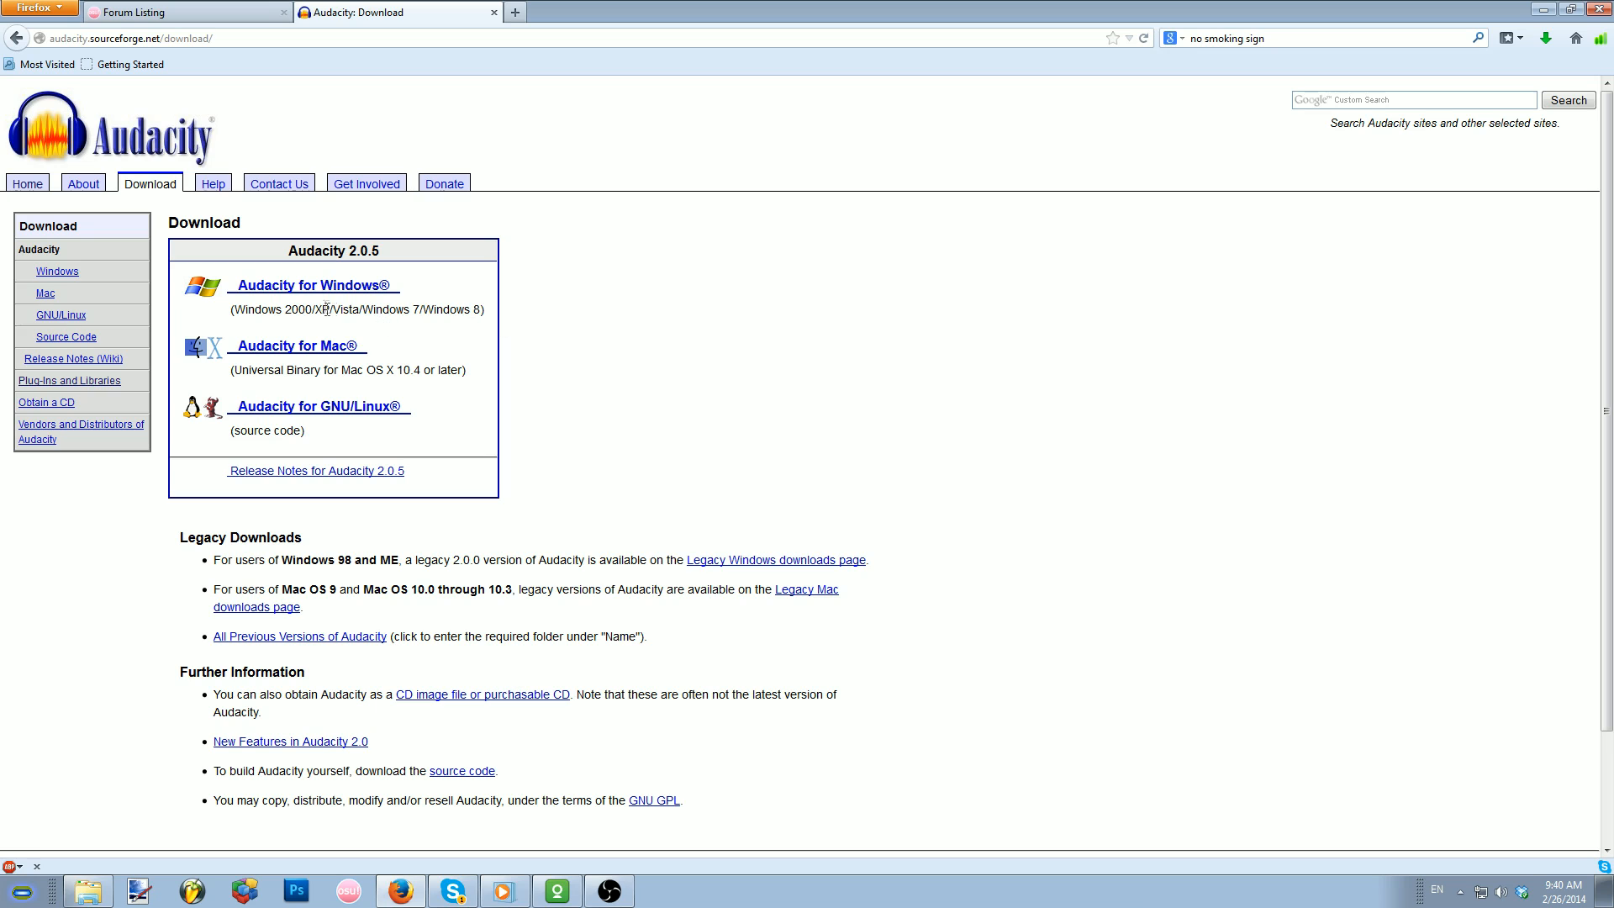
mouse_move(313, 286)
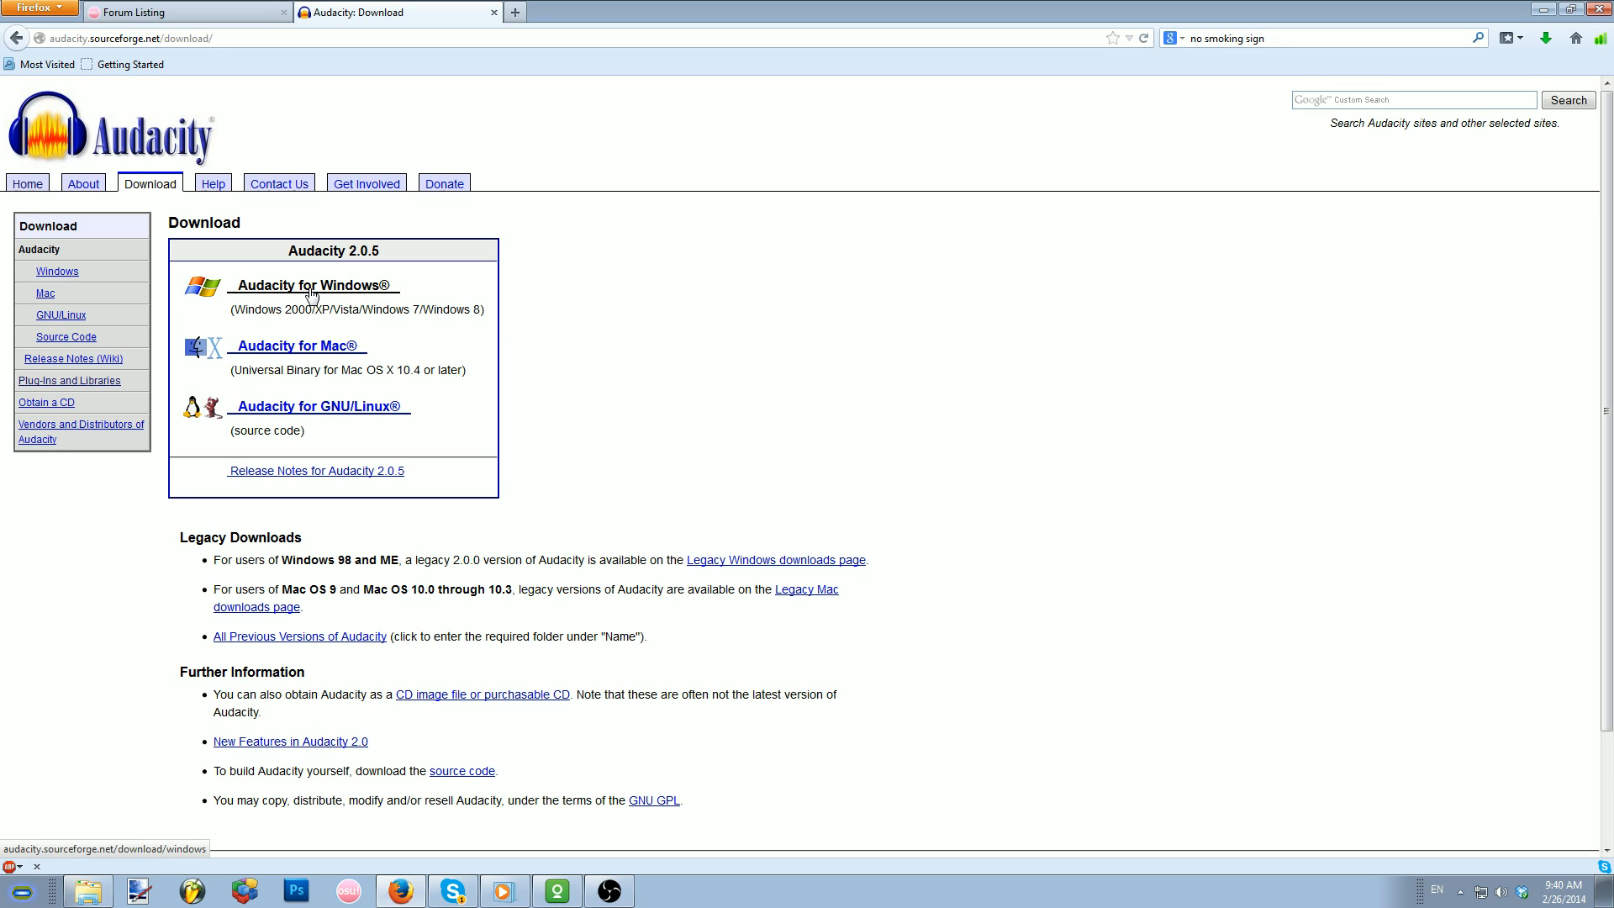
click(313, 286)
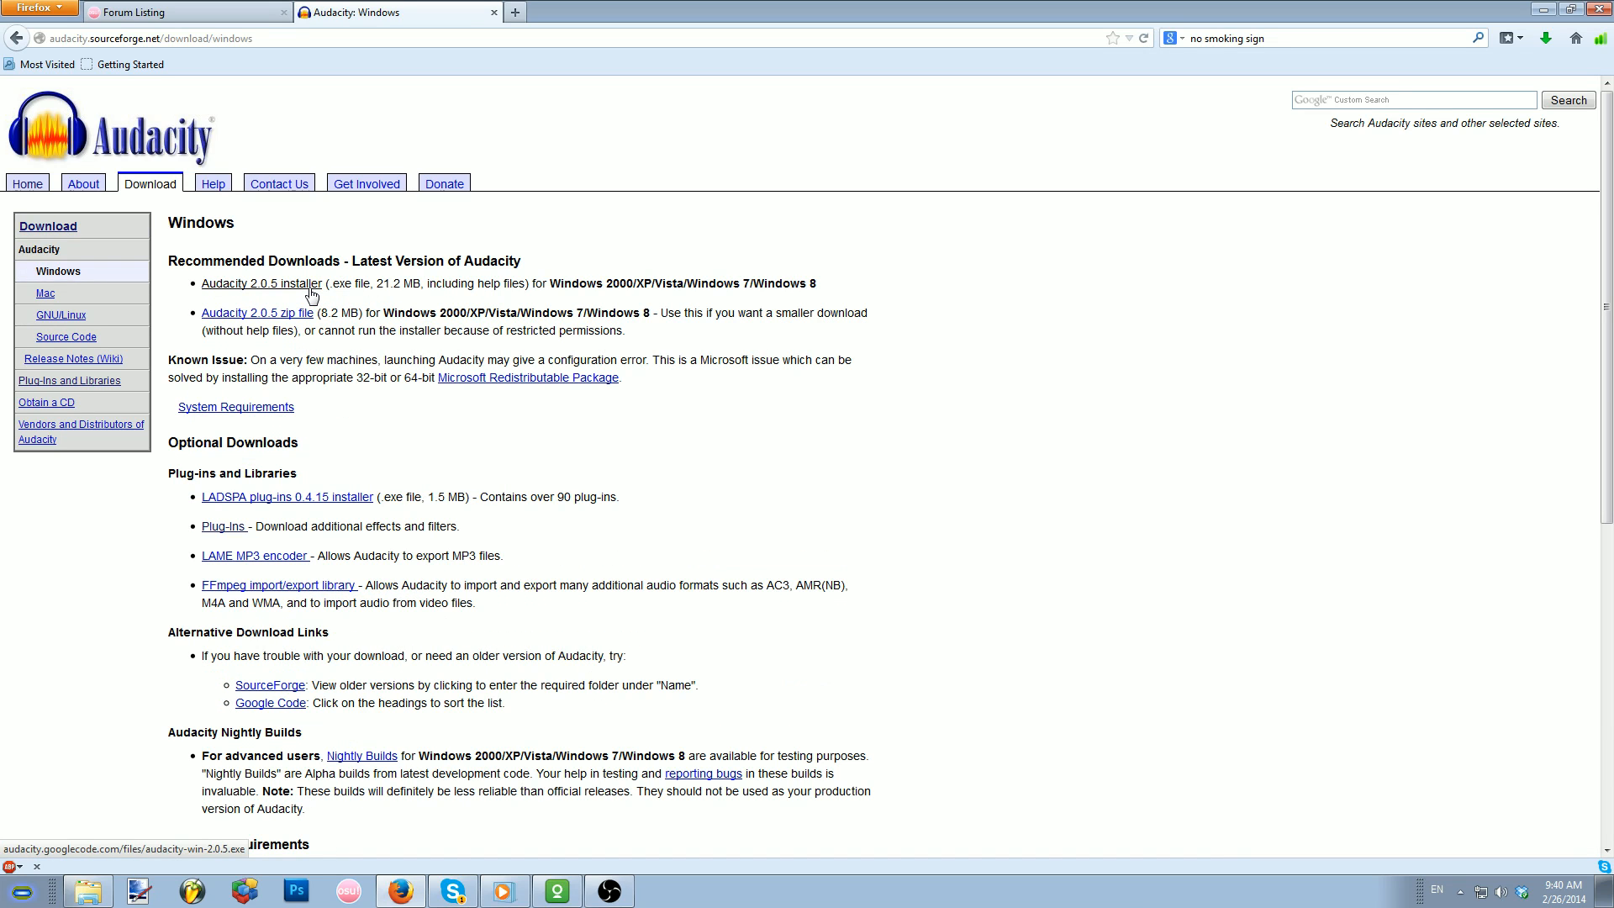
mouse_move(261, 288)
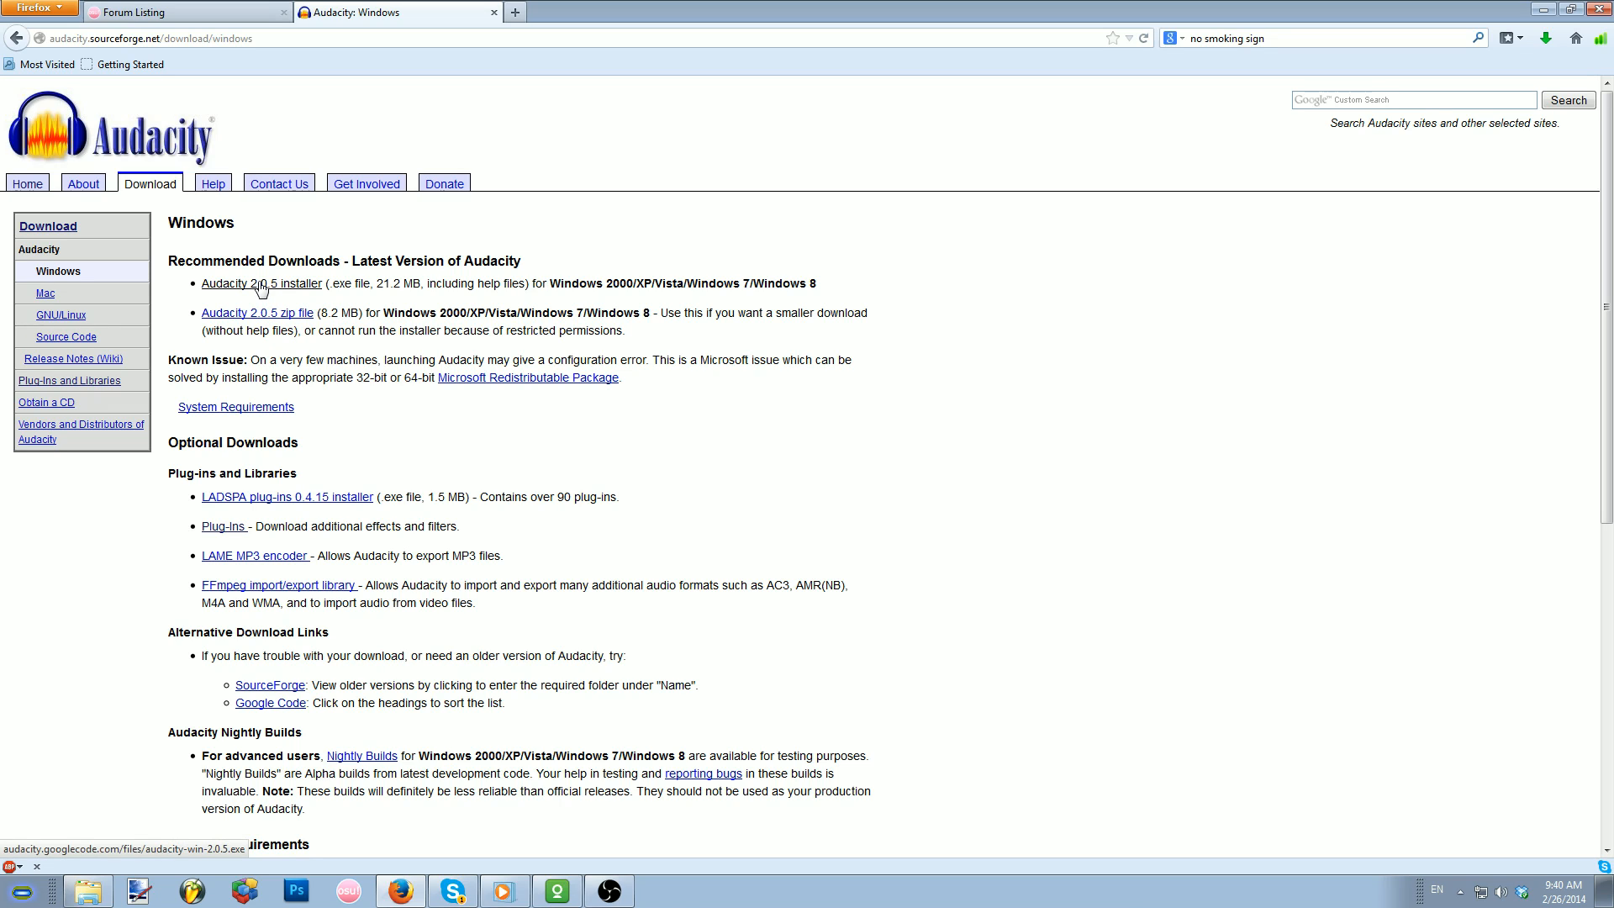
Download the Audacity 2.0.5 installer, save it and run it despite the security warning.
click(263, 282)
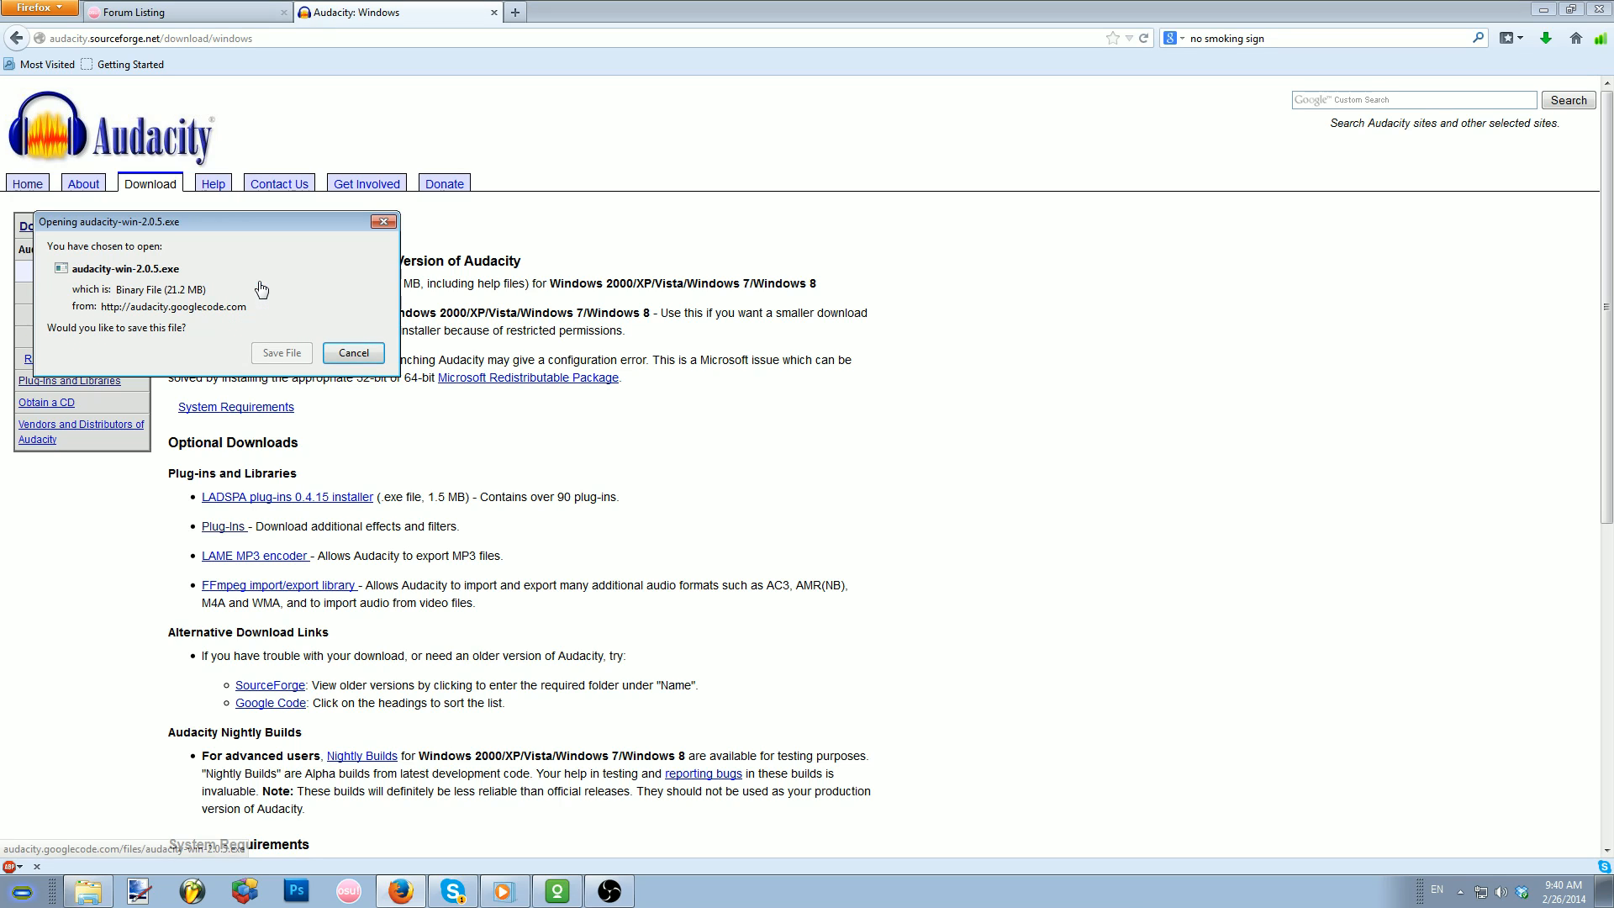
click(351, 351)
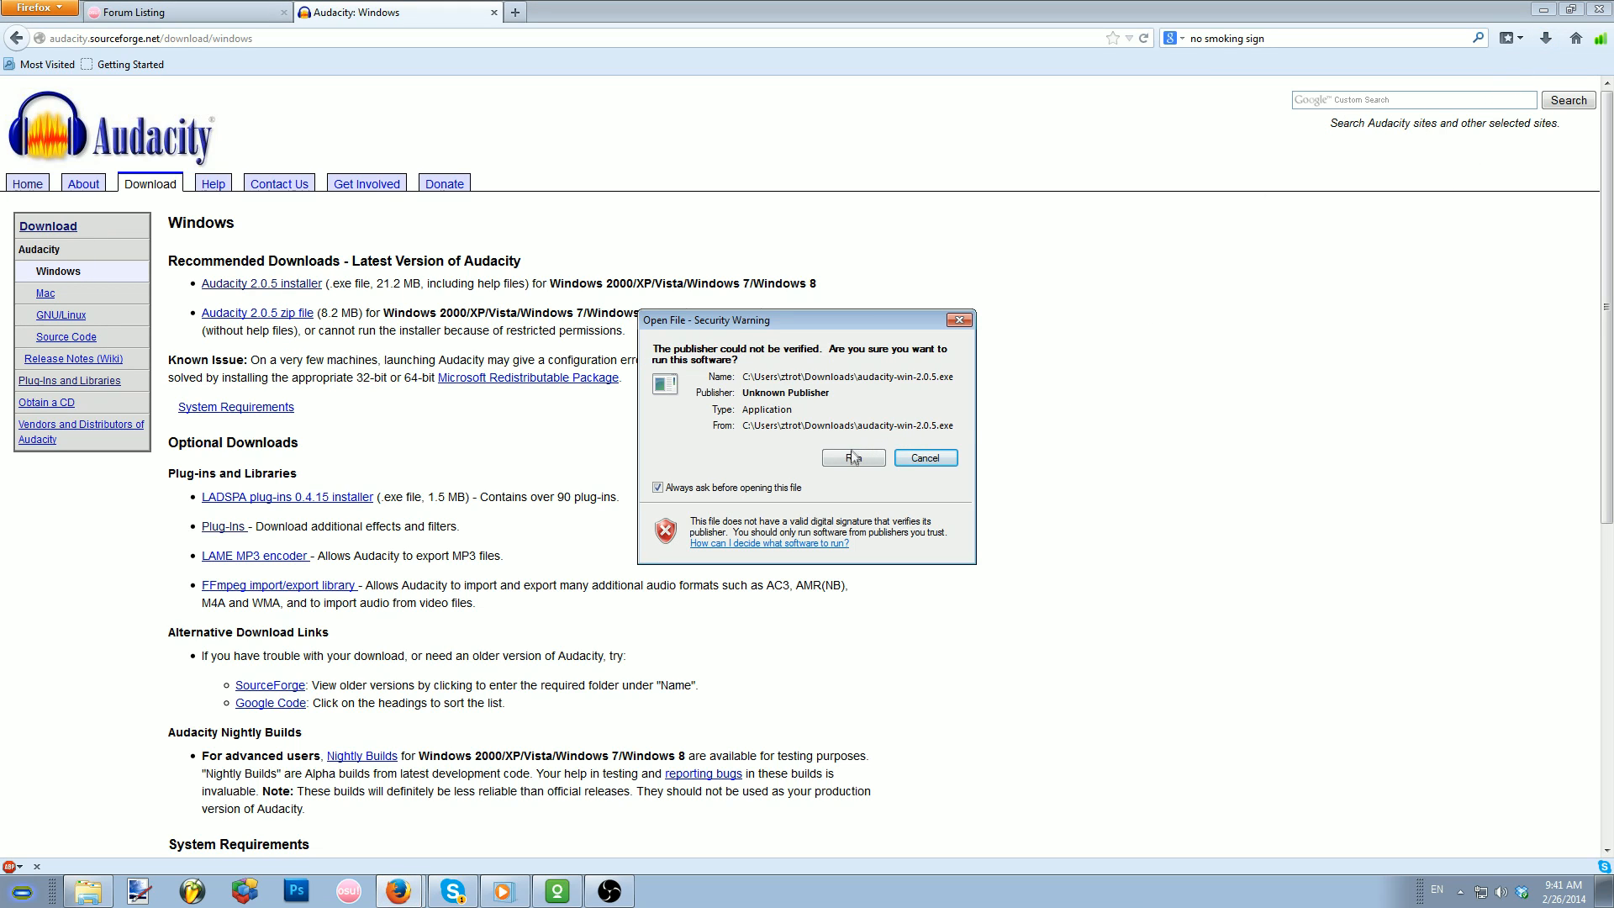
click(853, 457)
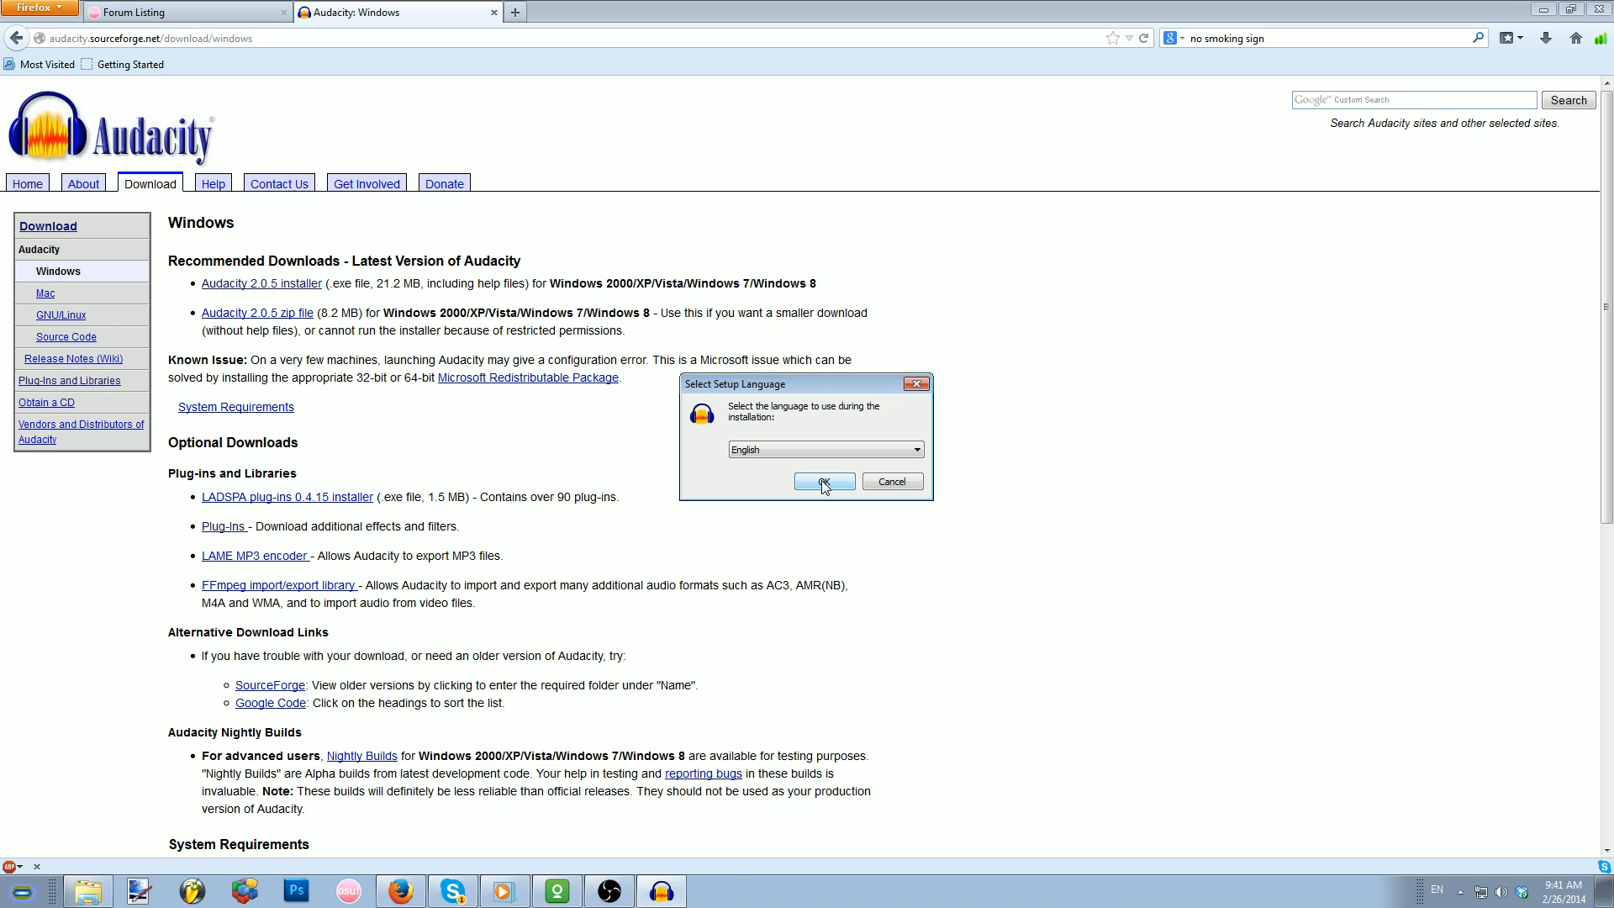
Keep English as setup language and continue past the welcome and information screens.
click(822, 482)
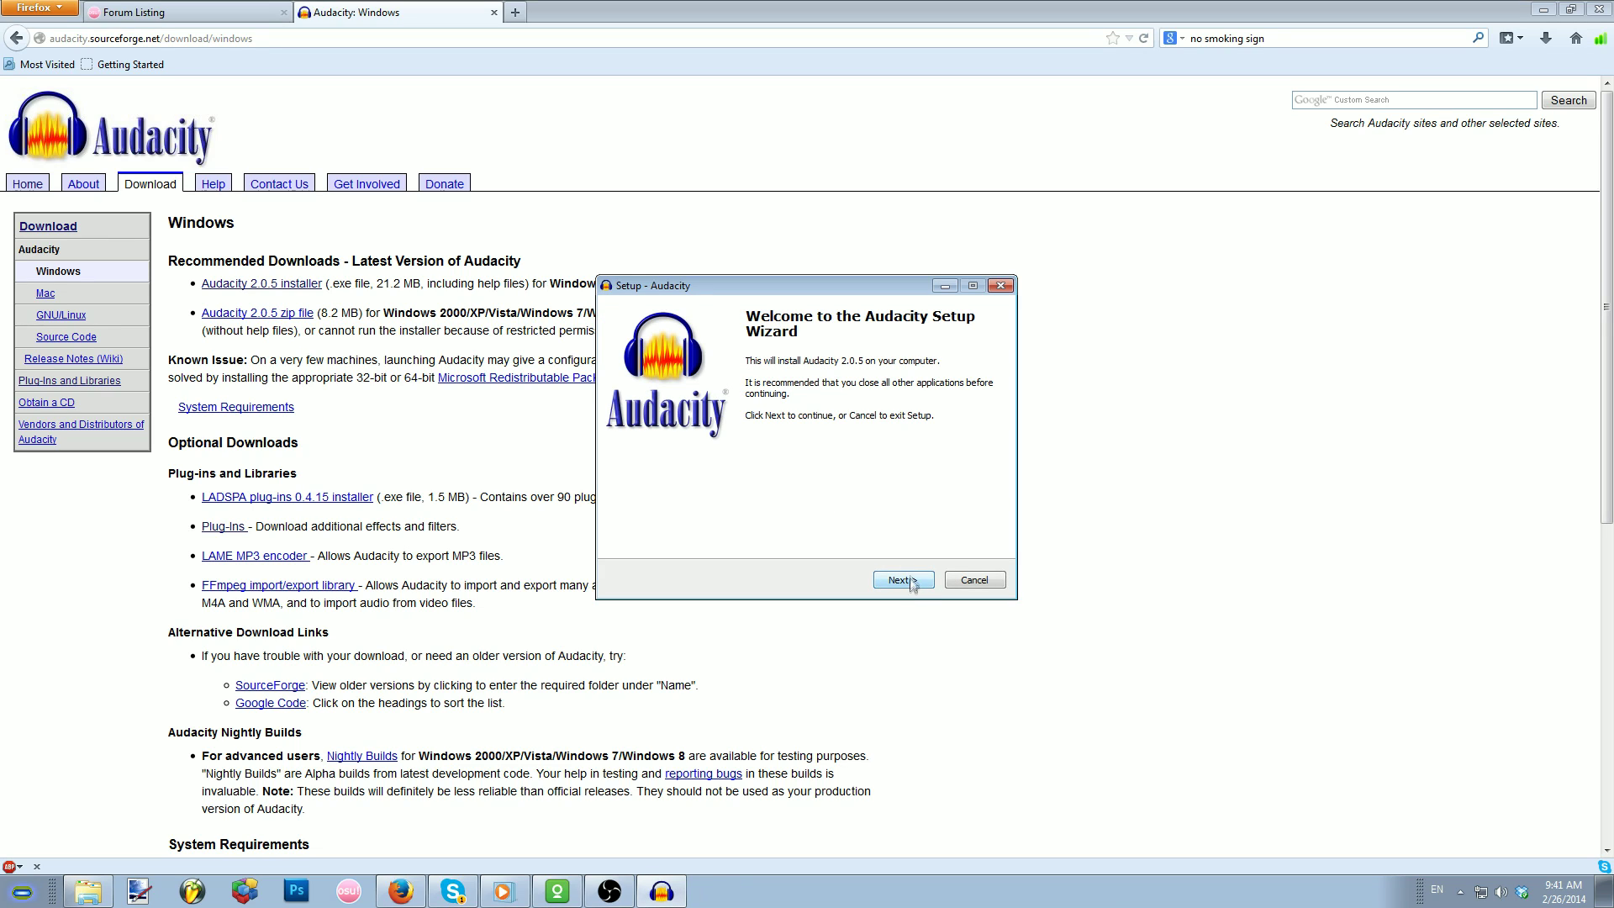
click(898, 579)
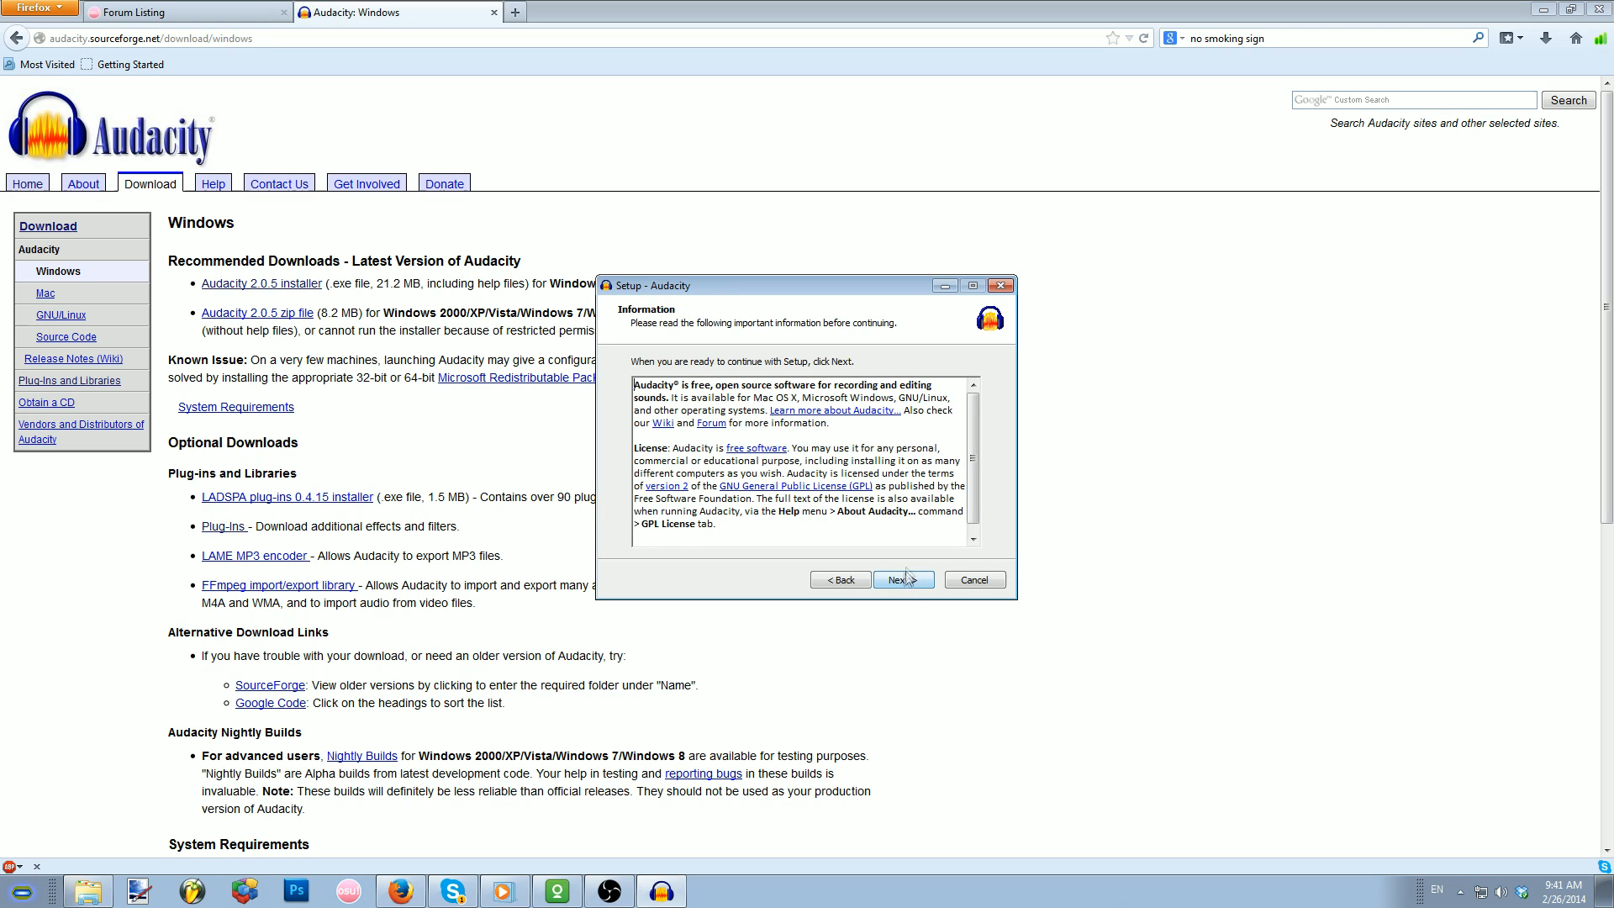
click(903, 578)
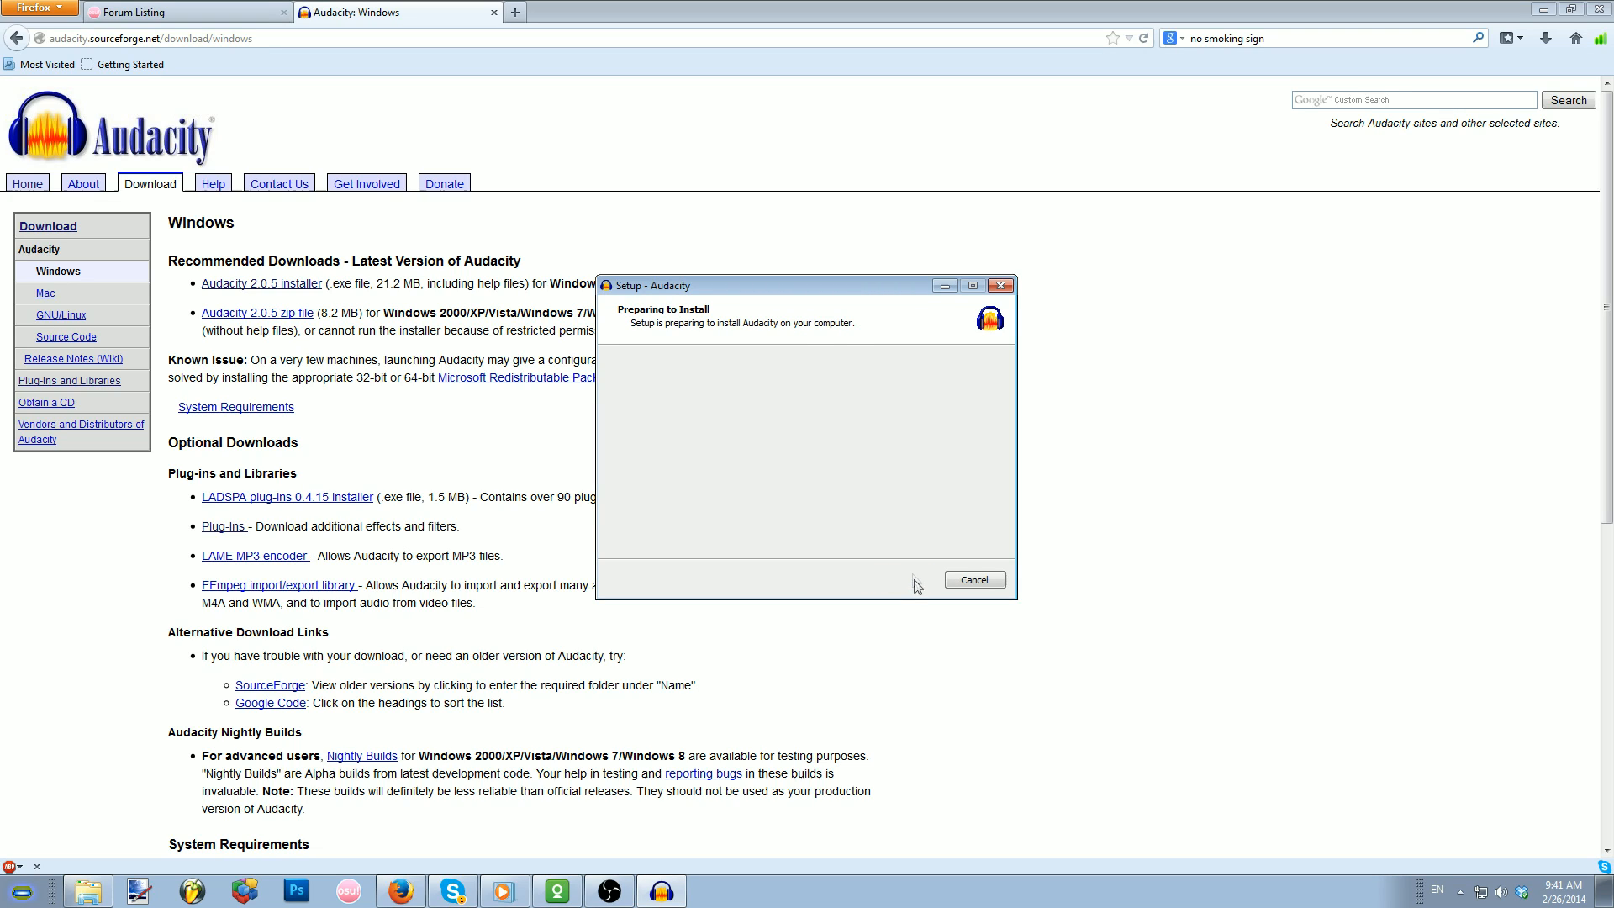
mouse_move(915, 577)
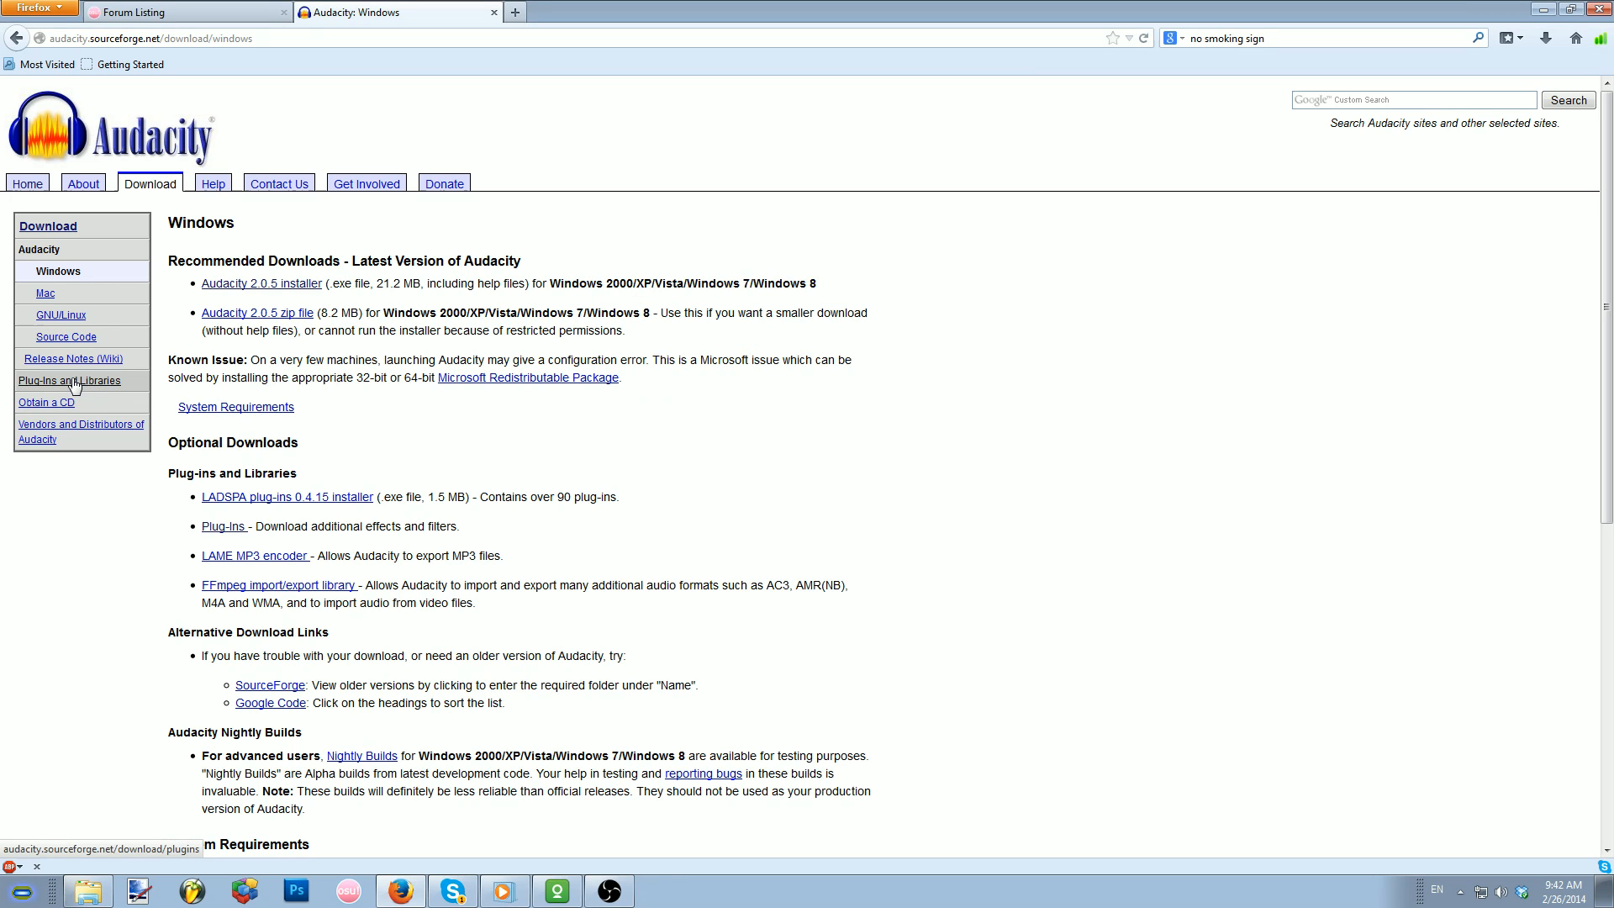
From the Plug-ins and Libraries page, follow the LAME instructions to the external LAME download site.
click(69, 380)
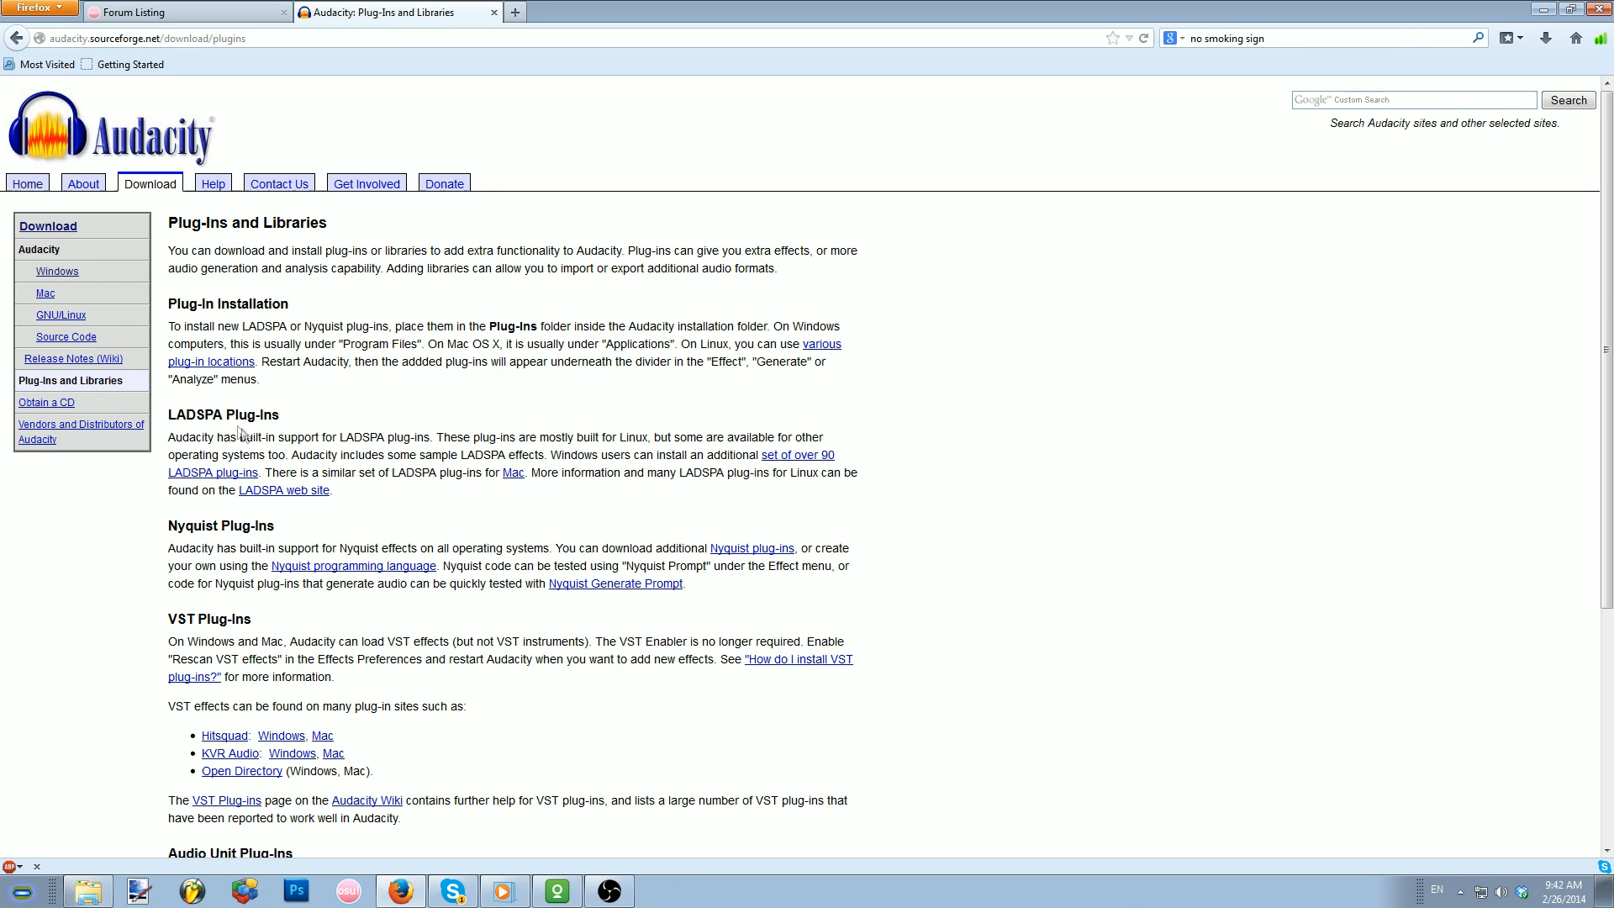
scroll(down, 3)
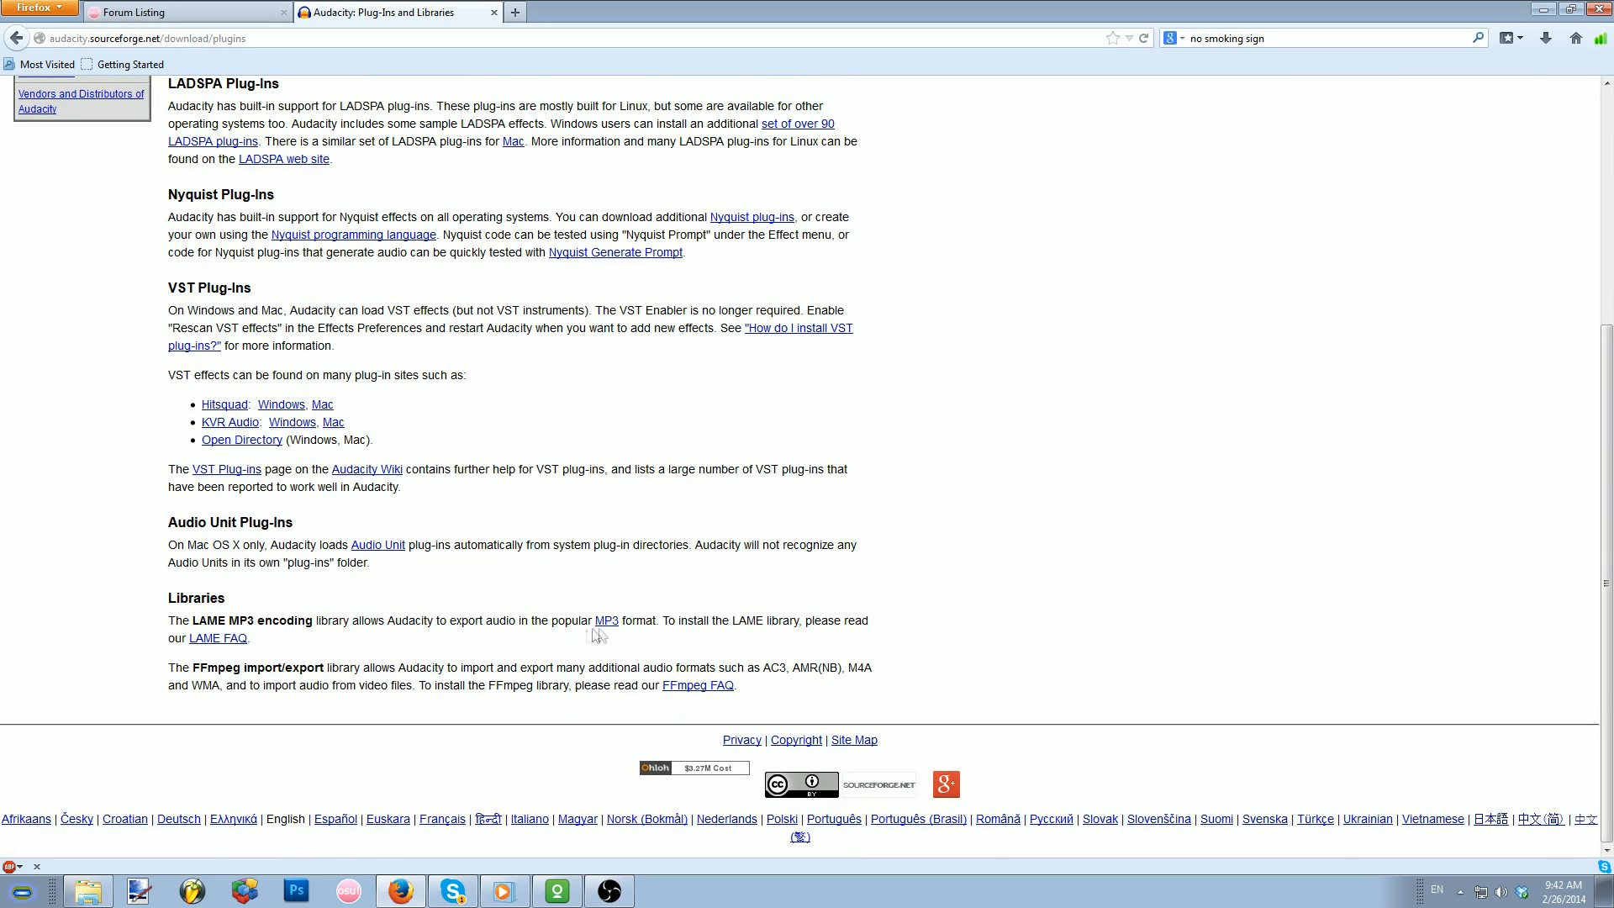
click(217, 638)
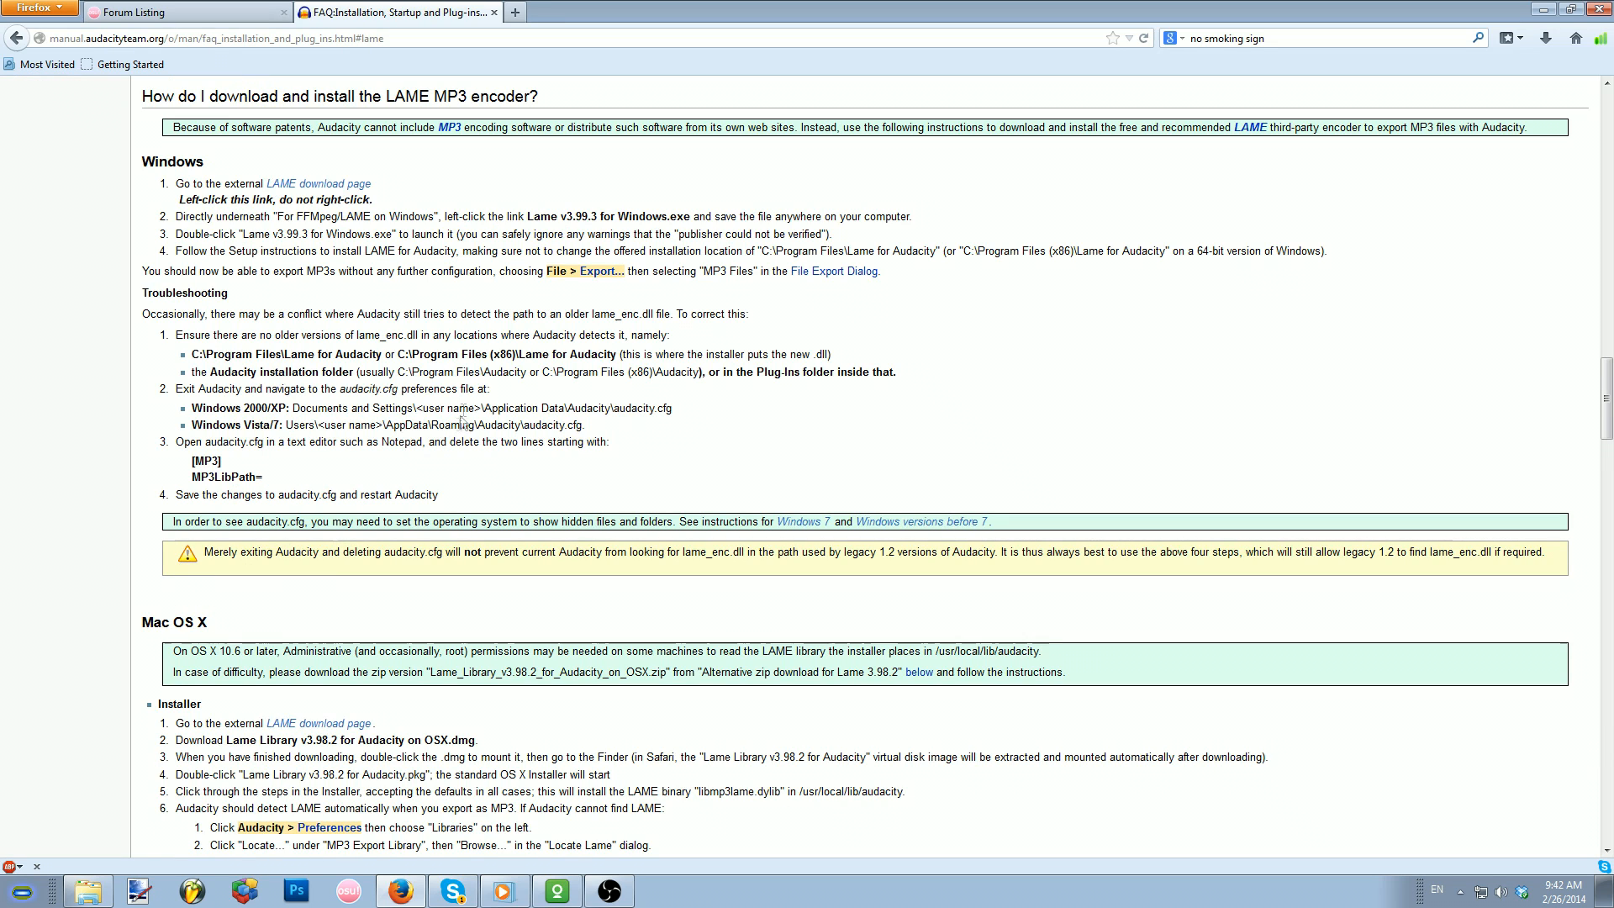
mouse_move(318, 183)
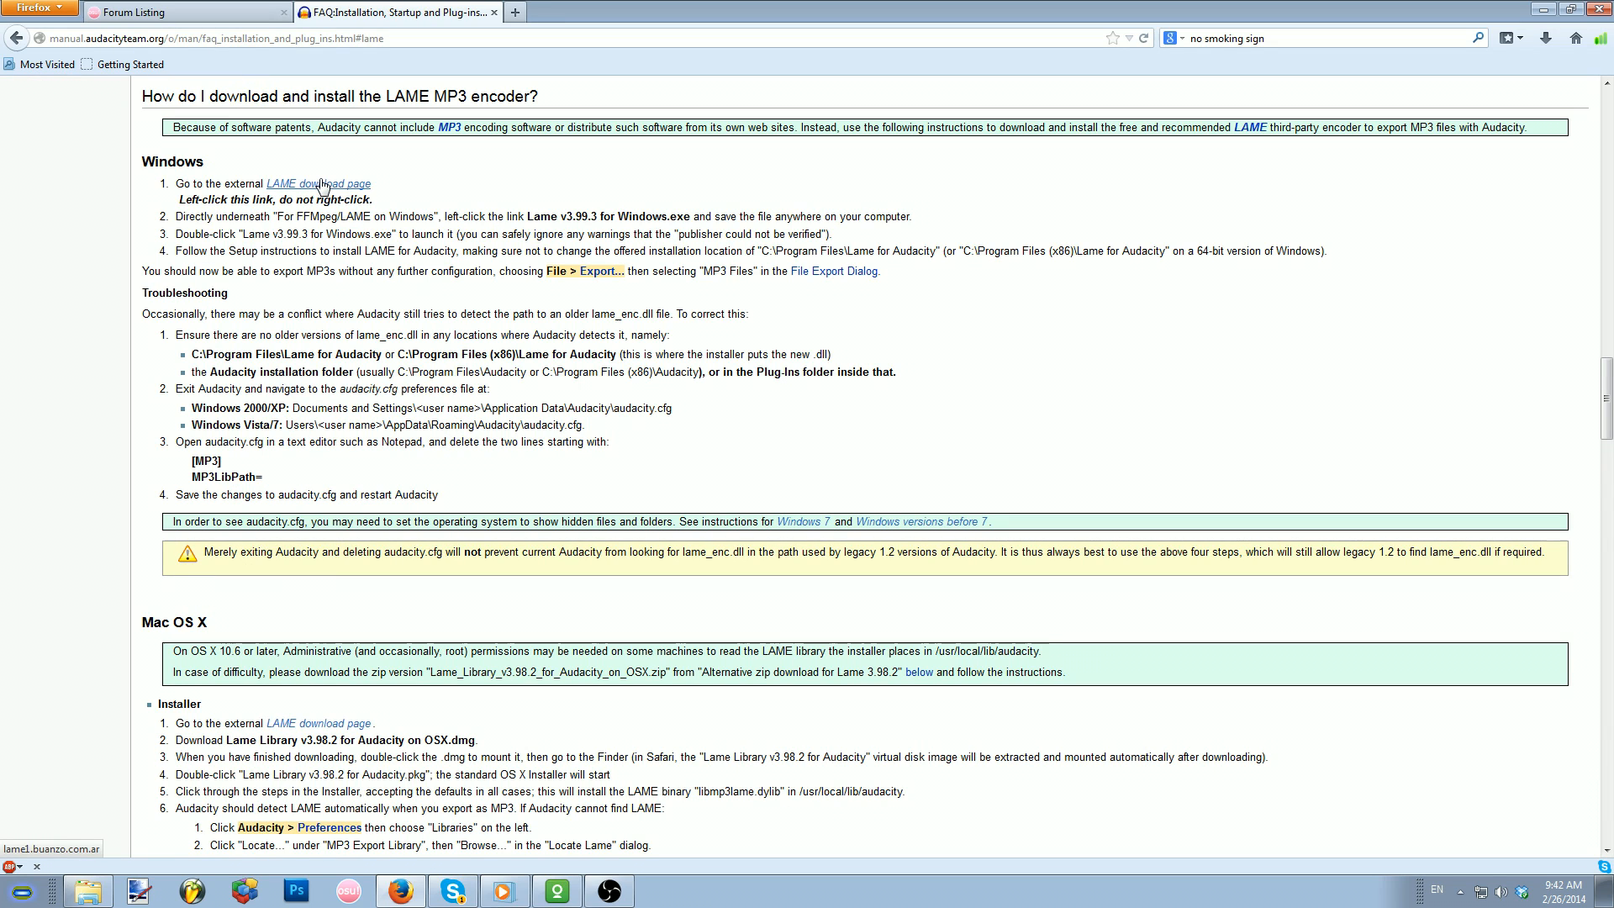
click(320, 183)
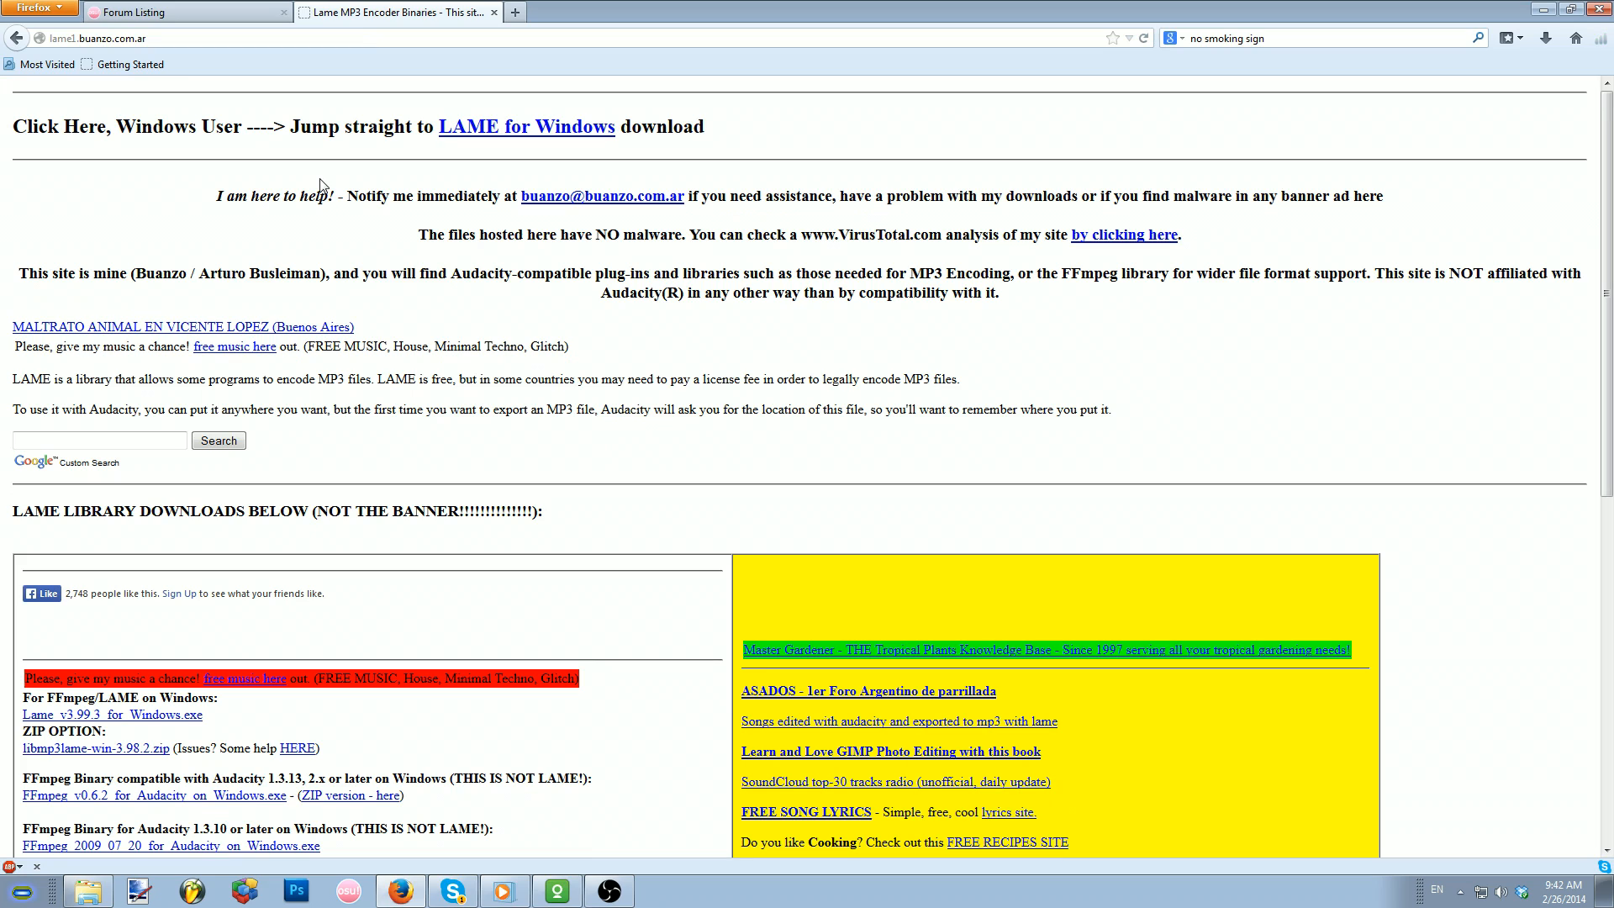
mouse_move(419, 156)
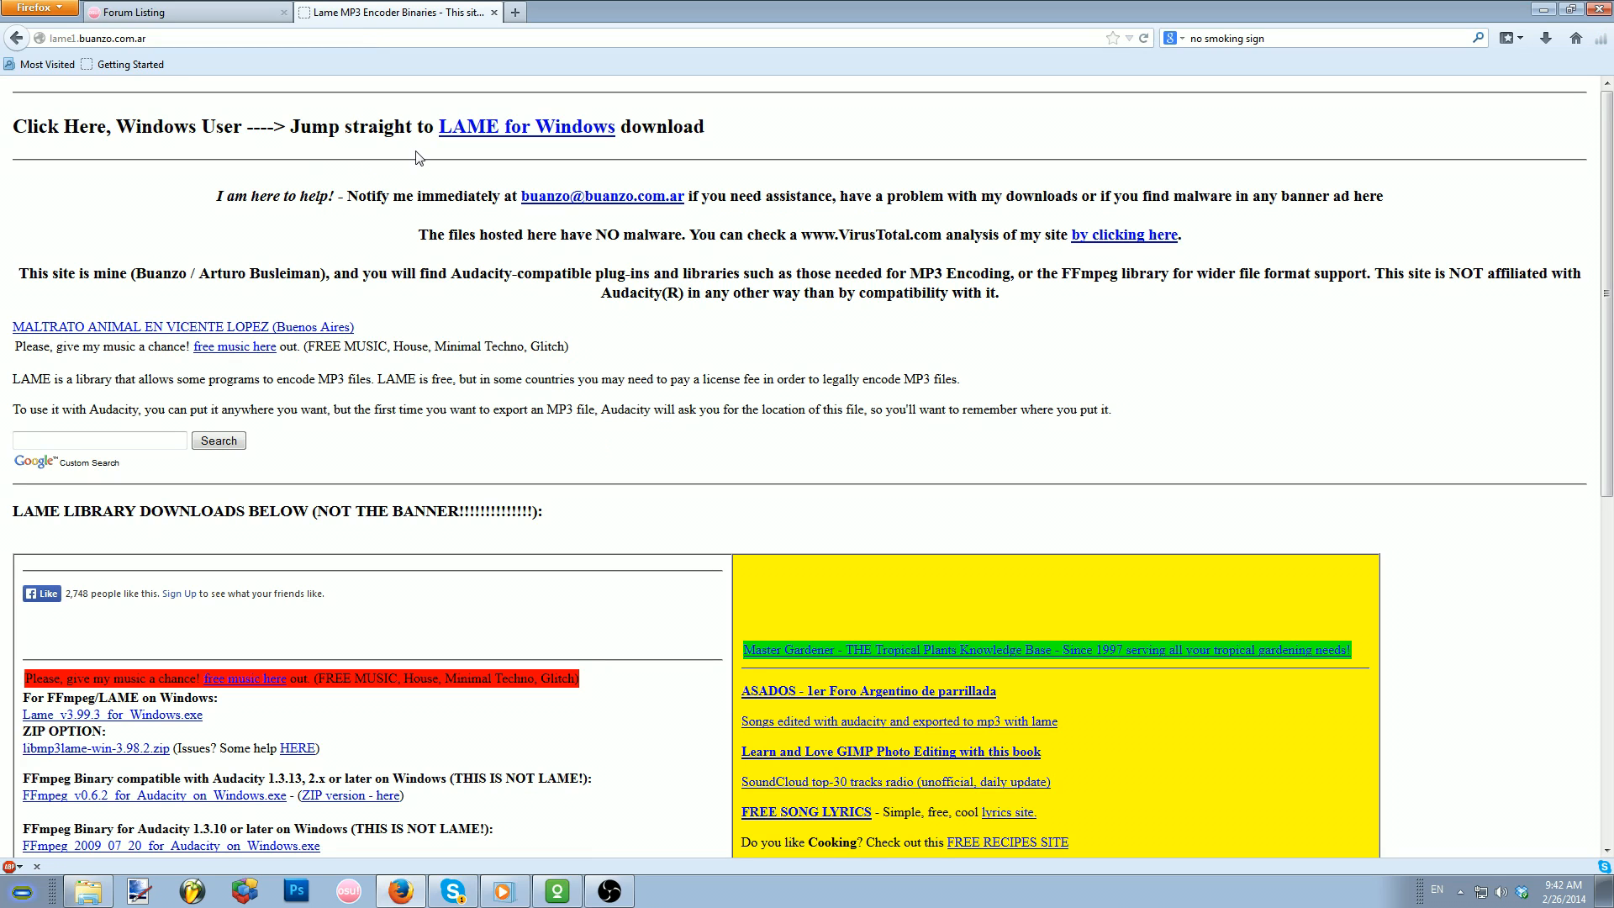
mouse_move(578, 259)
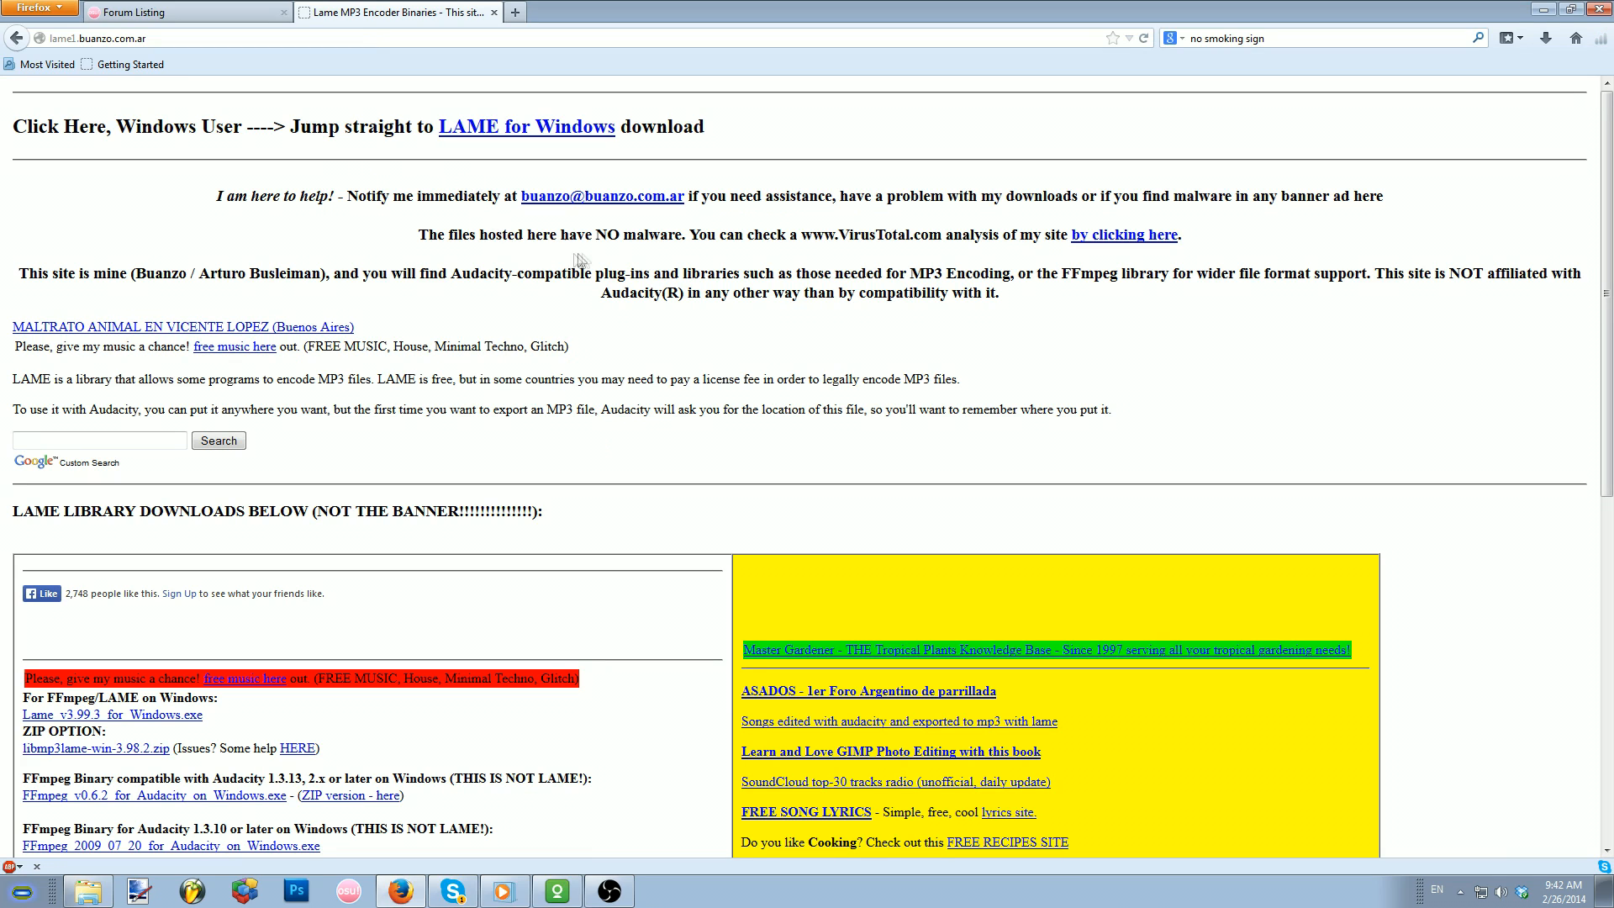
mouse_move(607, 331)
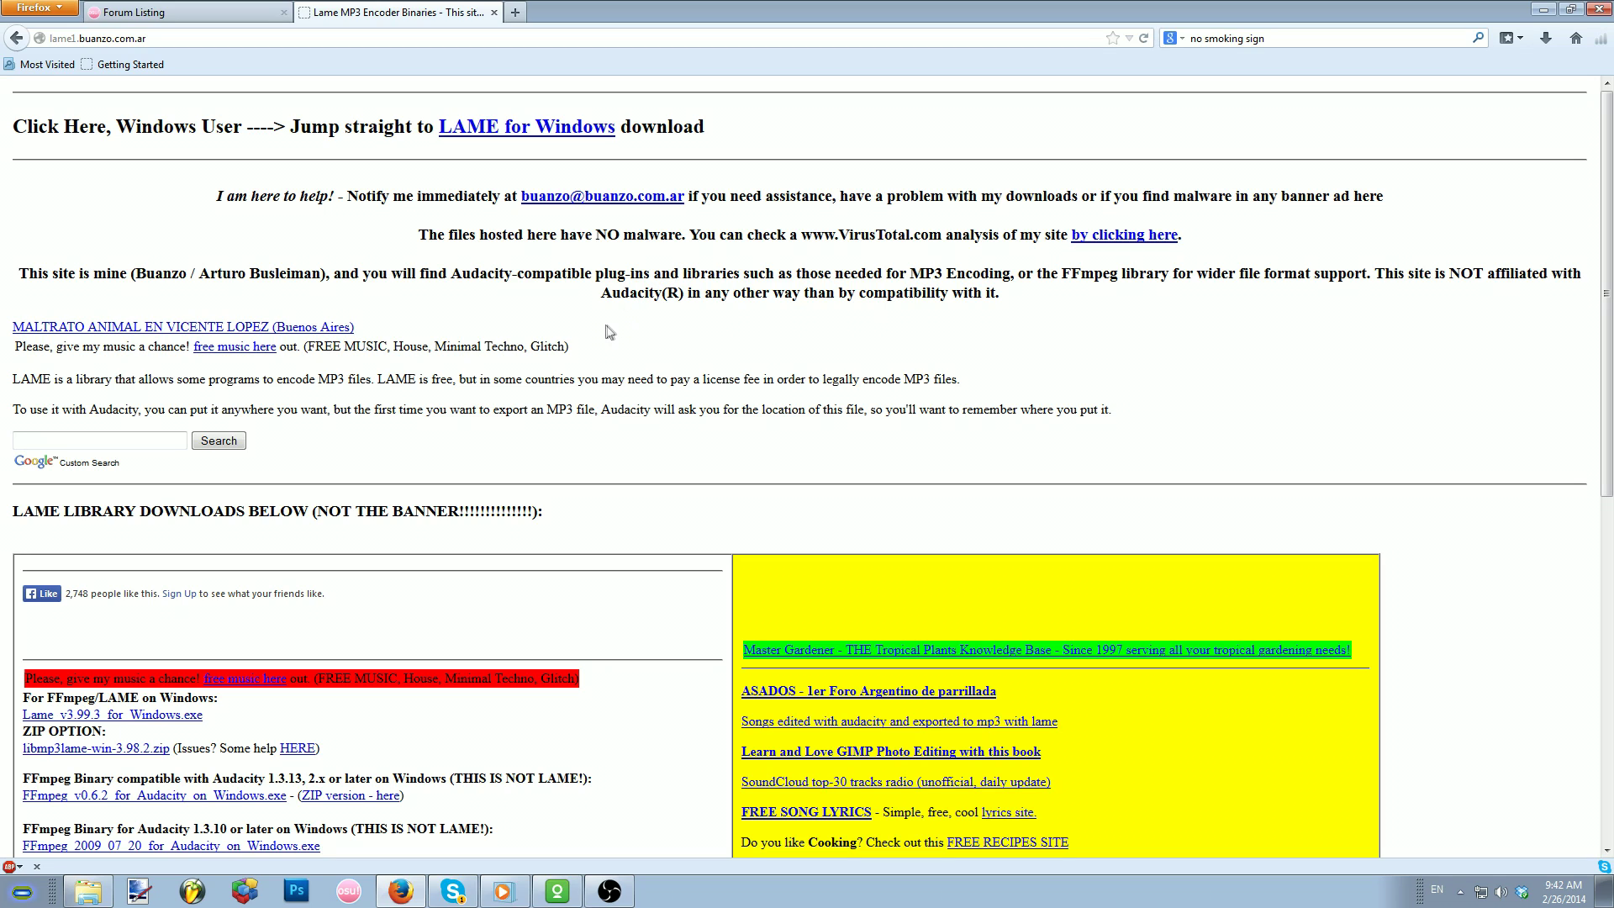
mouse_move(453, 470)
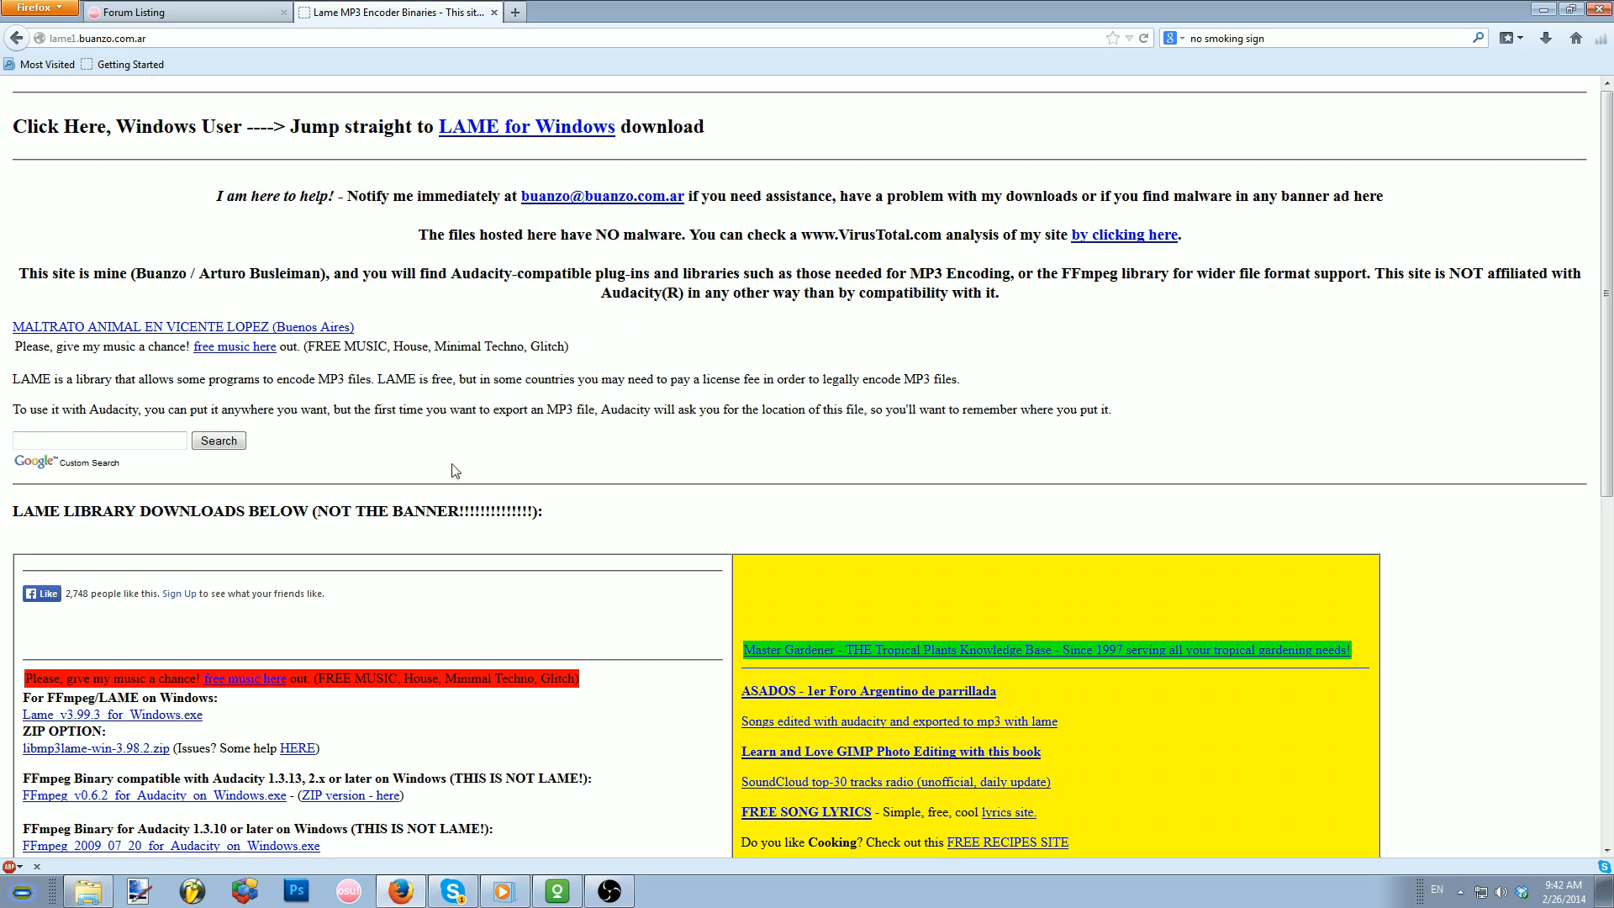
Download Lame_v3.99.3_for_Windows.exe and save the file.
scroll(down, 3)
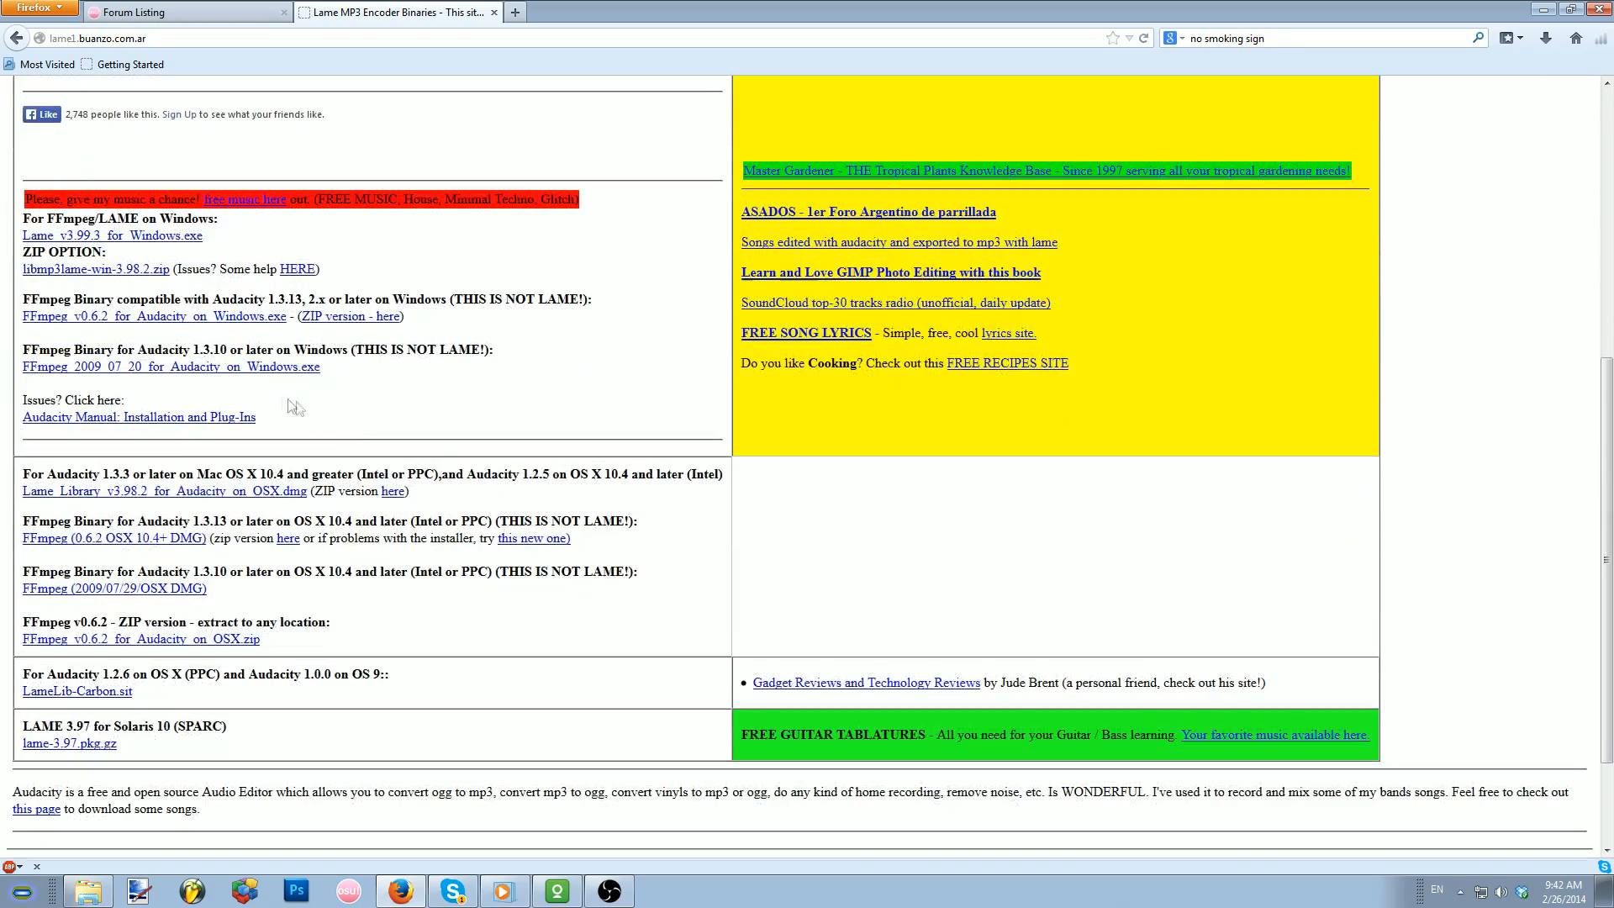
mouse_move(113, 235)
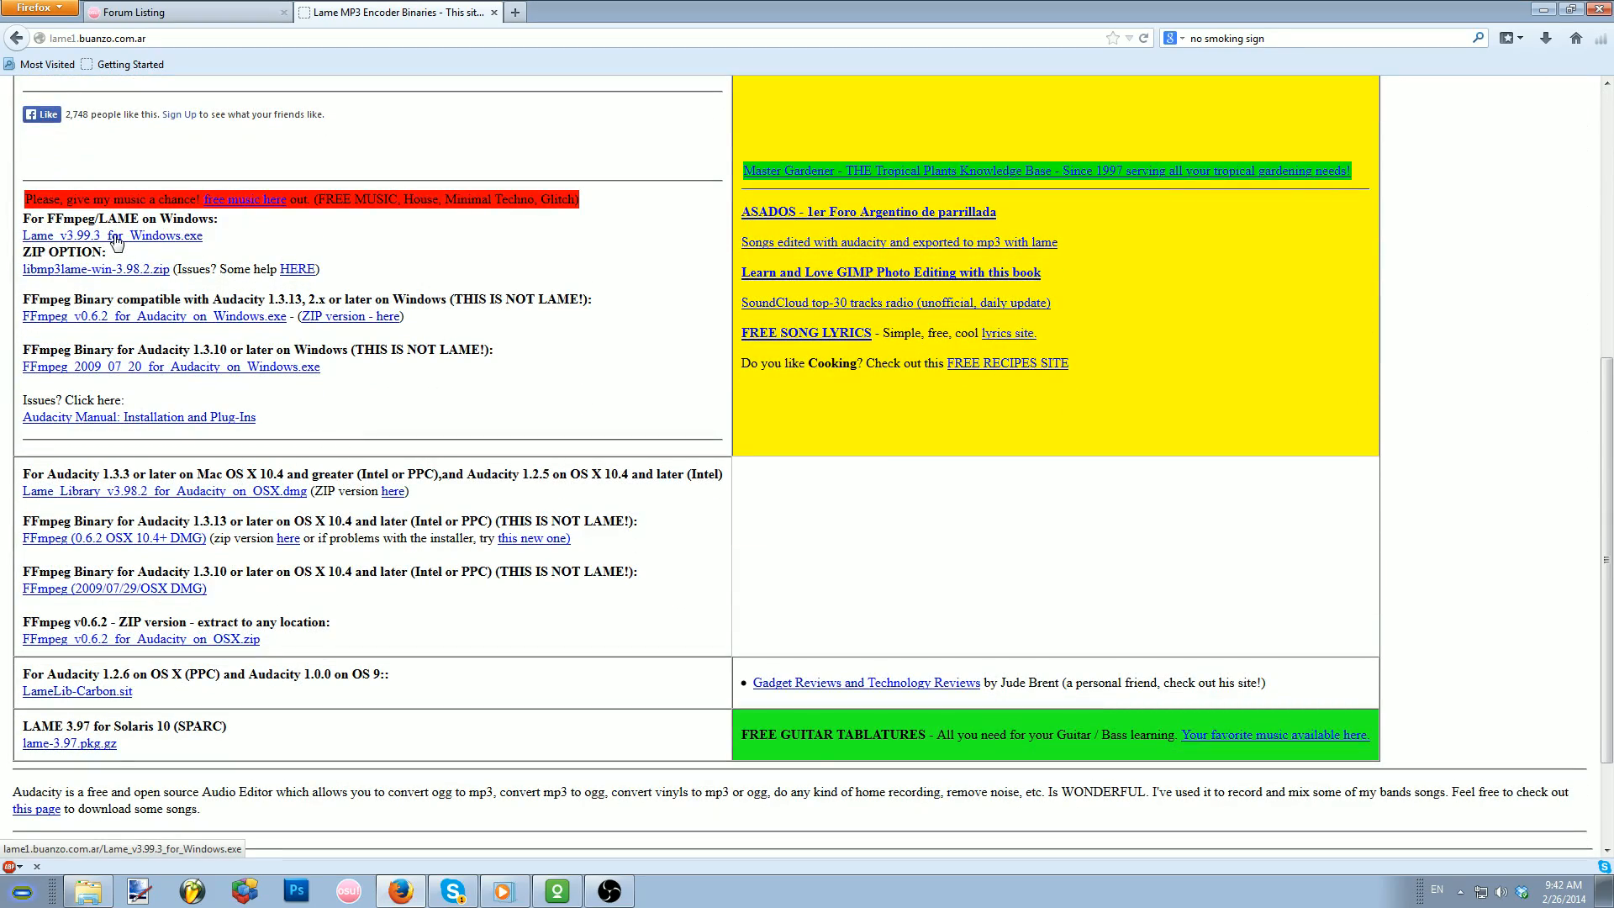
click(113, 235)
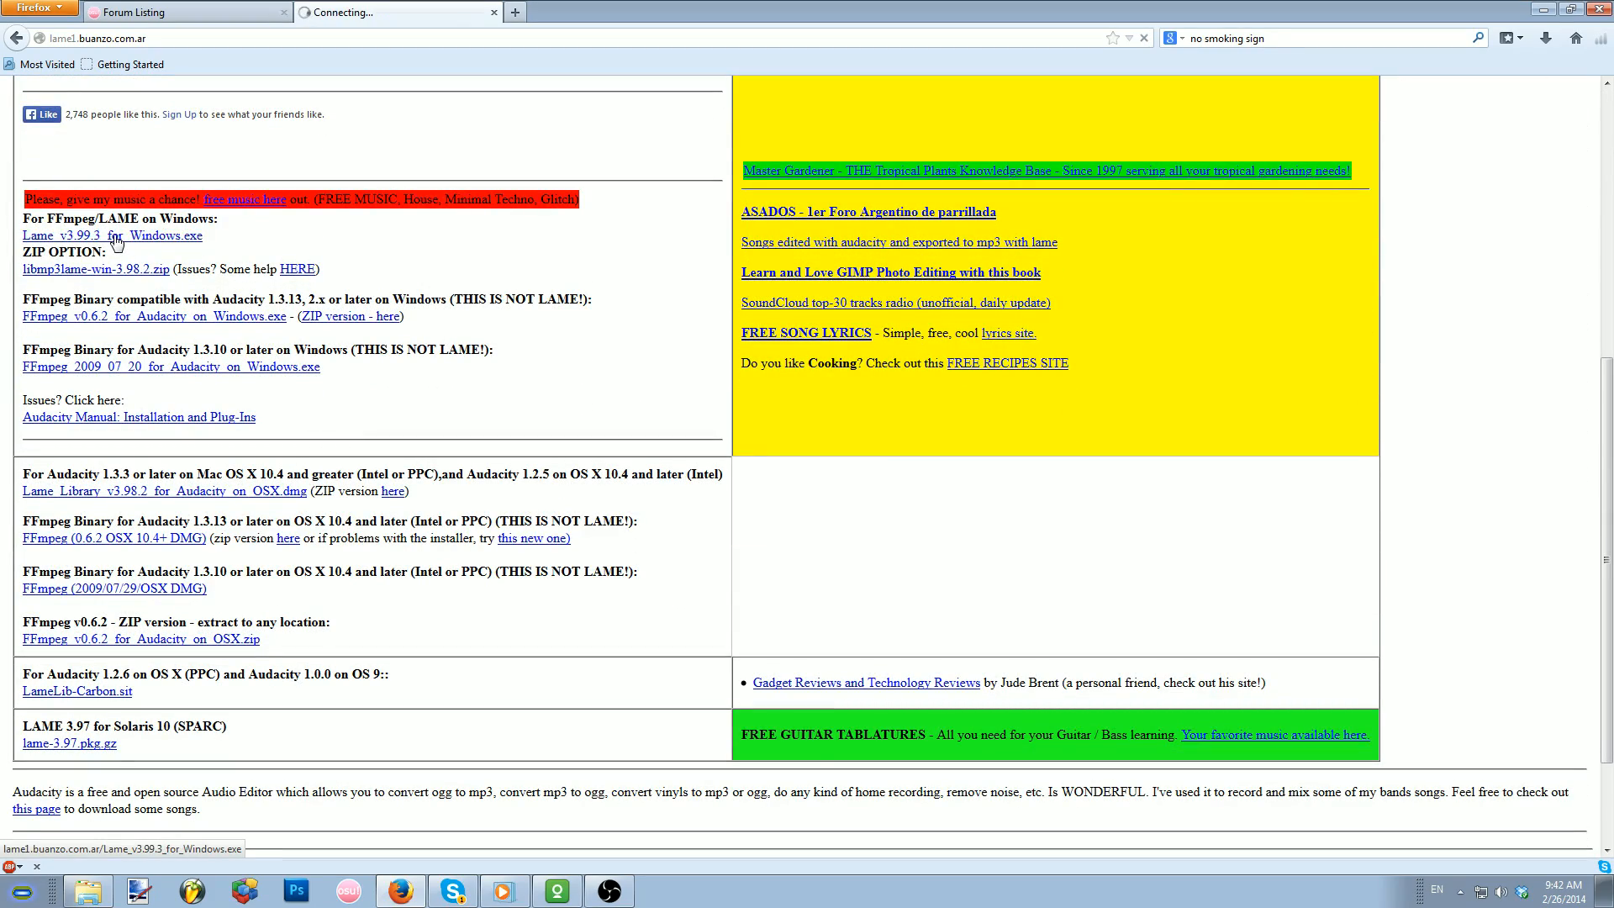
click(113, 235)
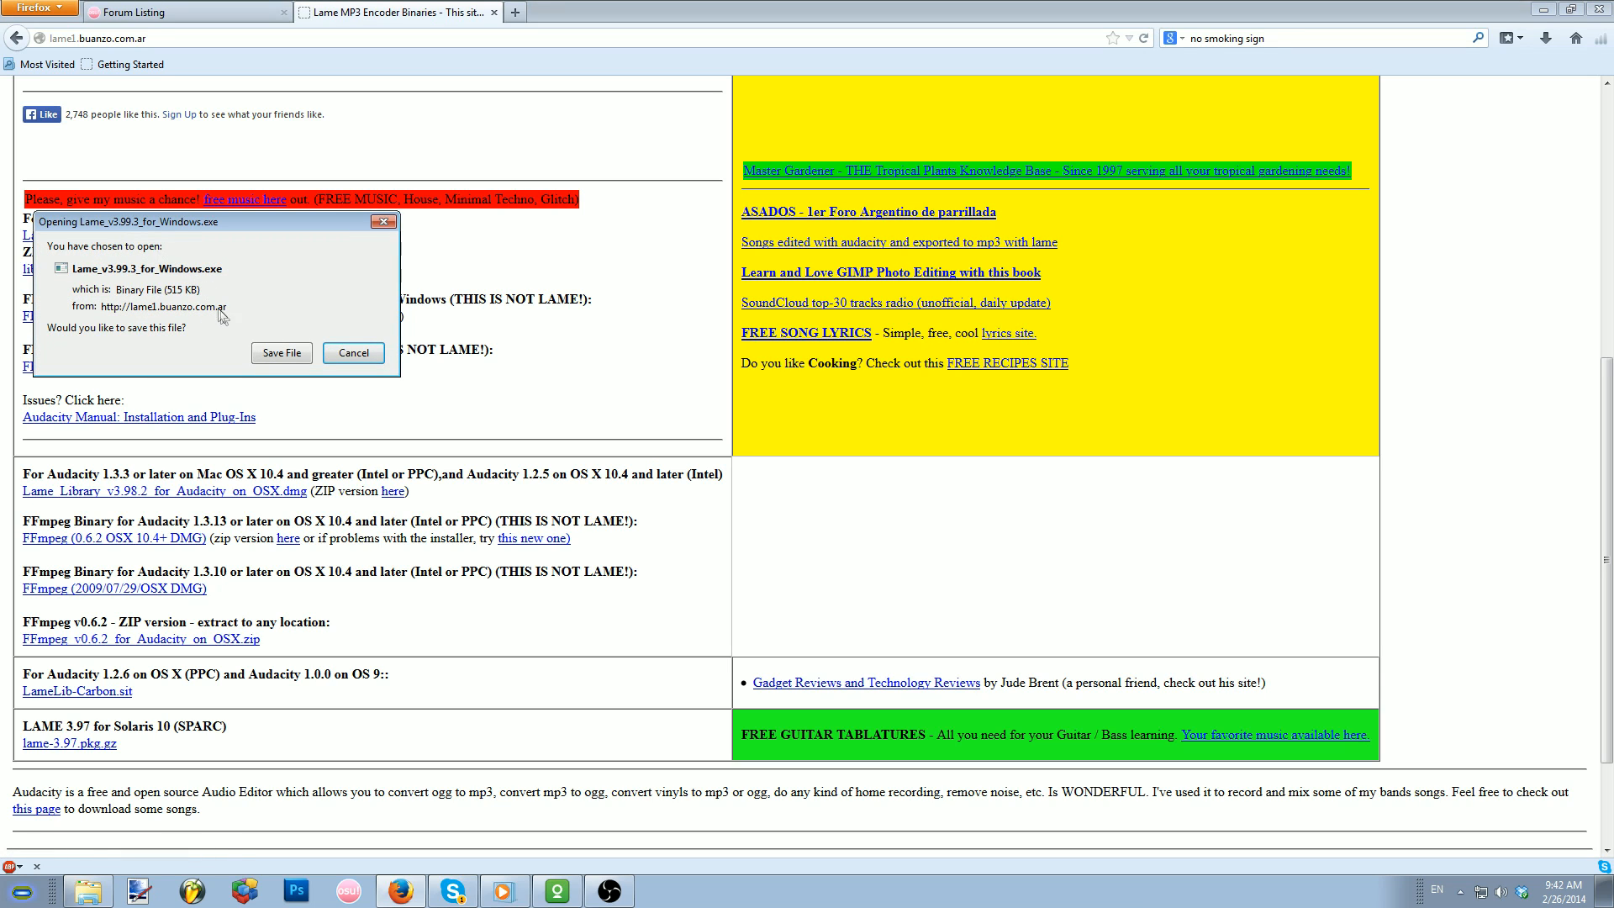
click(281, 352)
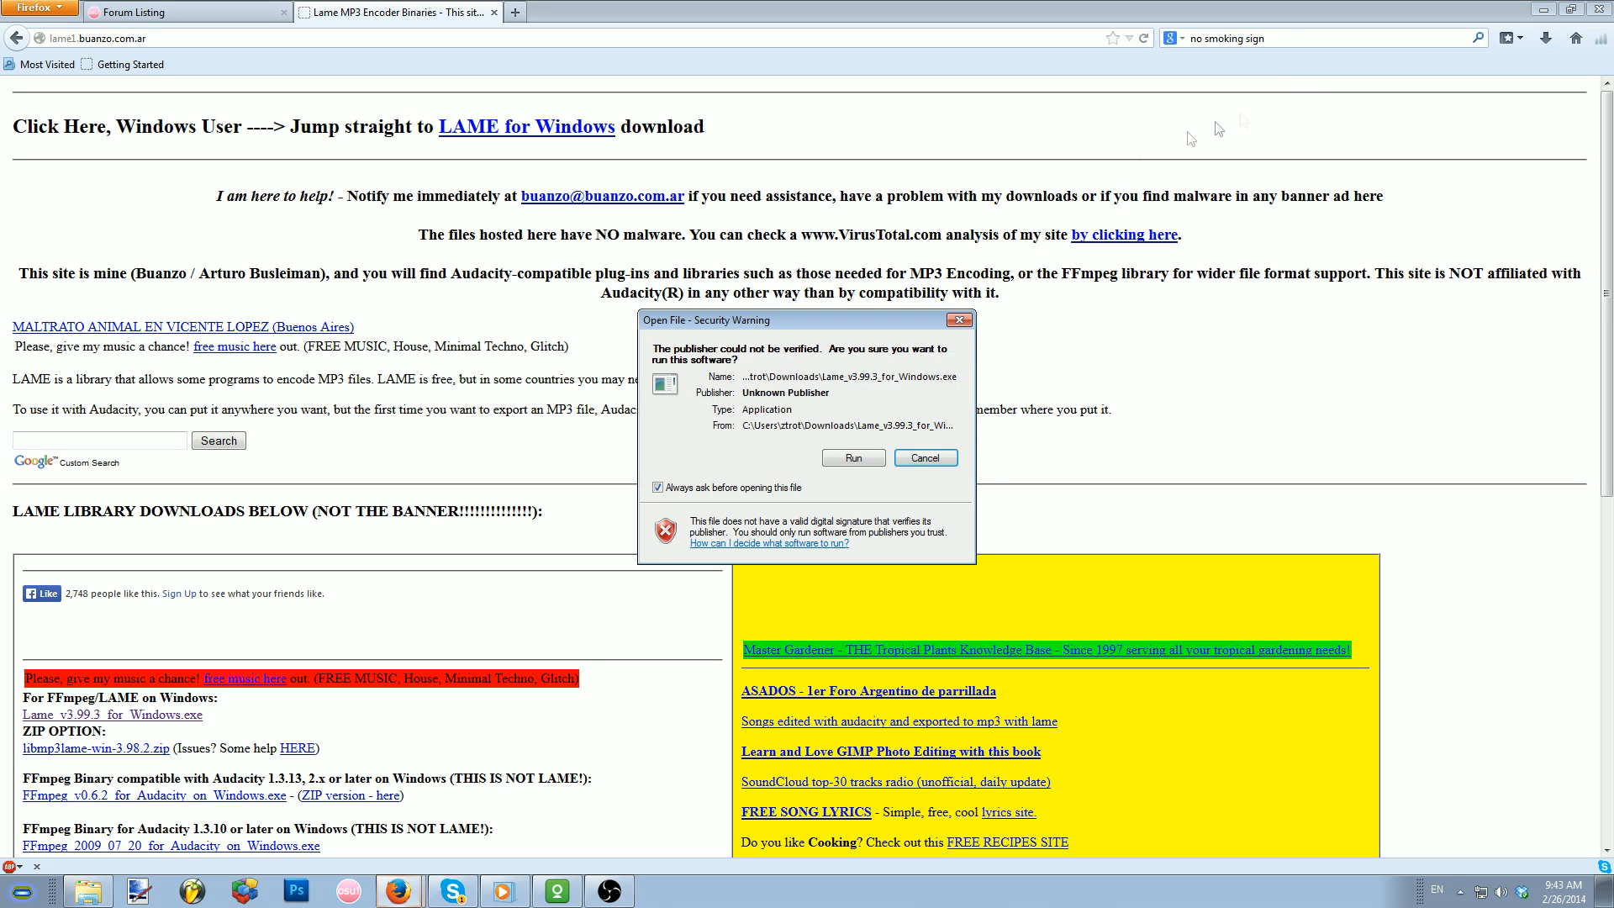
Run the LAME installer into the default Lame For Audacity folder and finish the wizard.
click(853, 457)
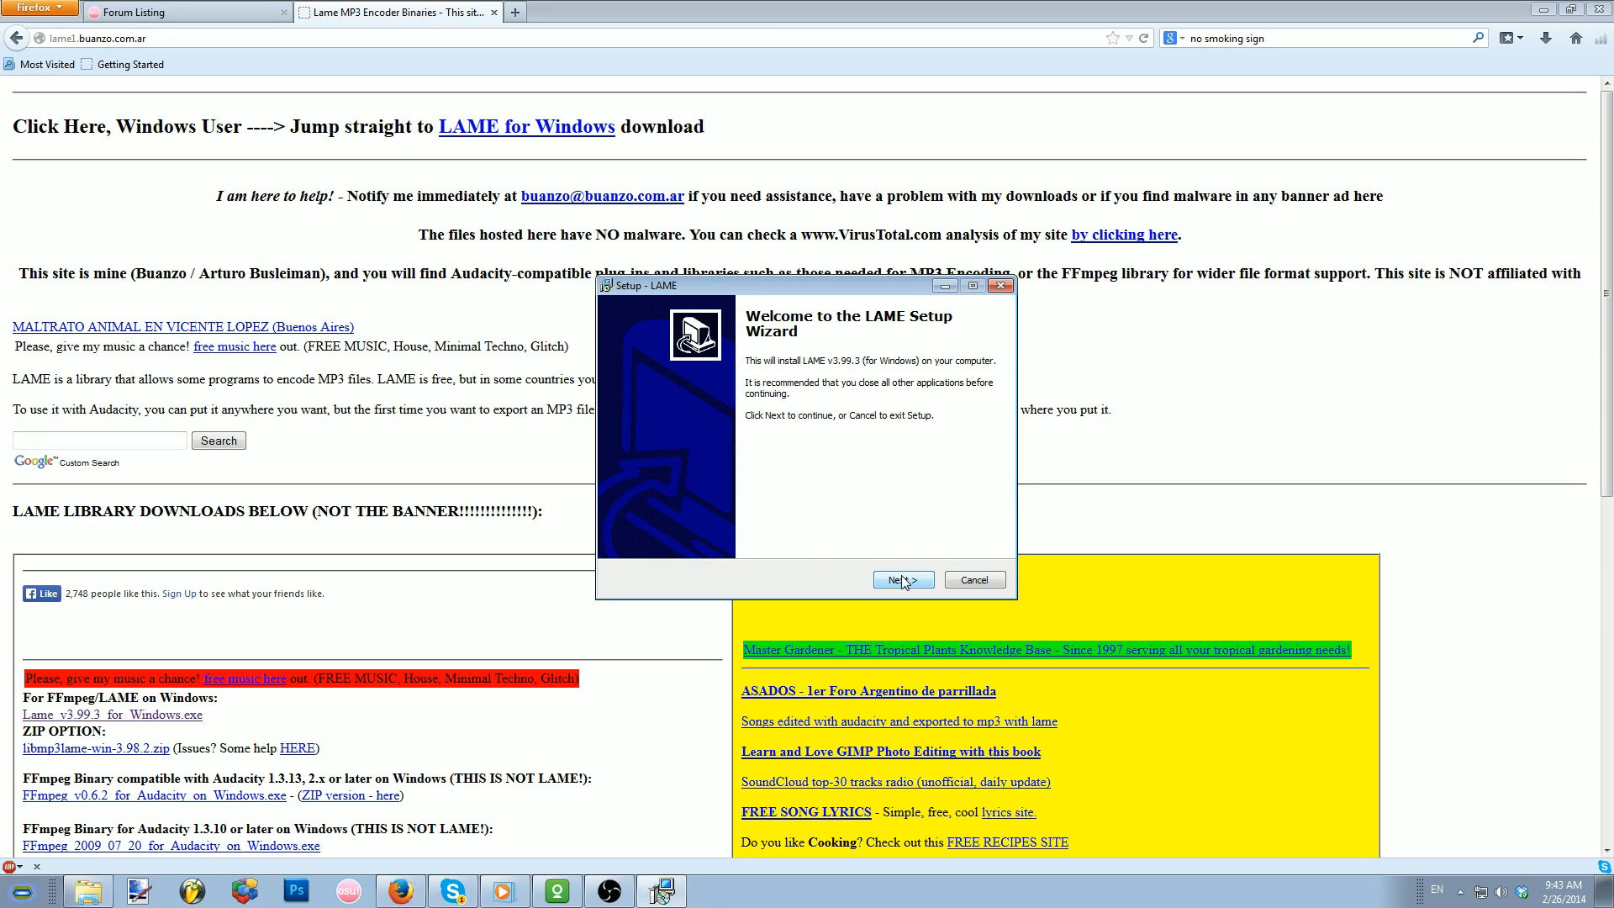
click(901, 580)
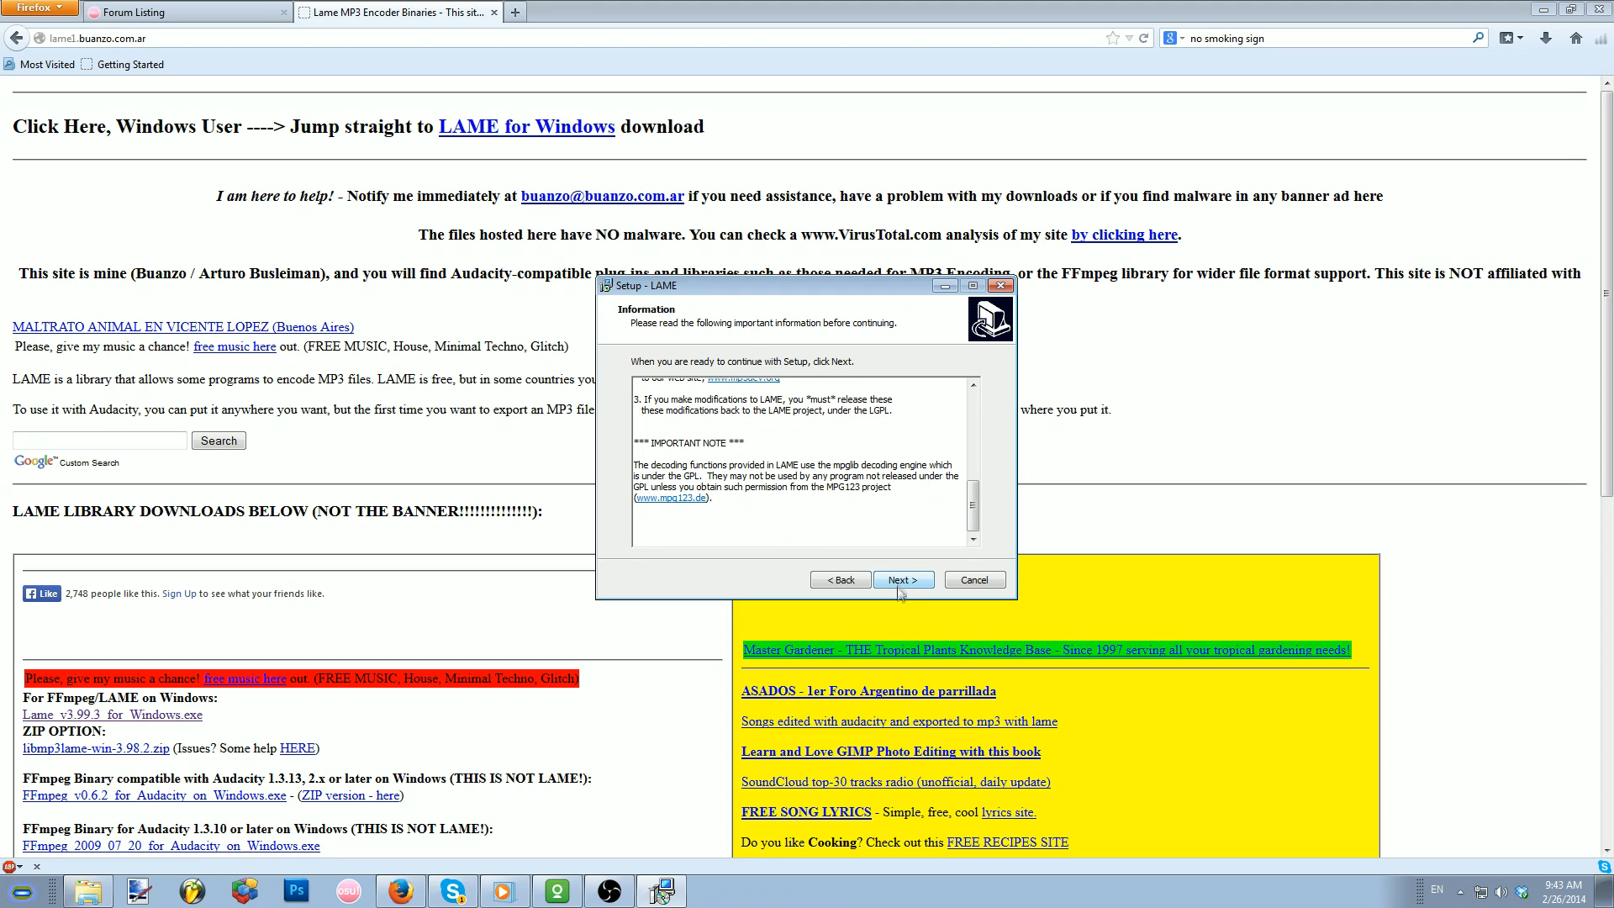
click(902, 579)
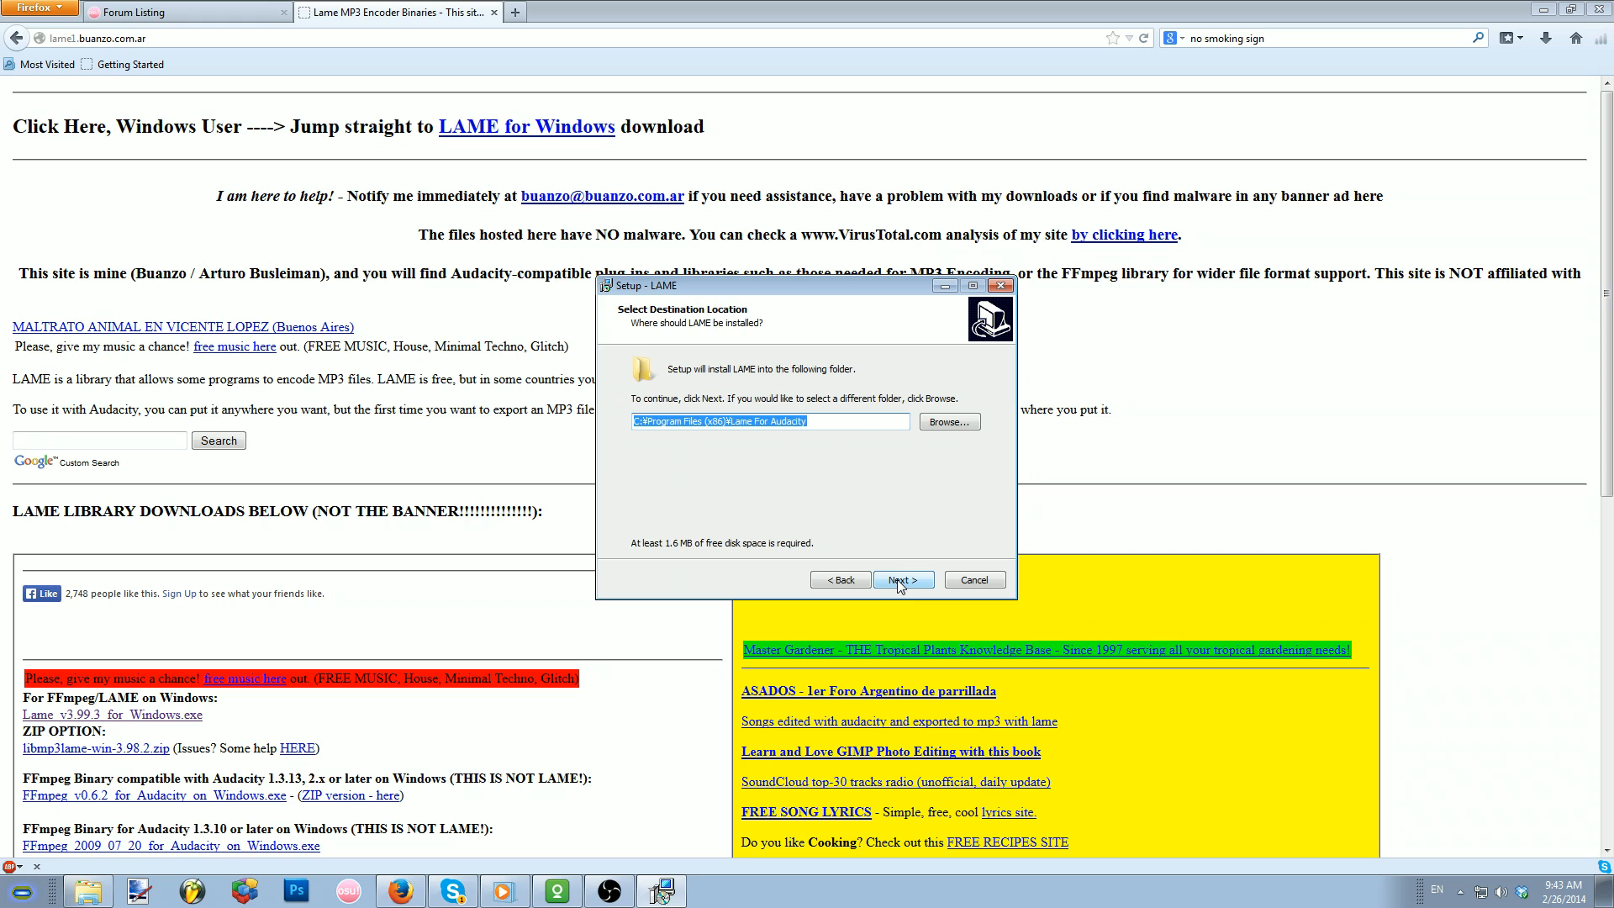
click(901, 579)
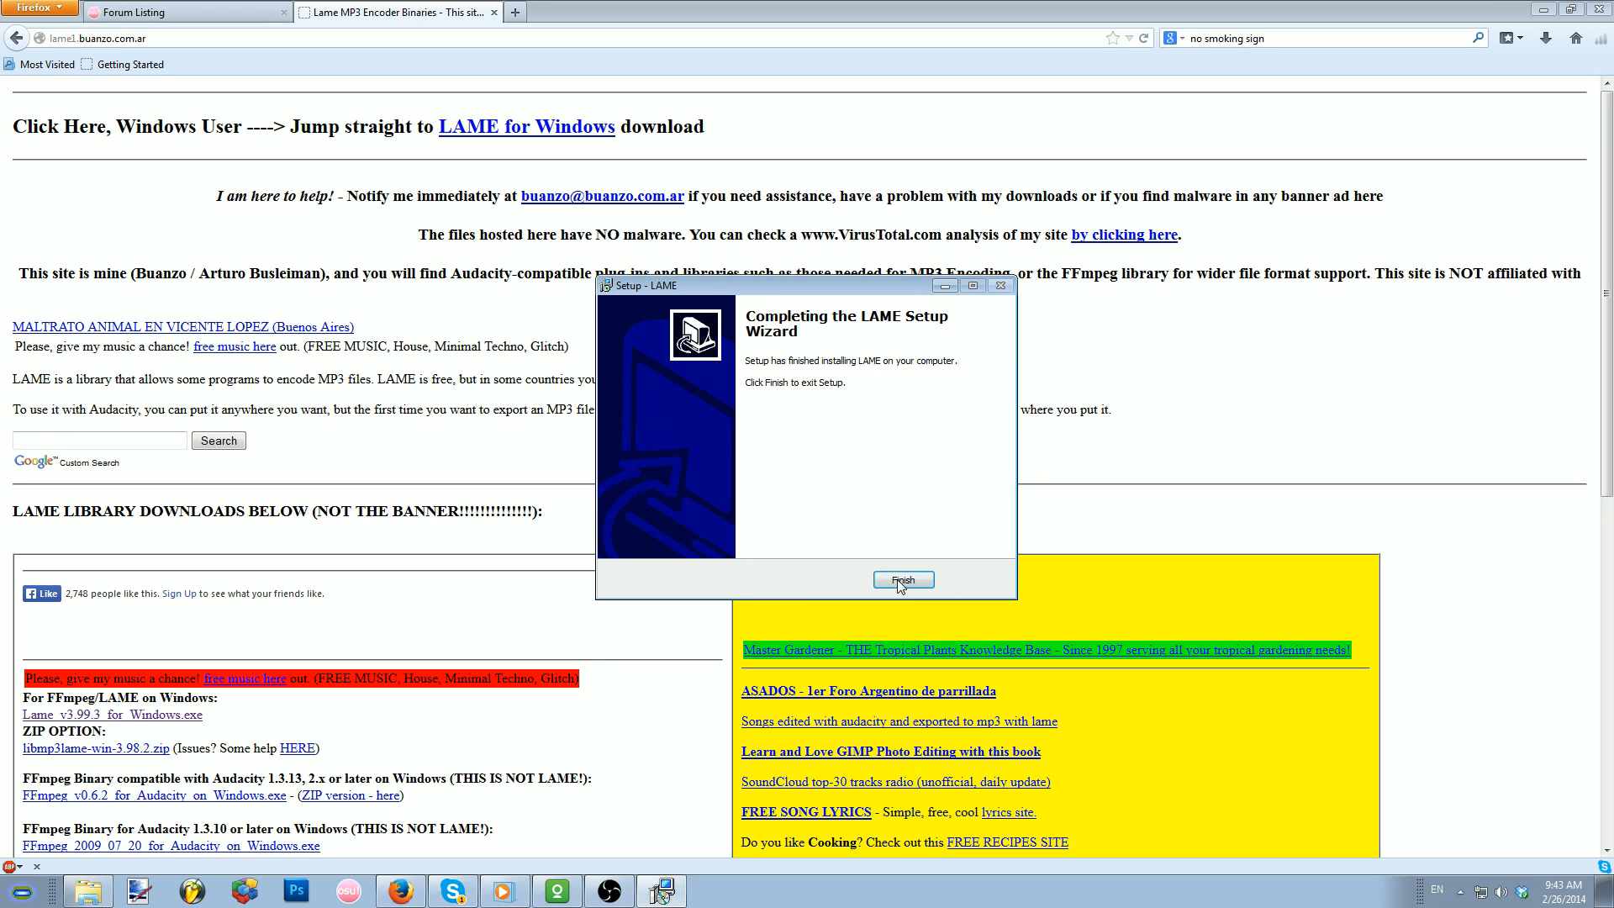
click(903, 580)
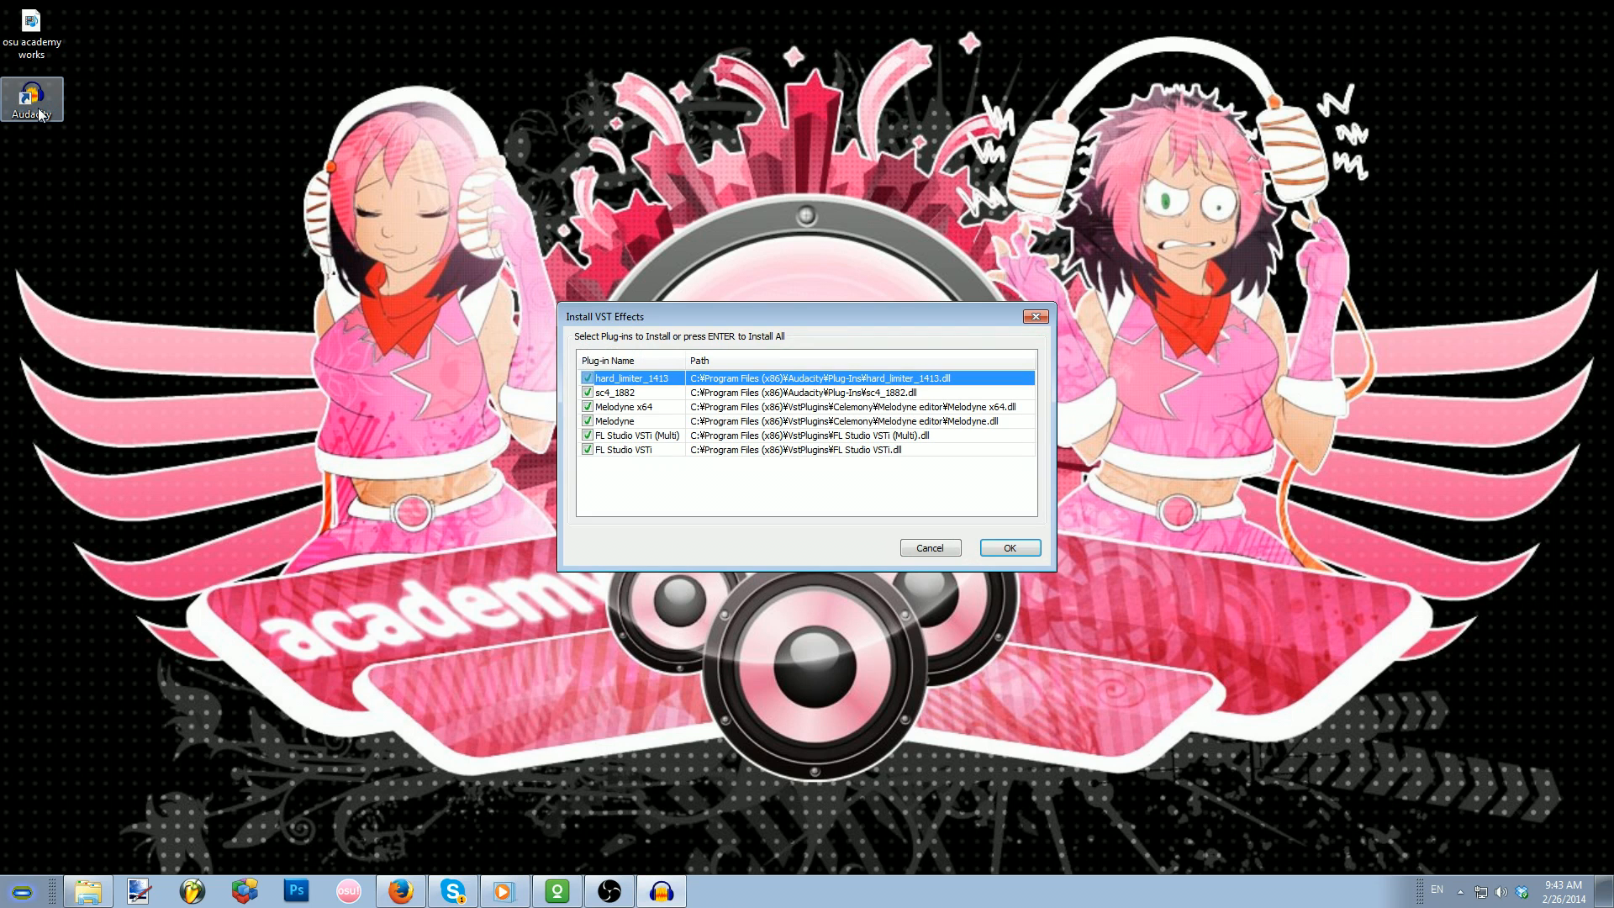
Accept the VST effects and welcome dialogs, then bring up Audacity's File menu for exporting.
click(1007, 546)
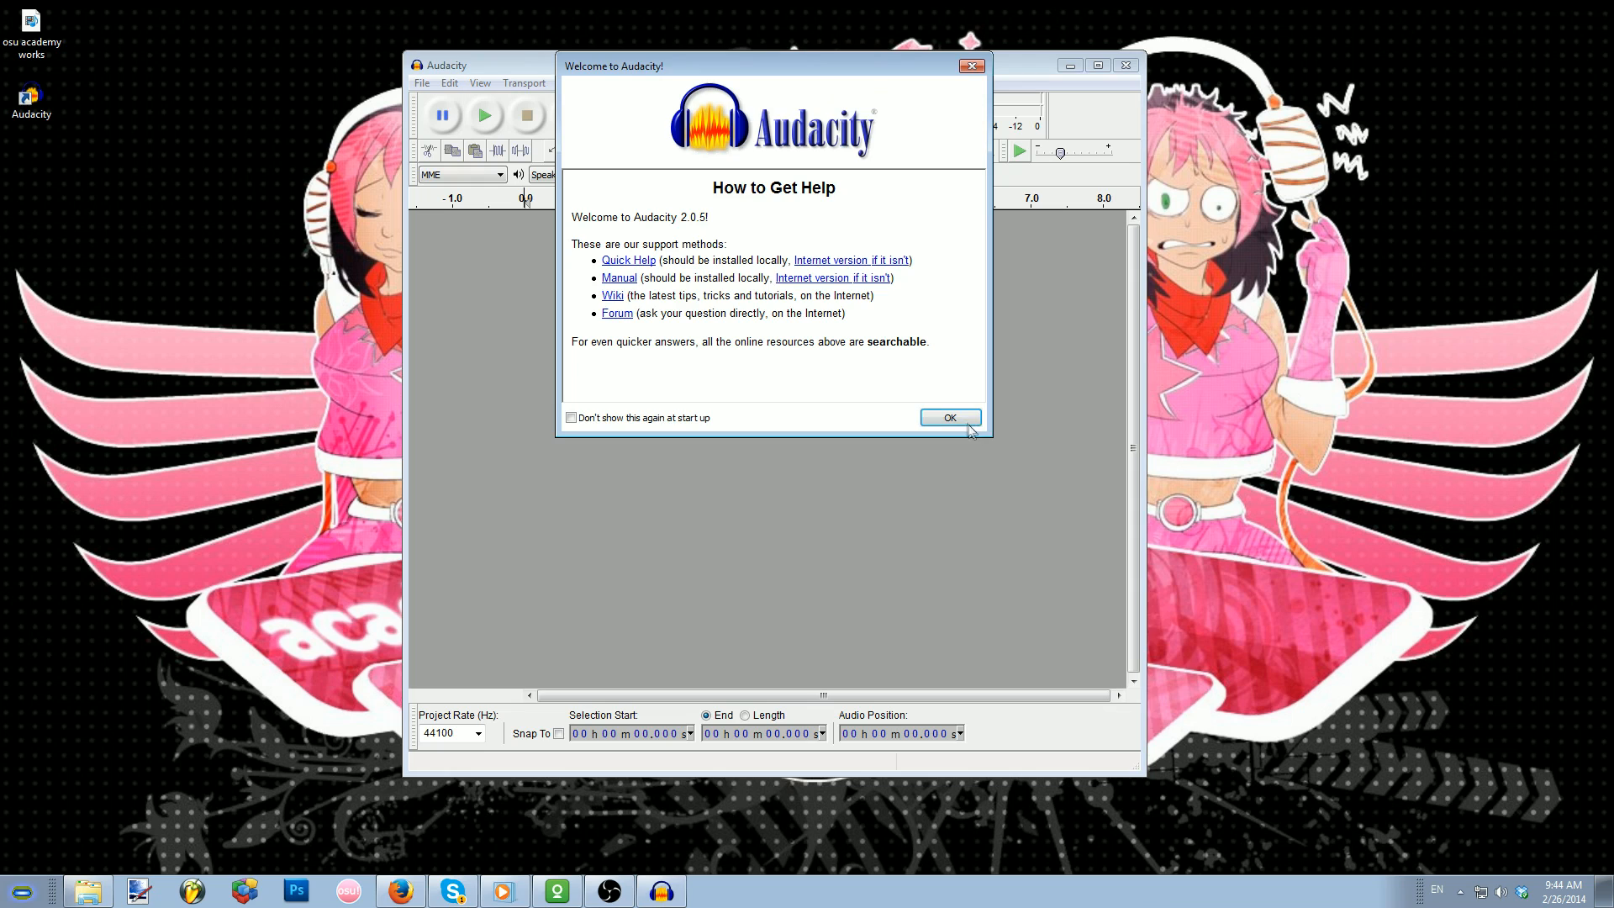
click(948, 417)
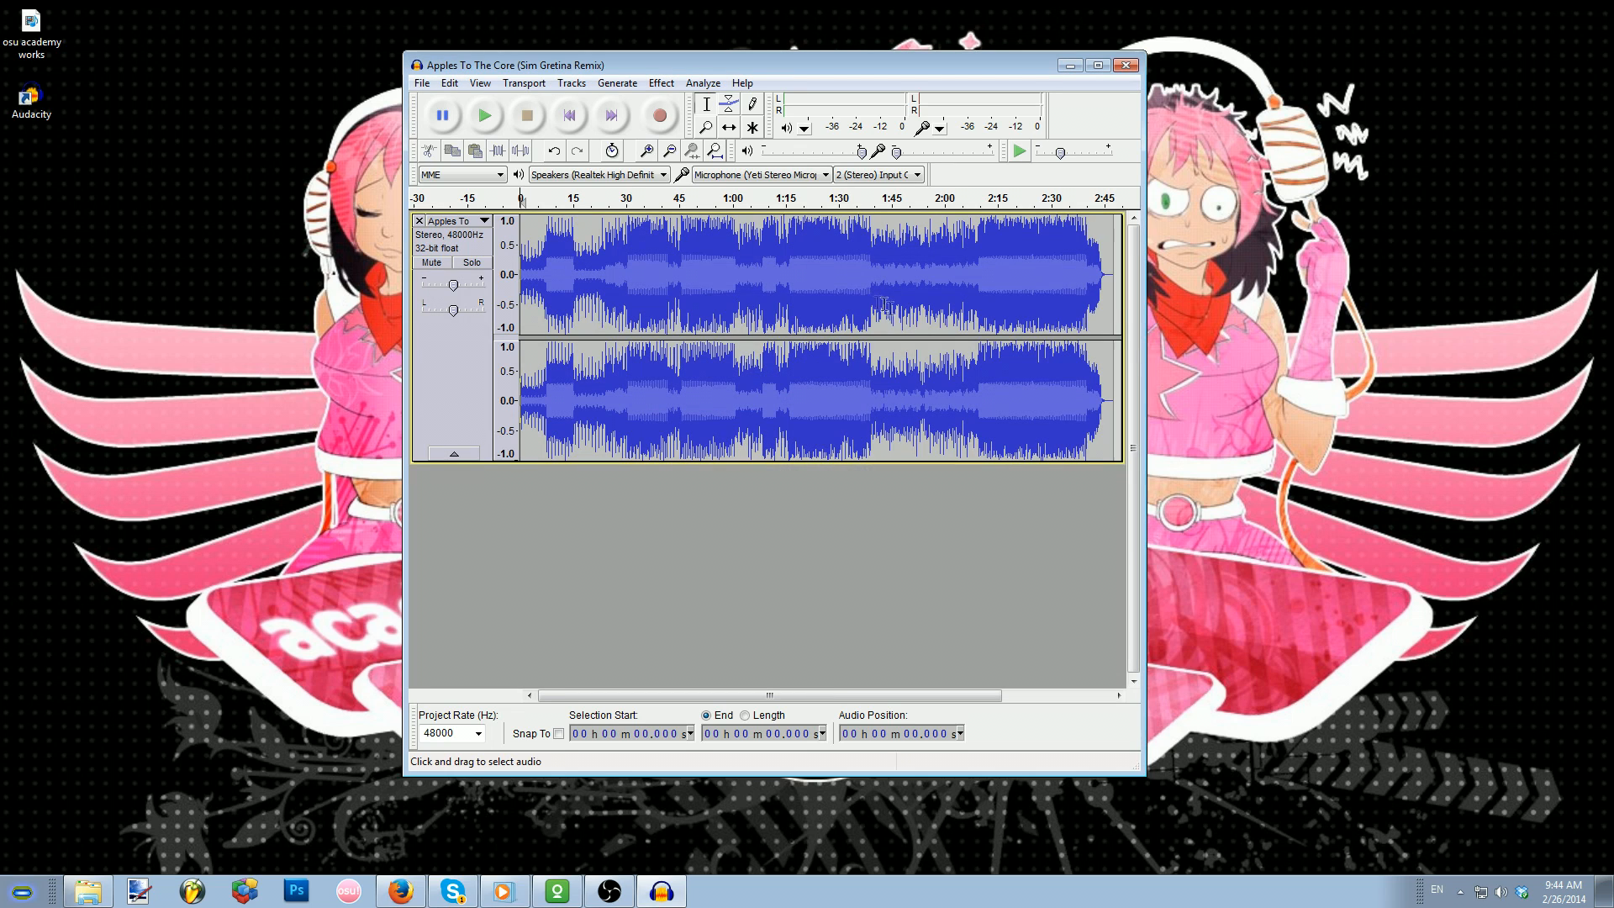
mouse_move(420, 88)
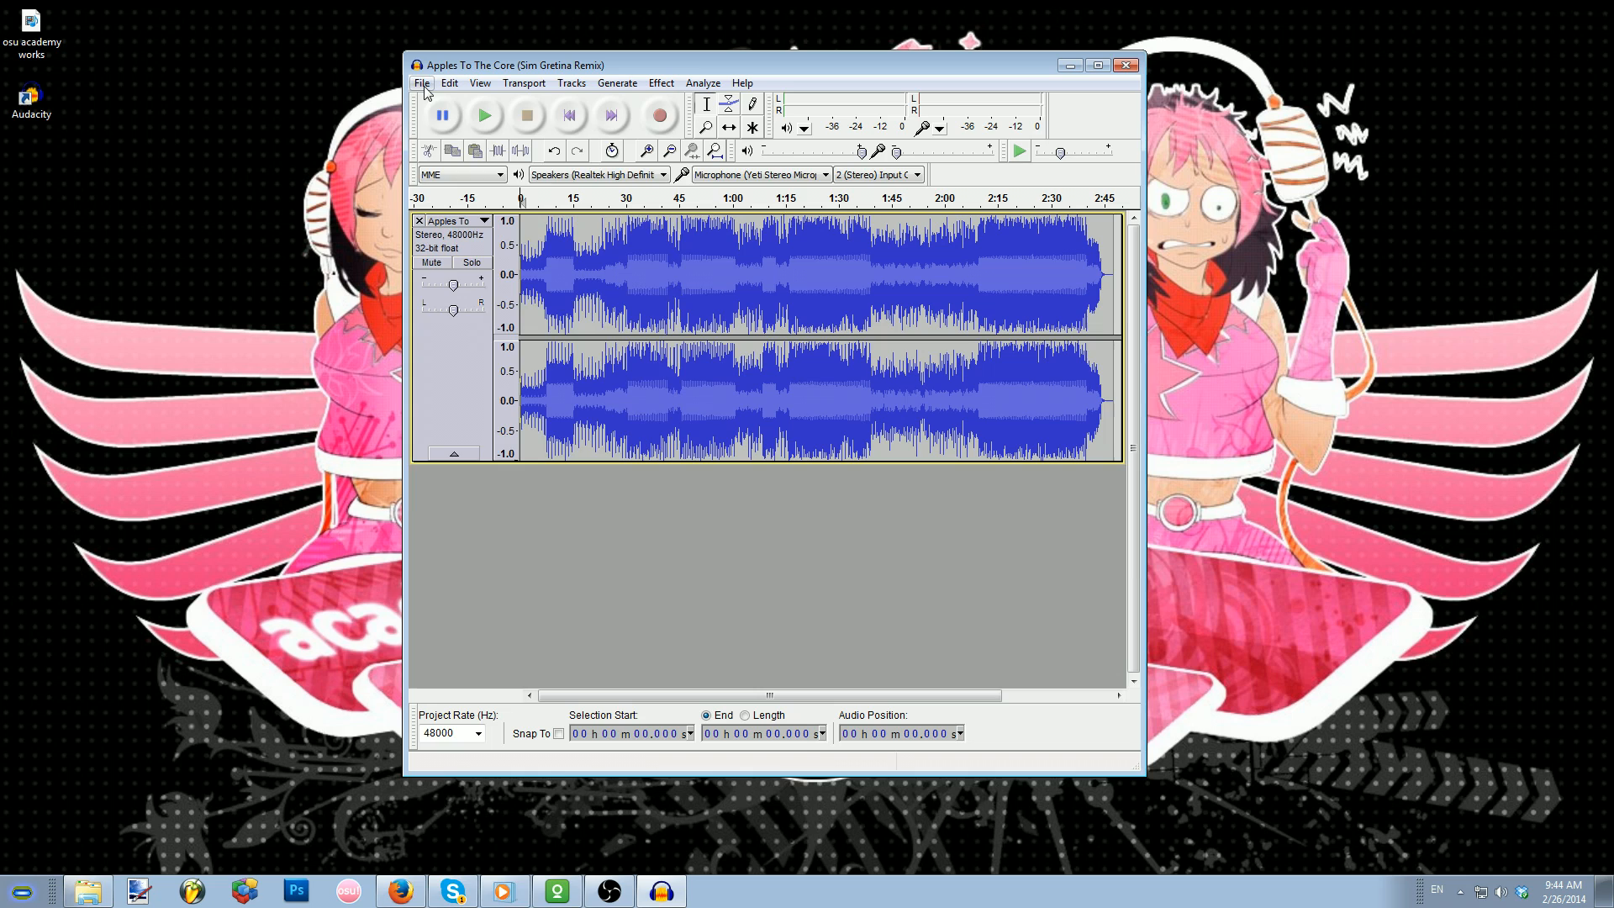
click(421, 82)
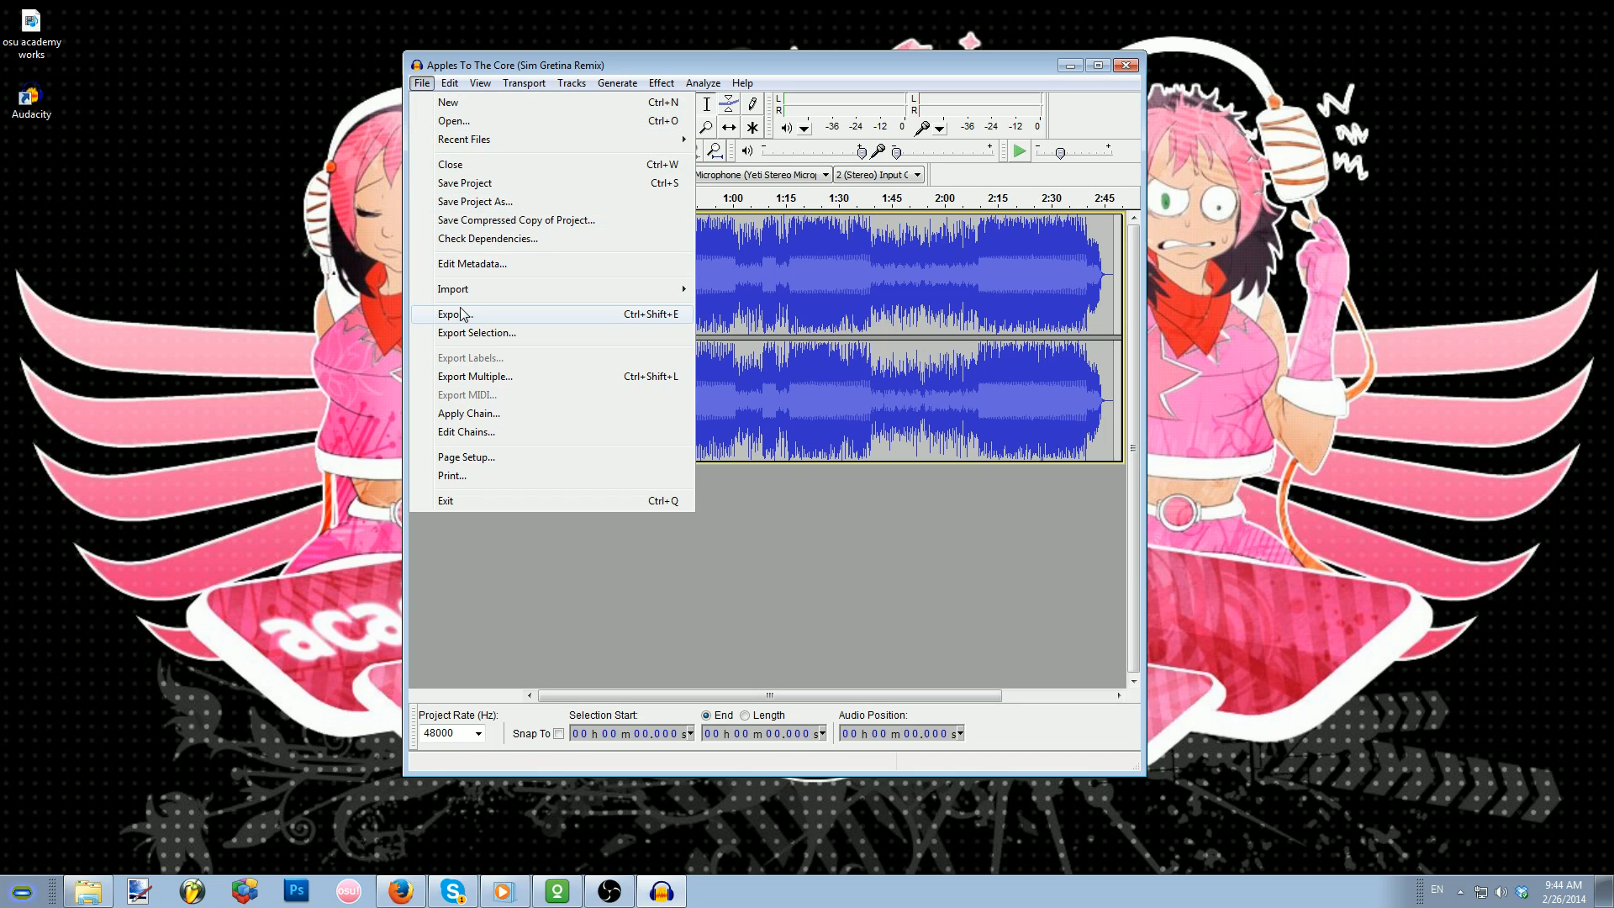
mouse_move(461, 314)
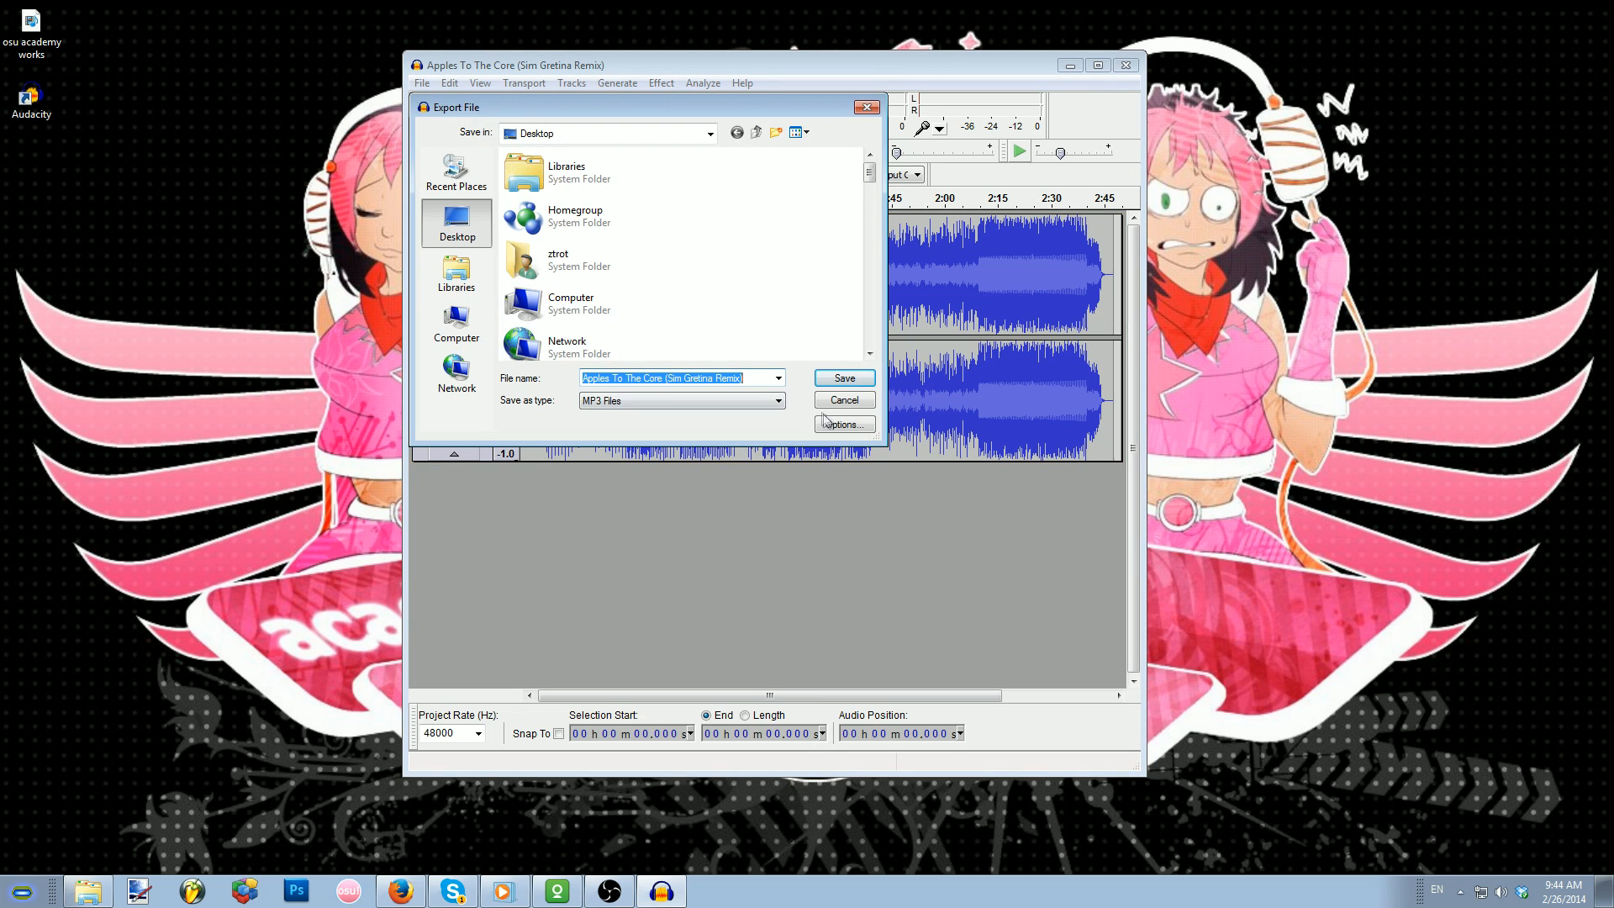
In the MP3 options, try the bit rate modes, then confirm Constant mode at 192 kbps.
click(679, 400)
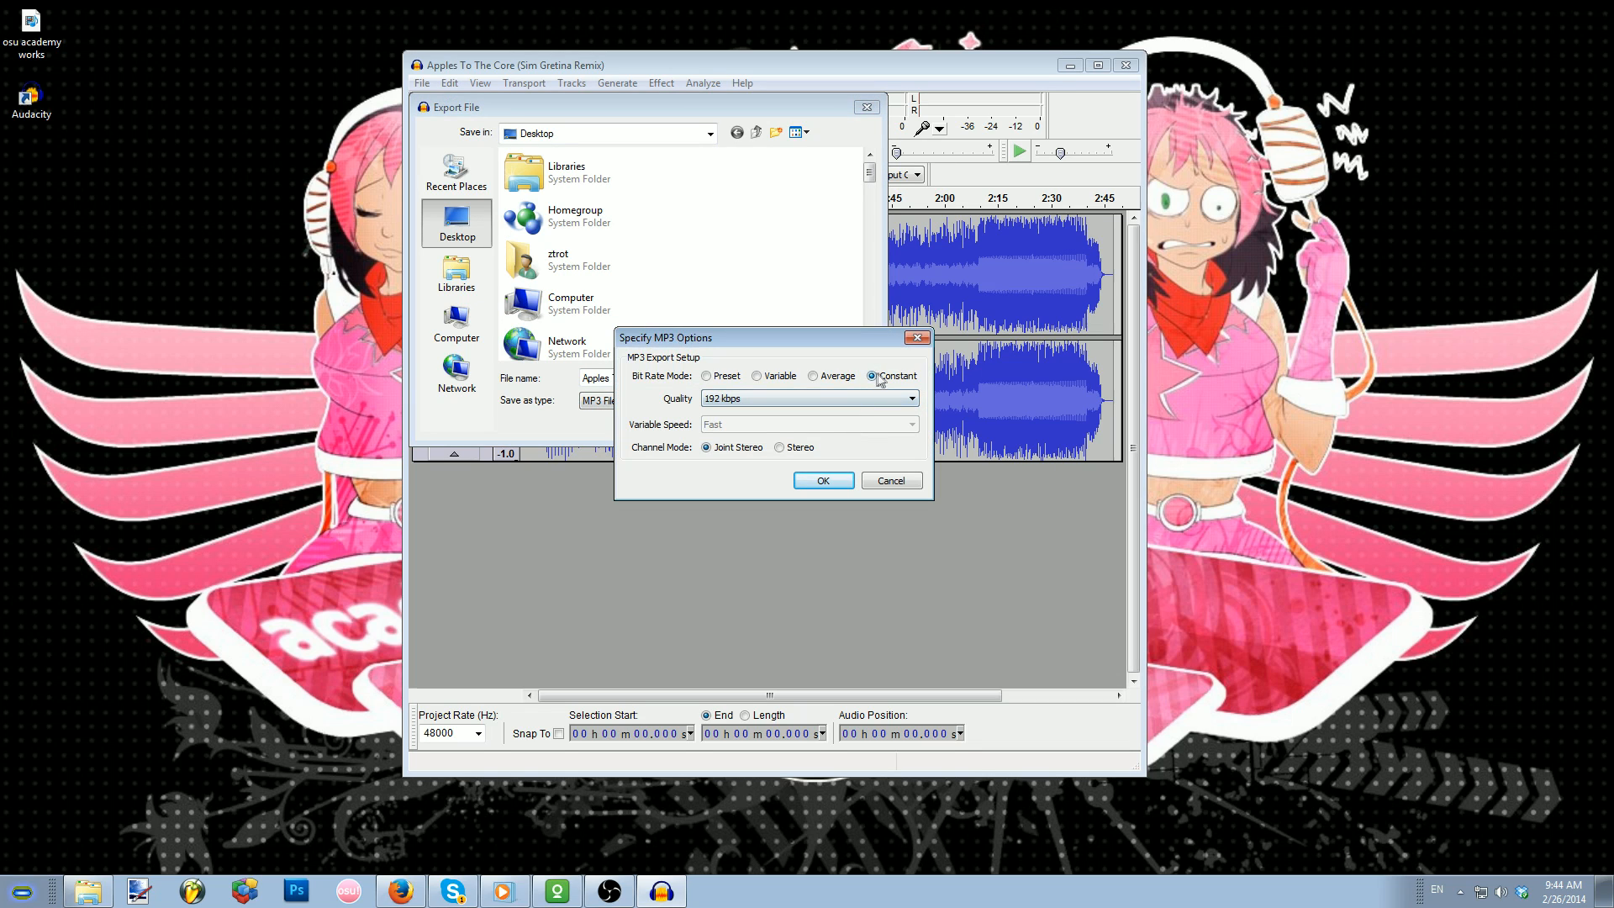
click(706, 375)
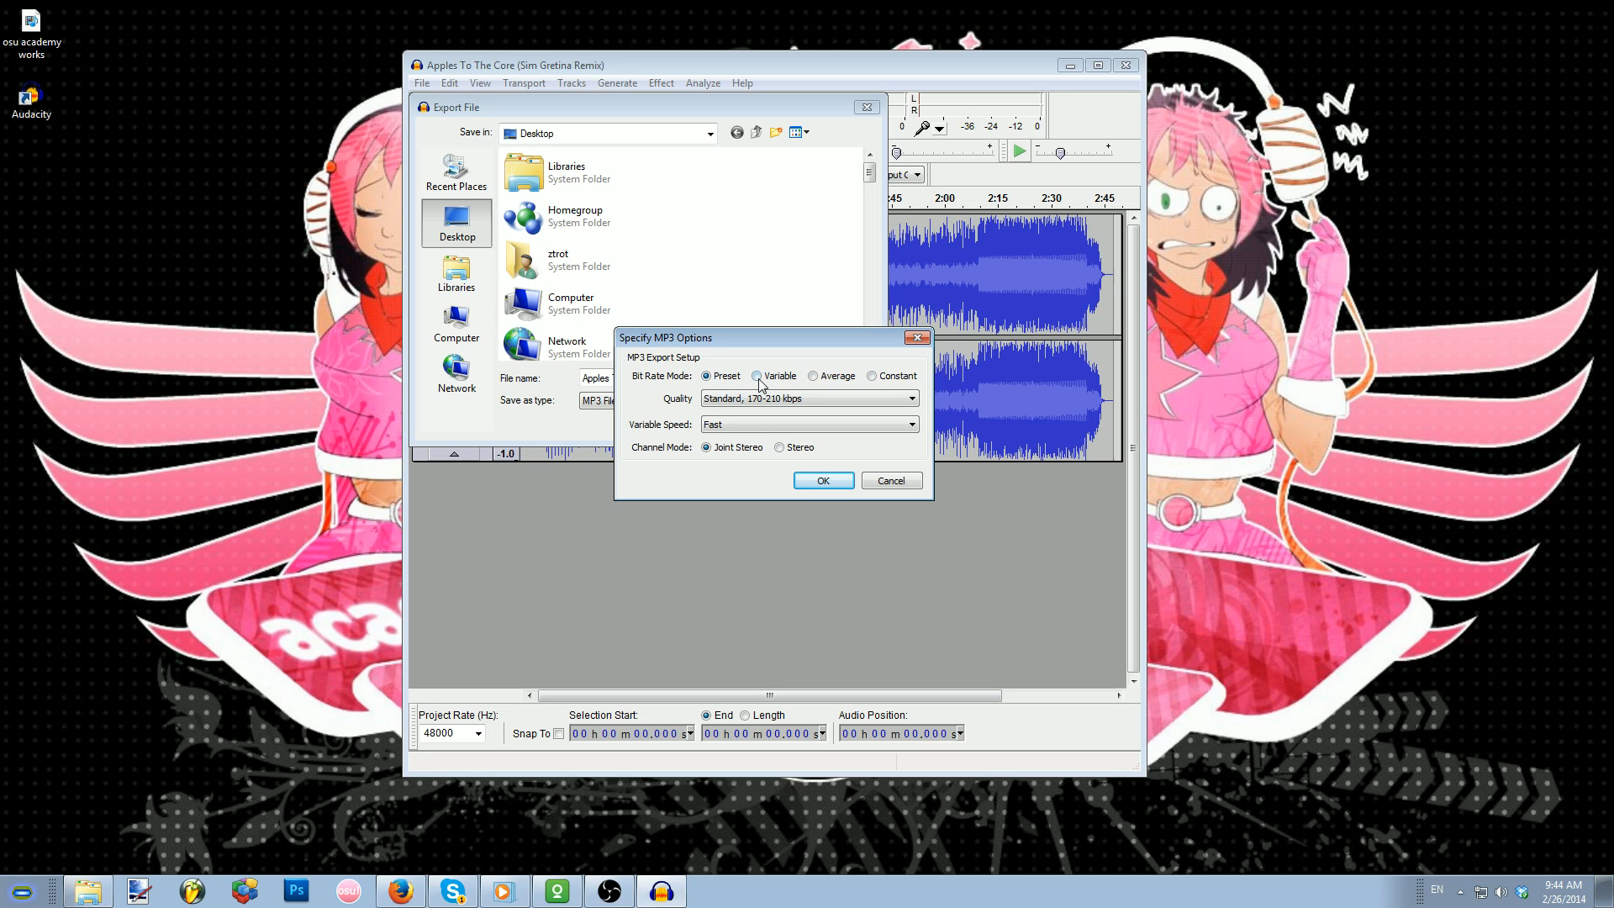
click(814, 375)
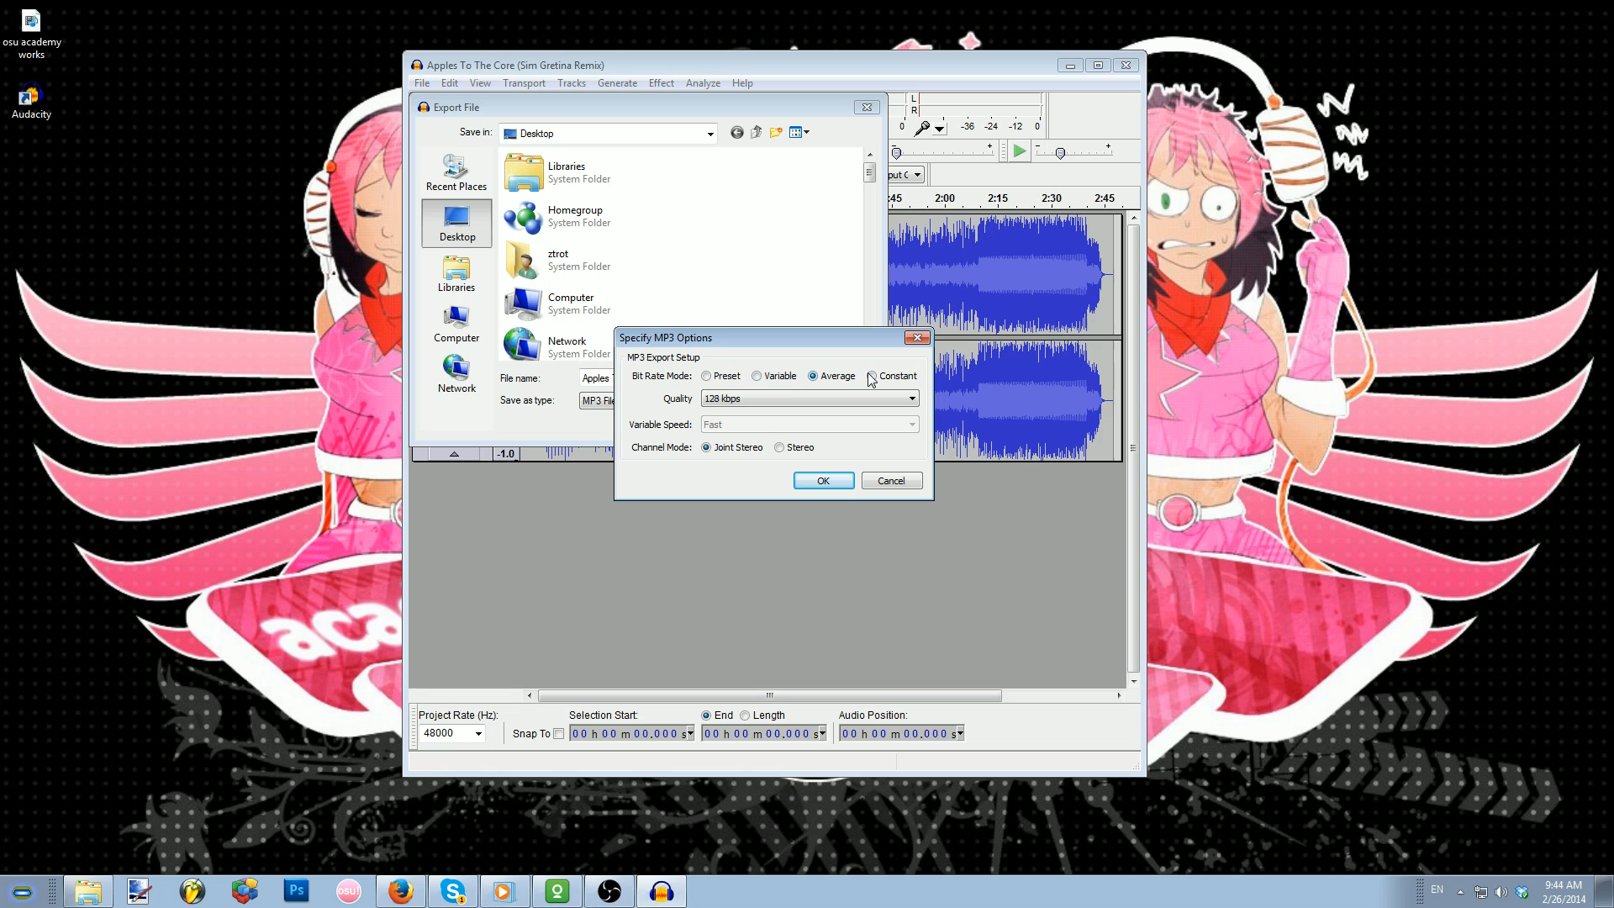
click(910, 398)
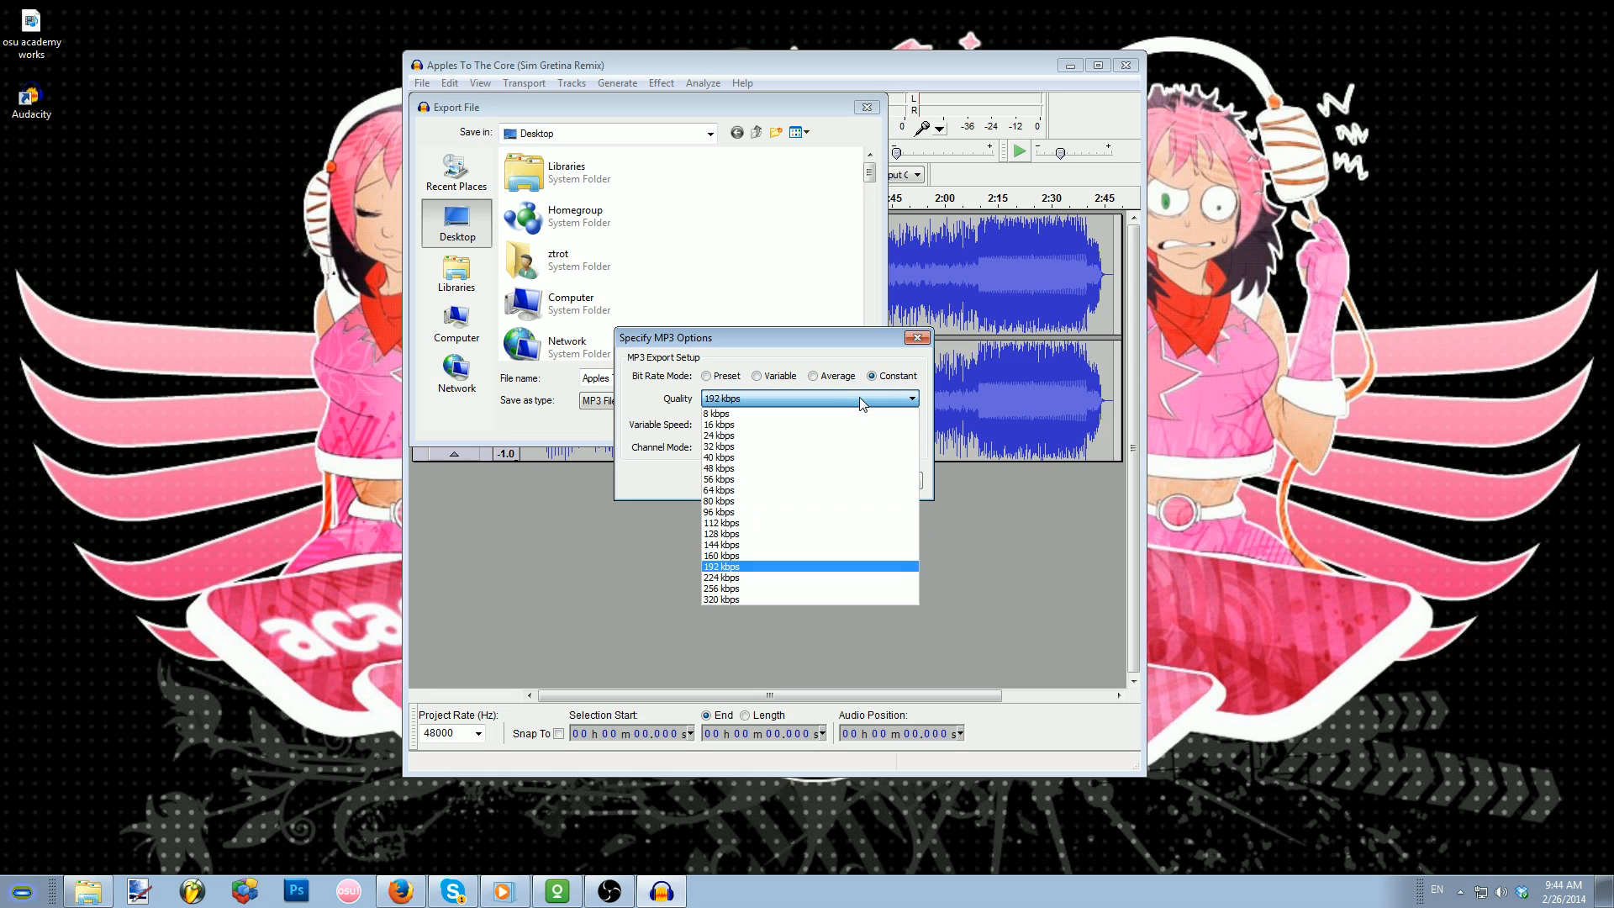
mouse_move(721, 589)
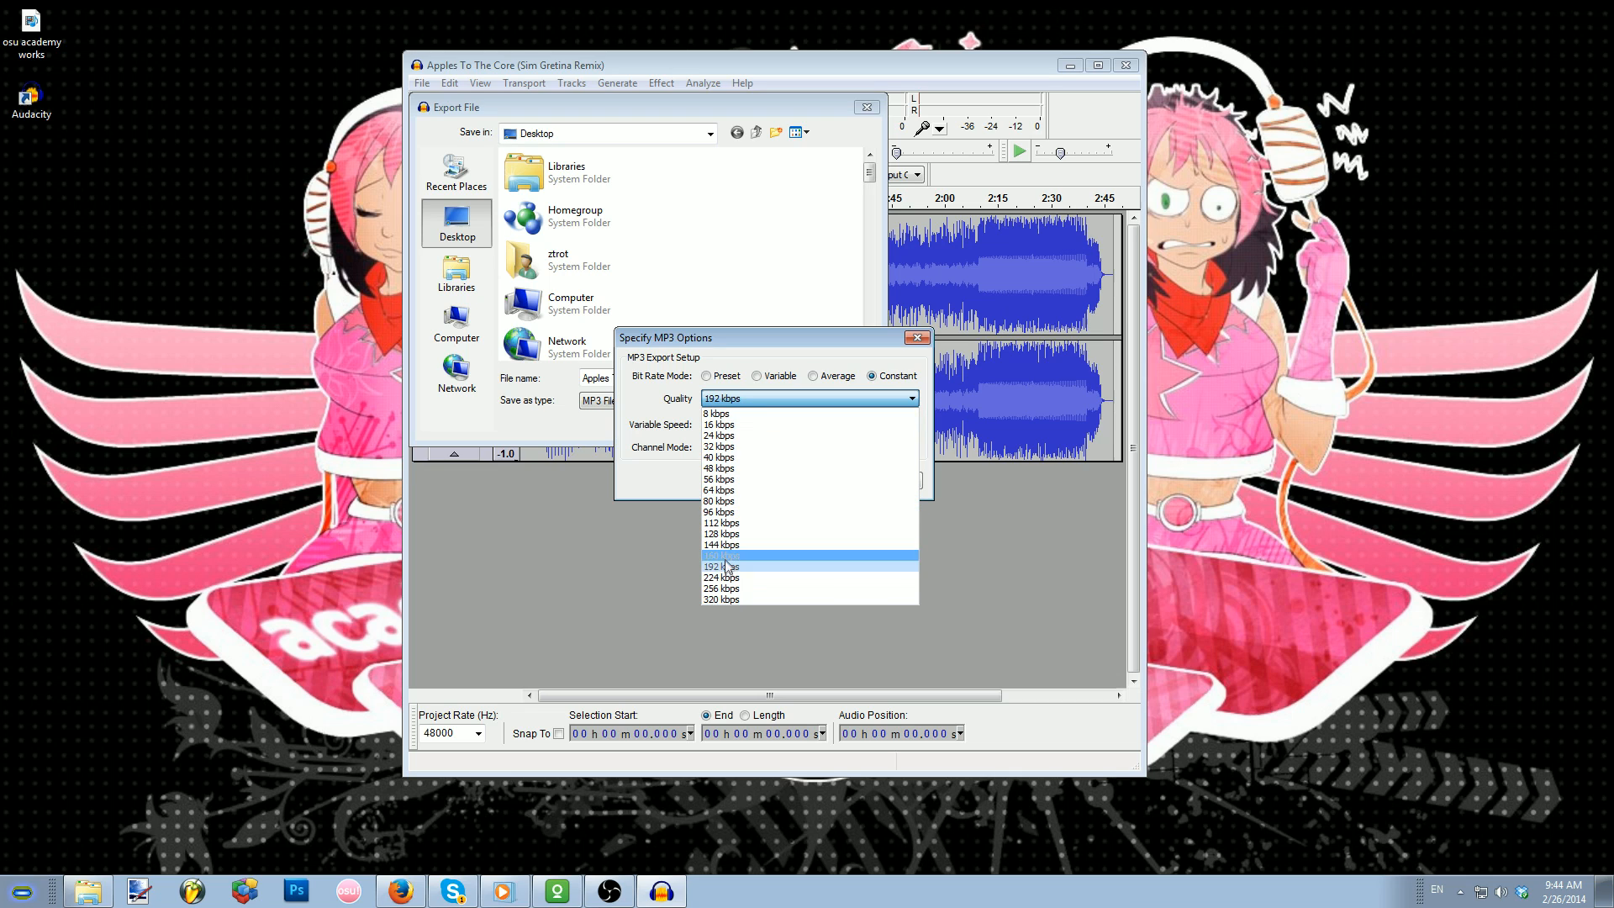
click(723, 566)
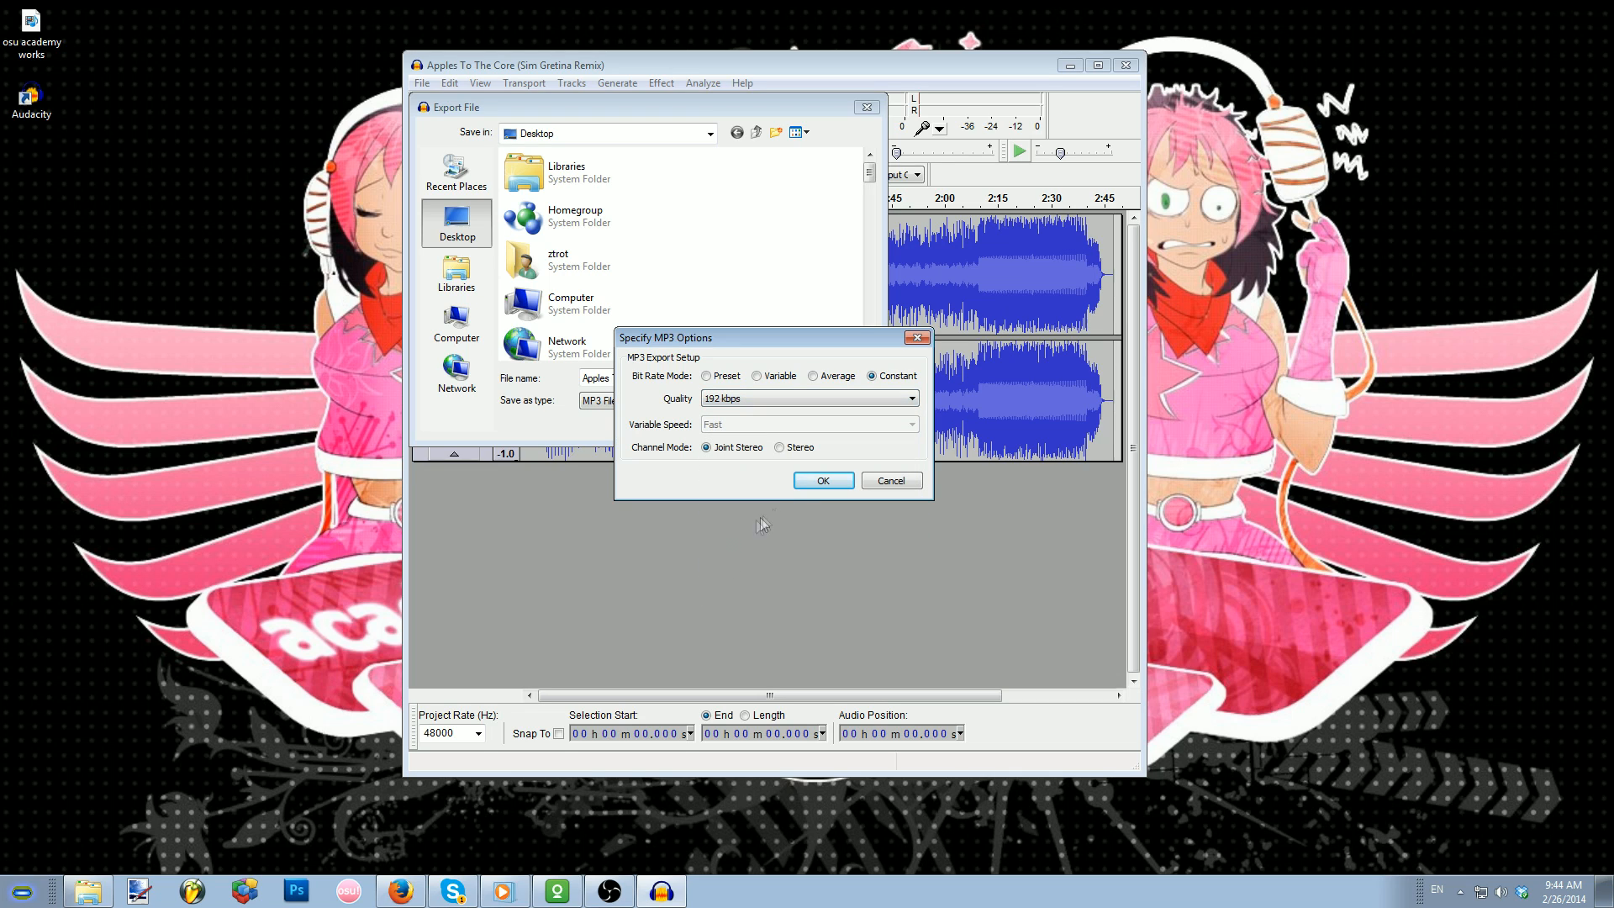
click(822, 479)
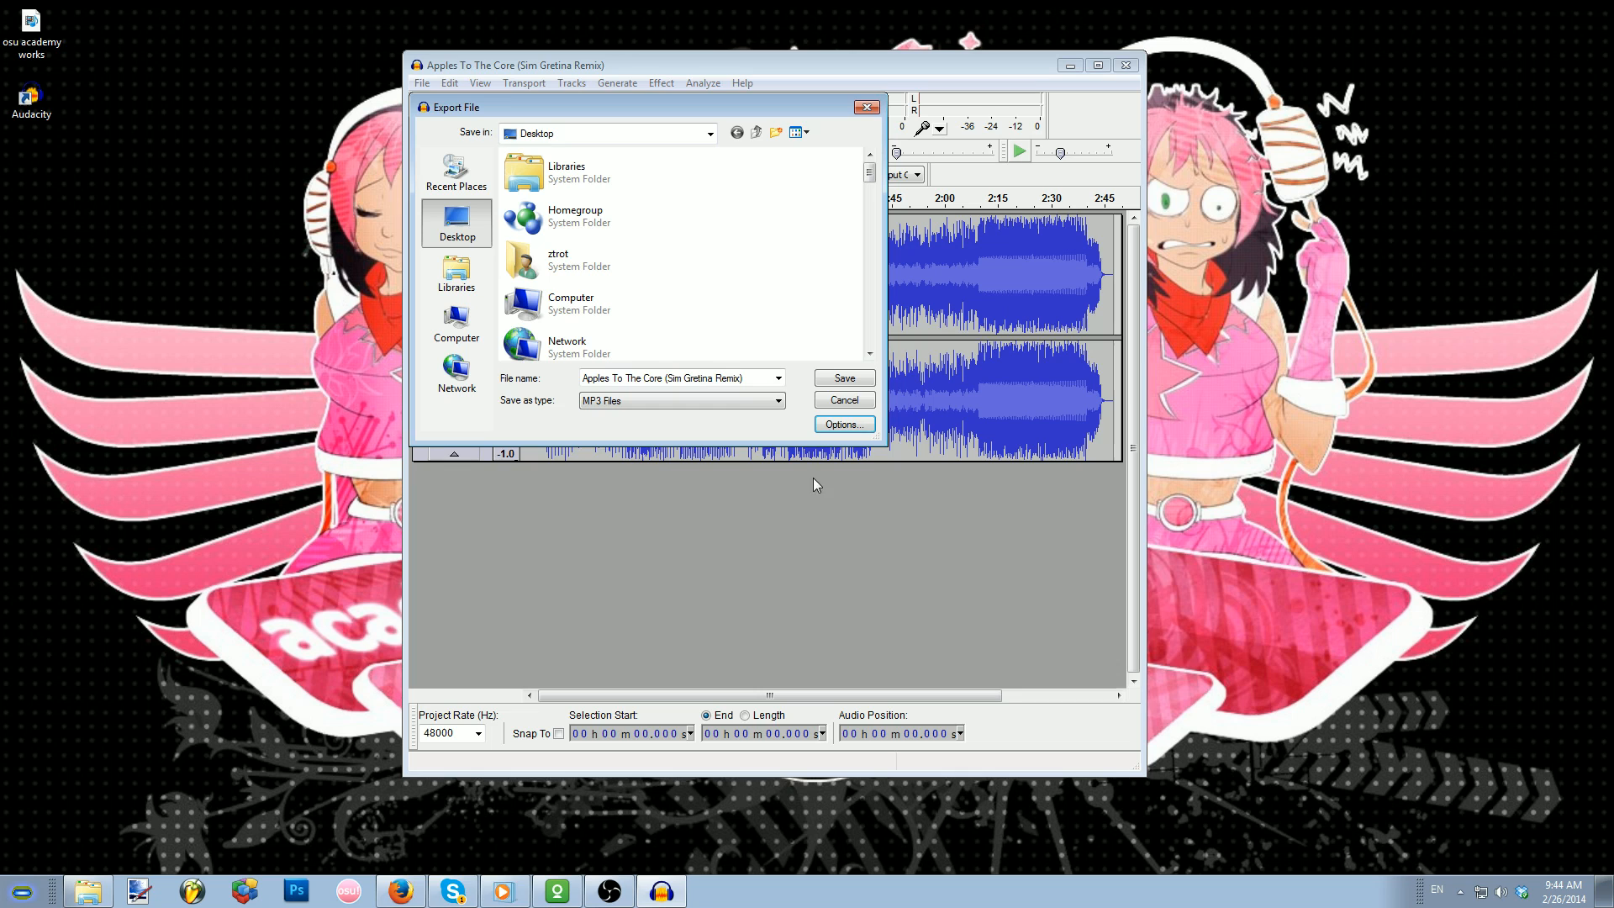
Save the MP3 to the Desktop, replacing the existing copy and accepting the metadata.
click(842, 379)
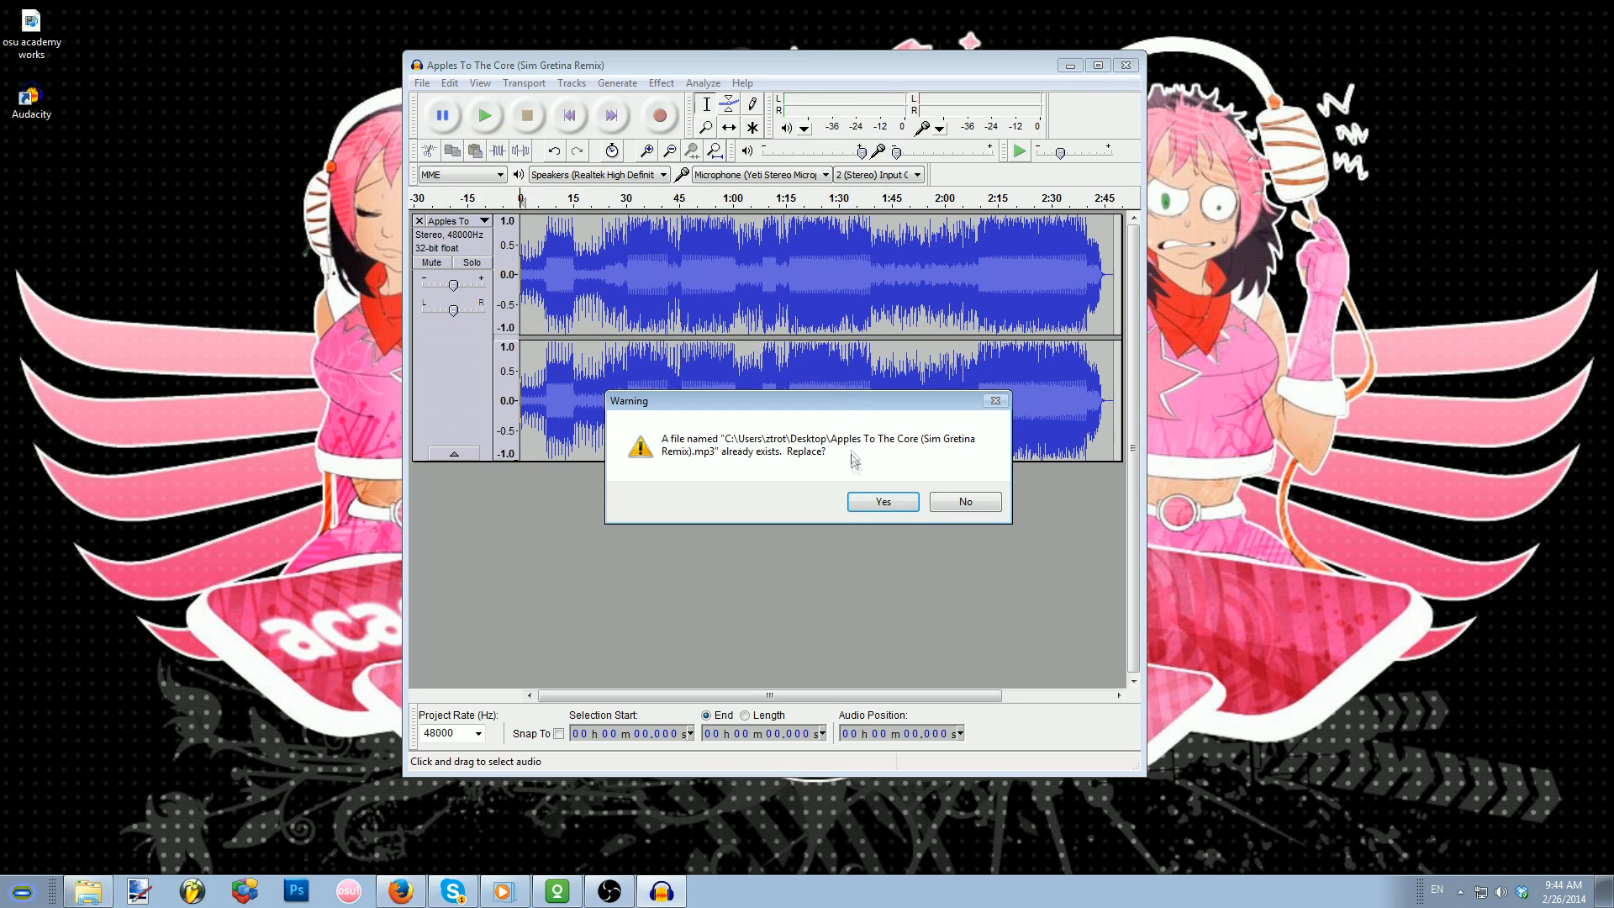
click(879, 501)
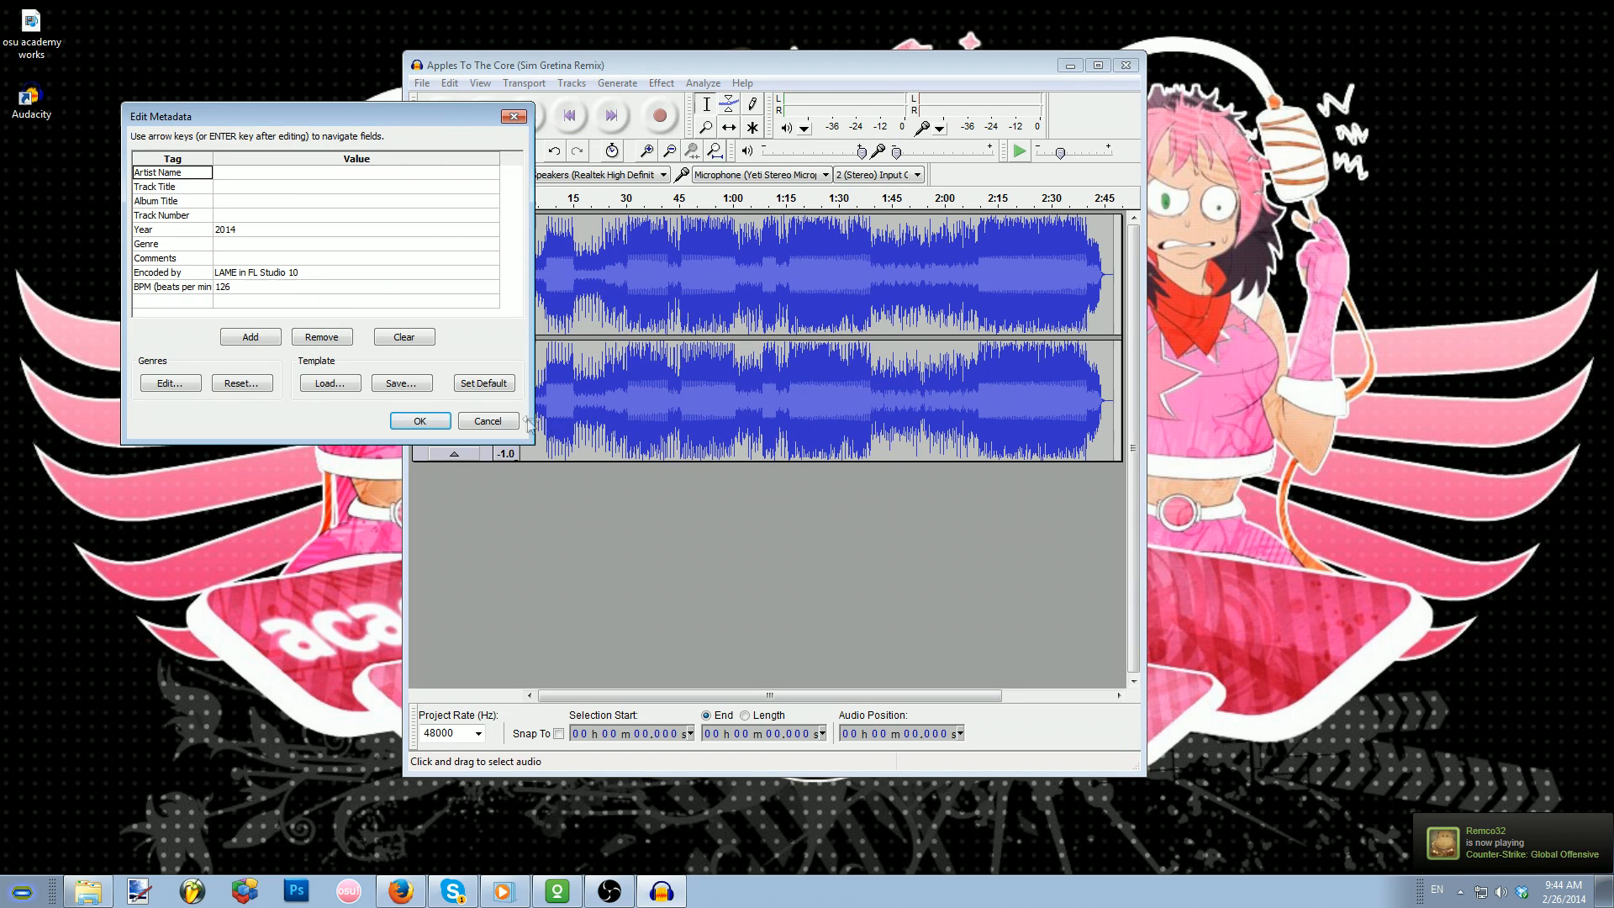
click(419, 420)
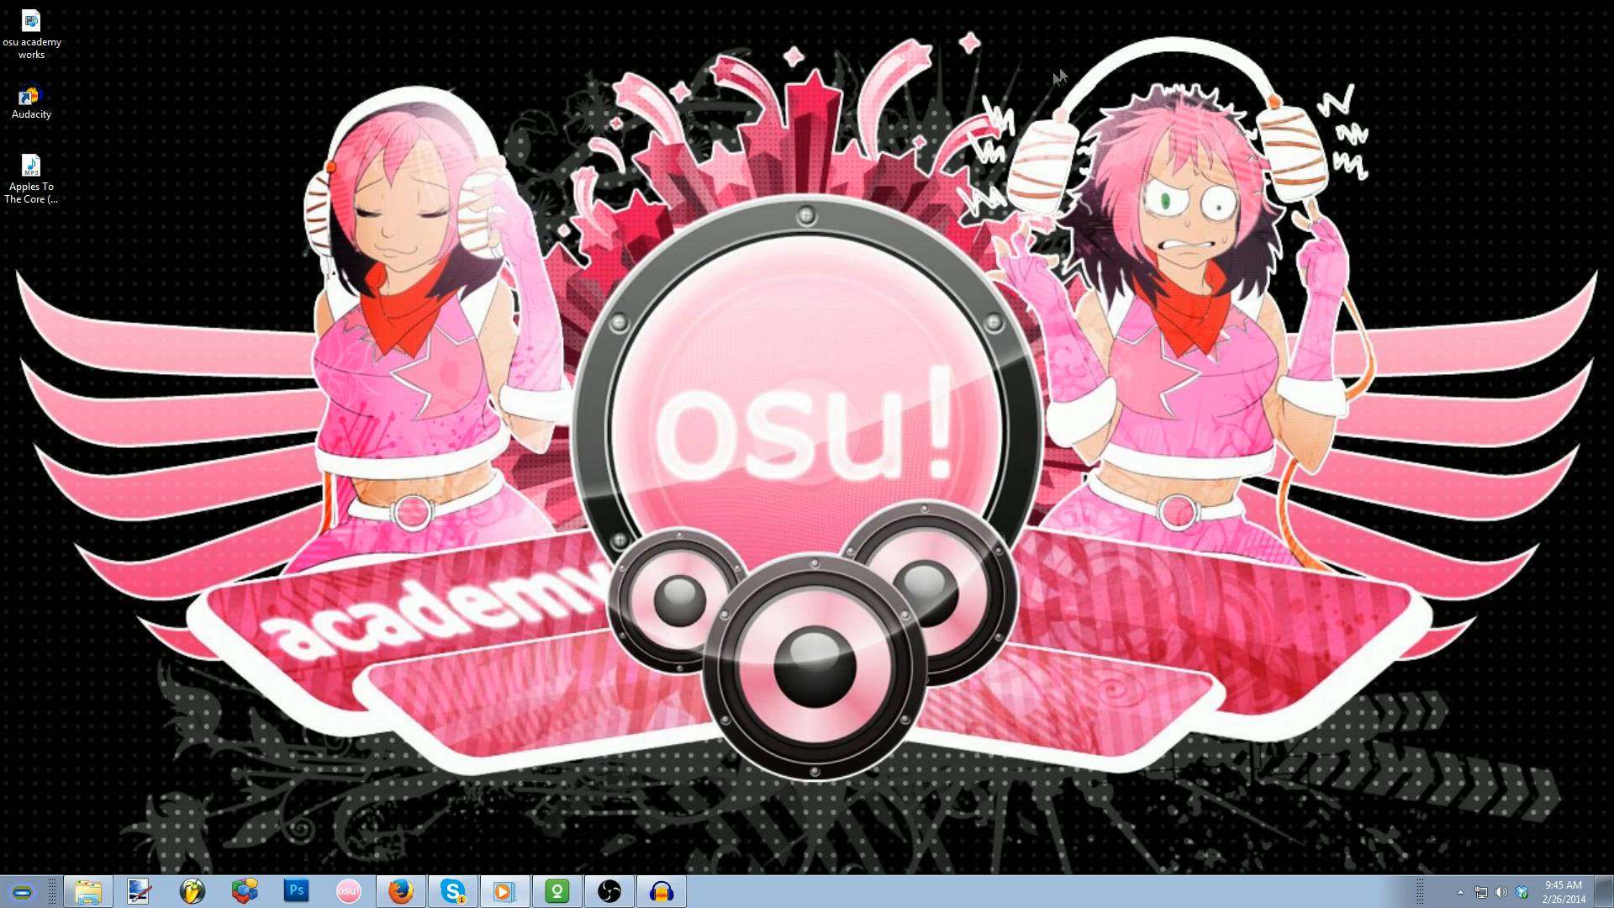
Switch to the osu! wiki Audio Editing page and scroll through the lowering-bitrate section.
click(400, 889)
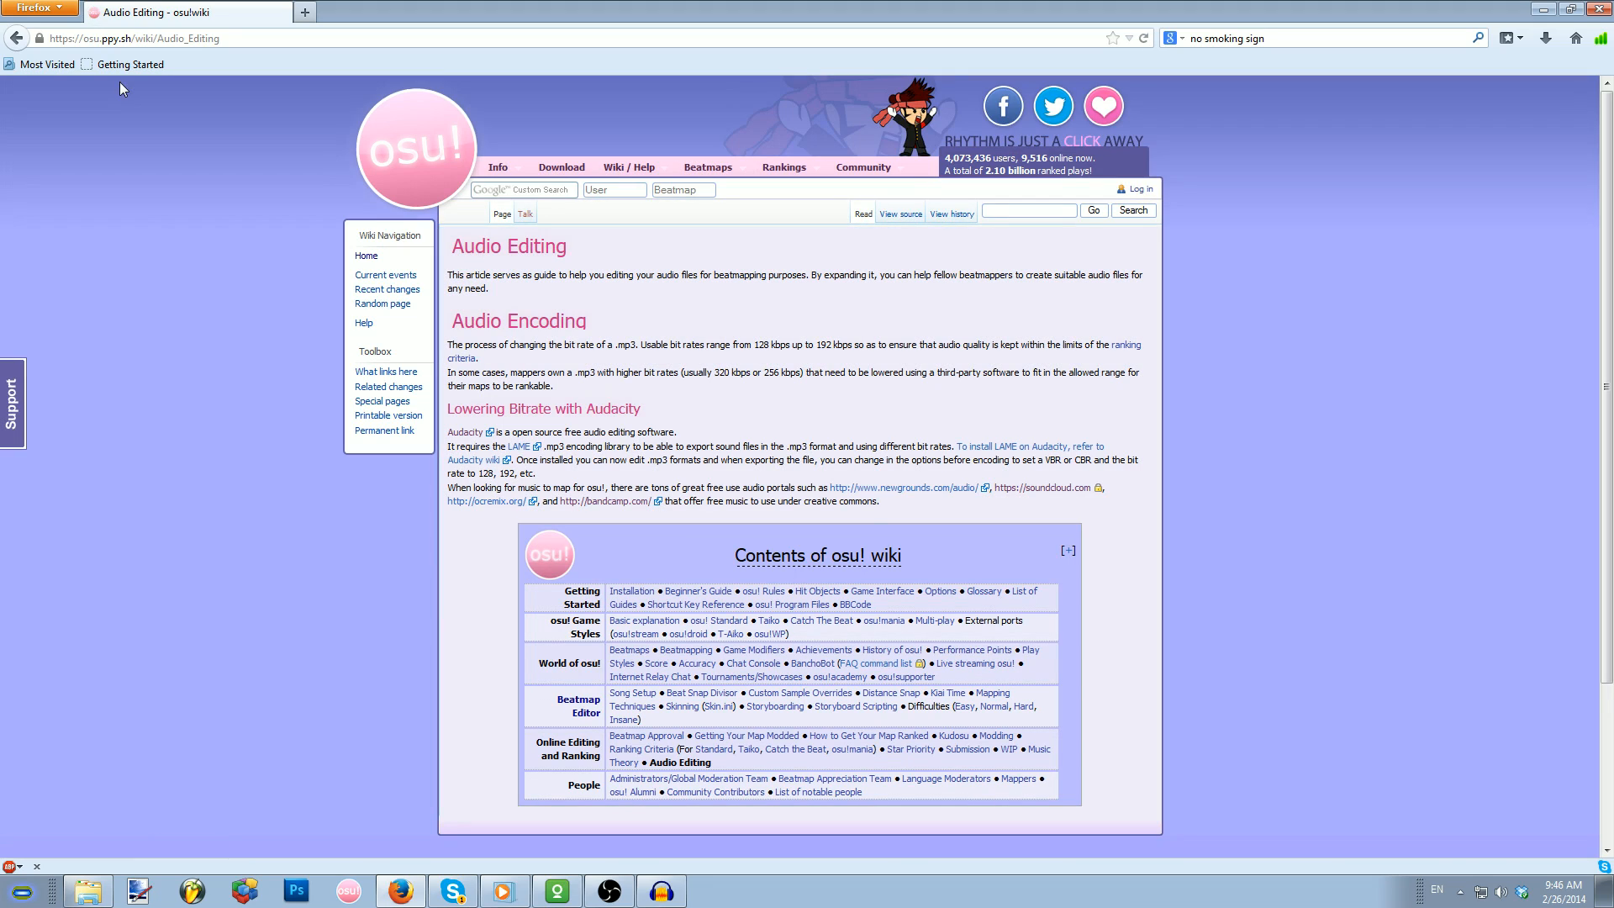
mouse_move(309, 193)
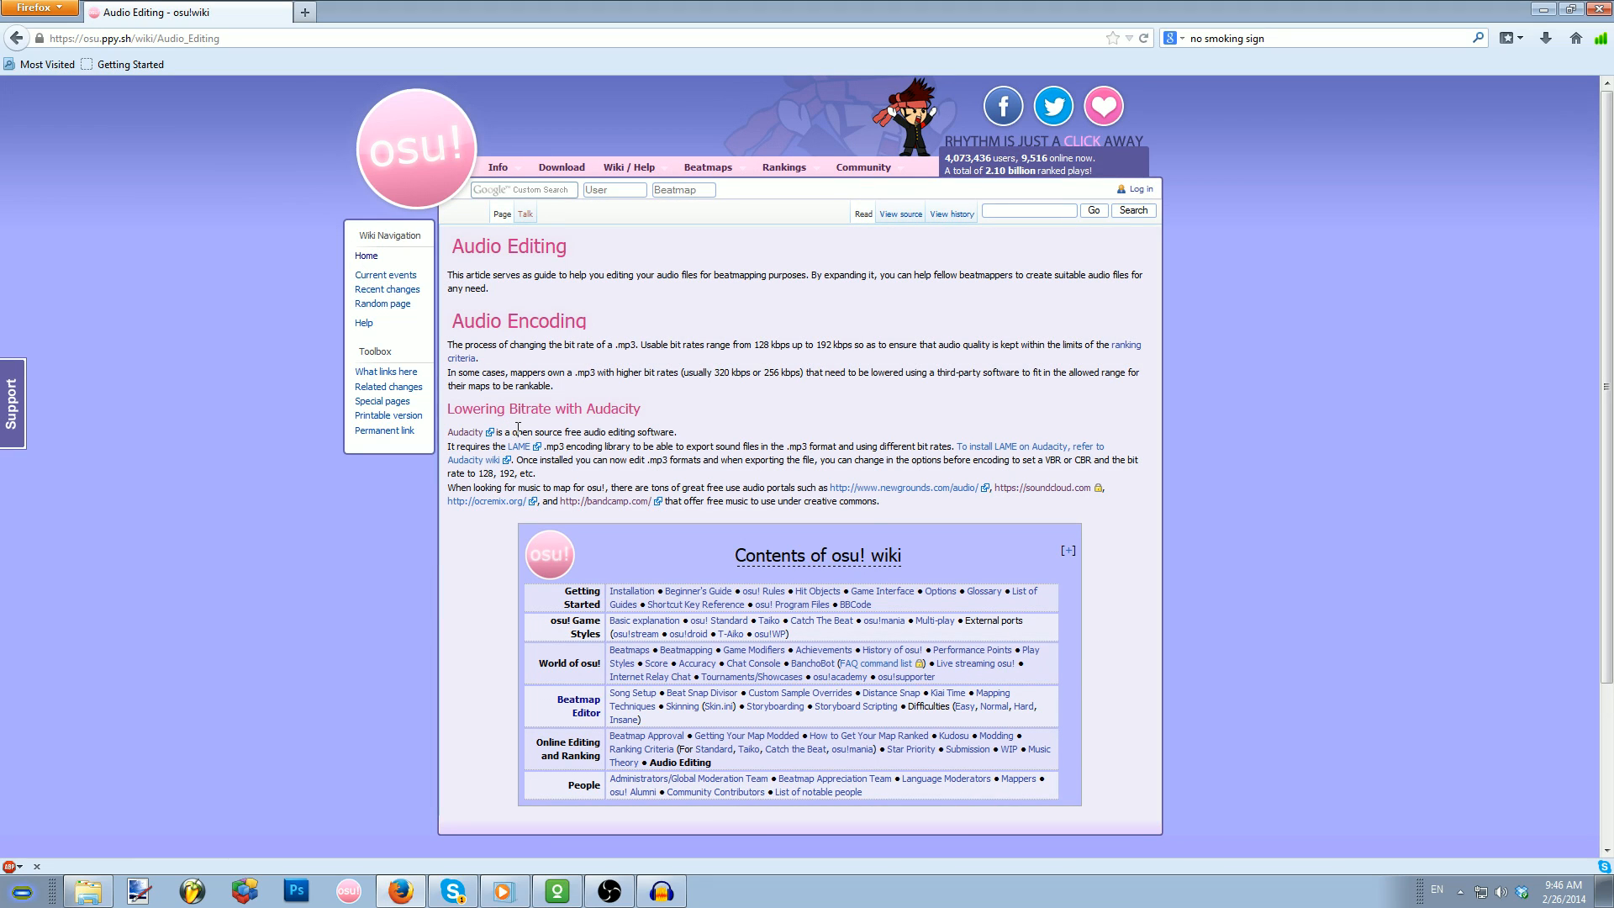
mouse_move(580, 533)
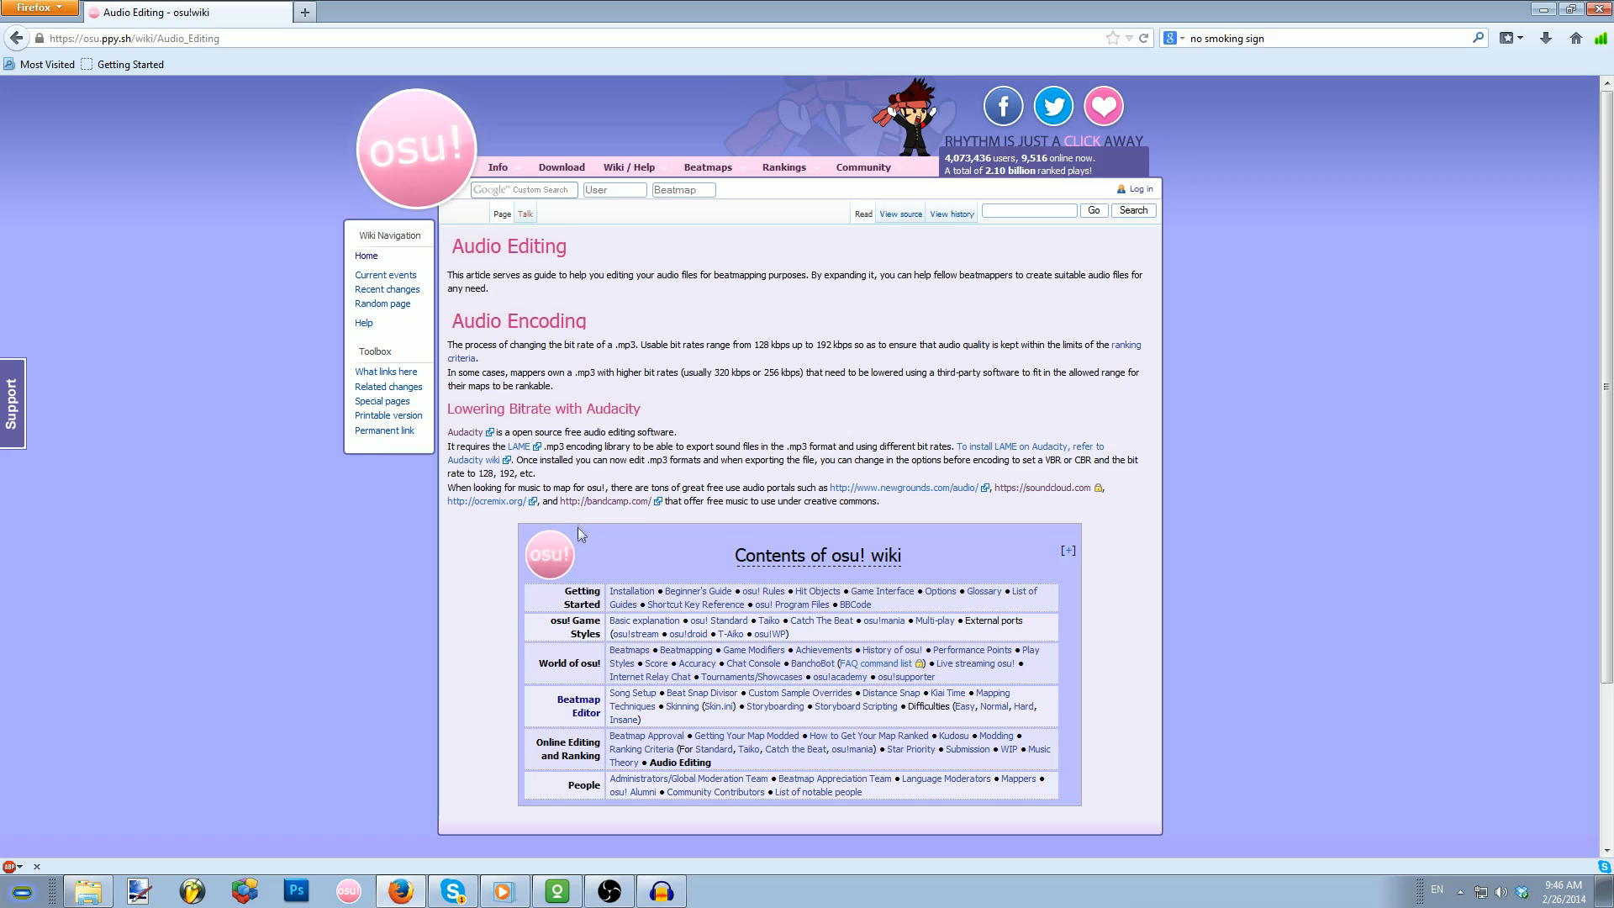
scroll(down, 3)
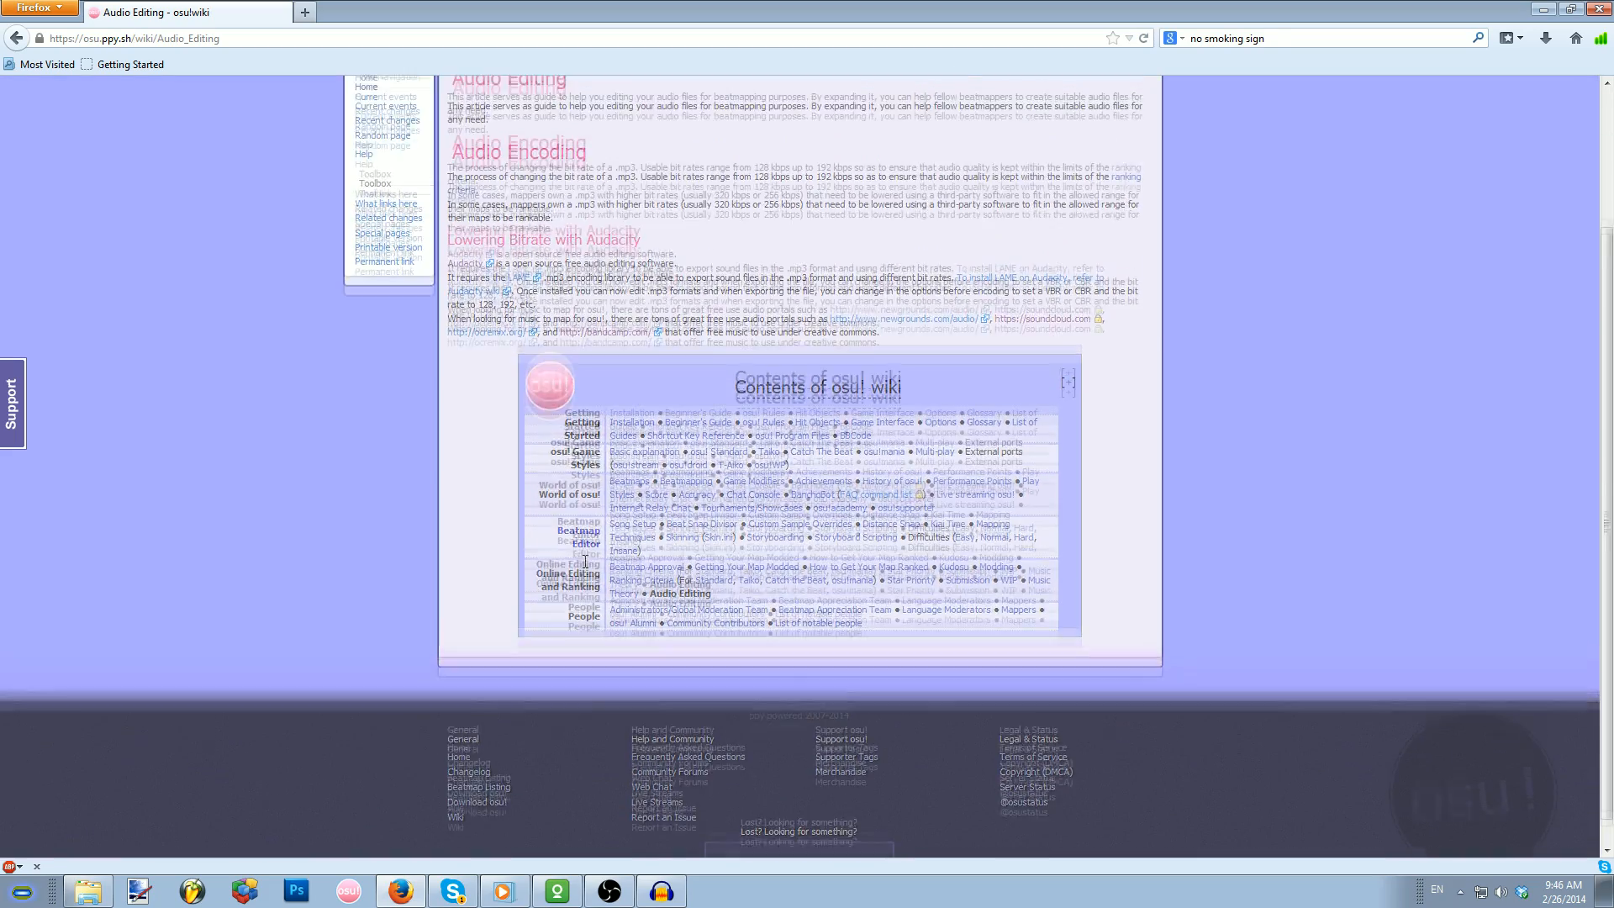
scroll(up, 3)
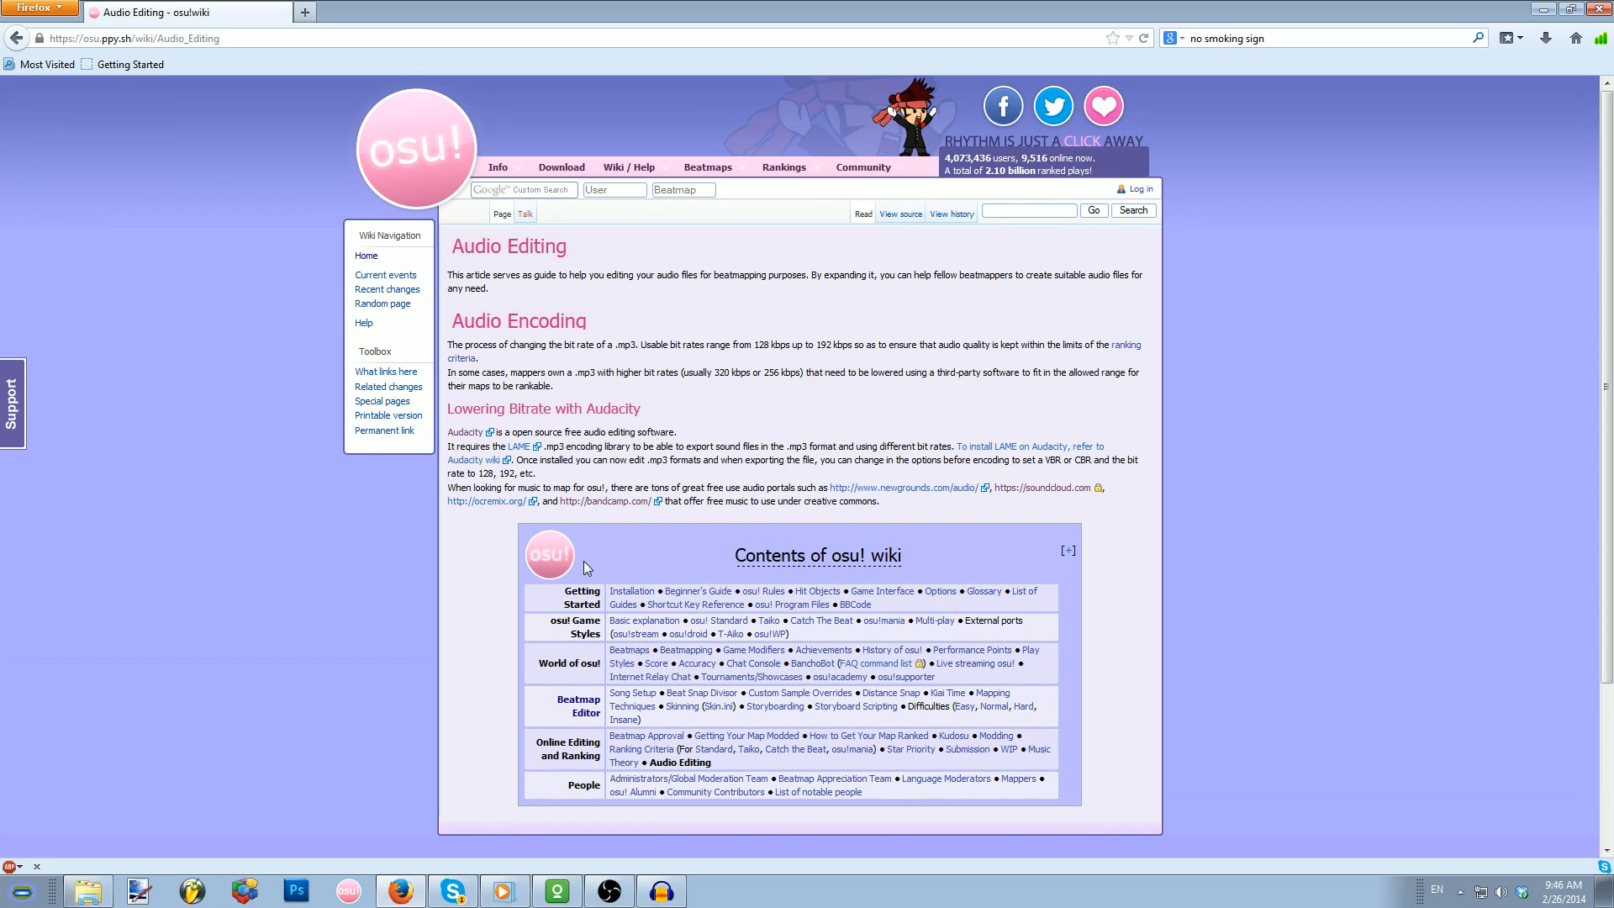
mouse_move(563, 572)
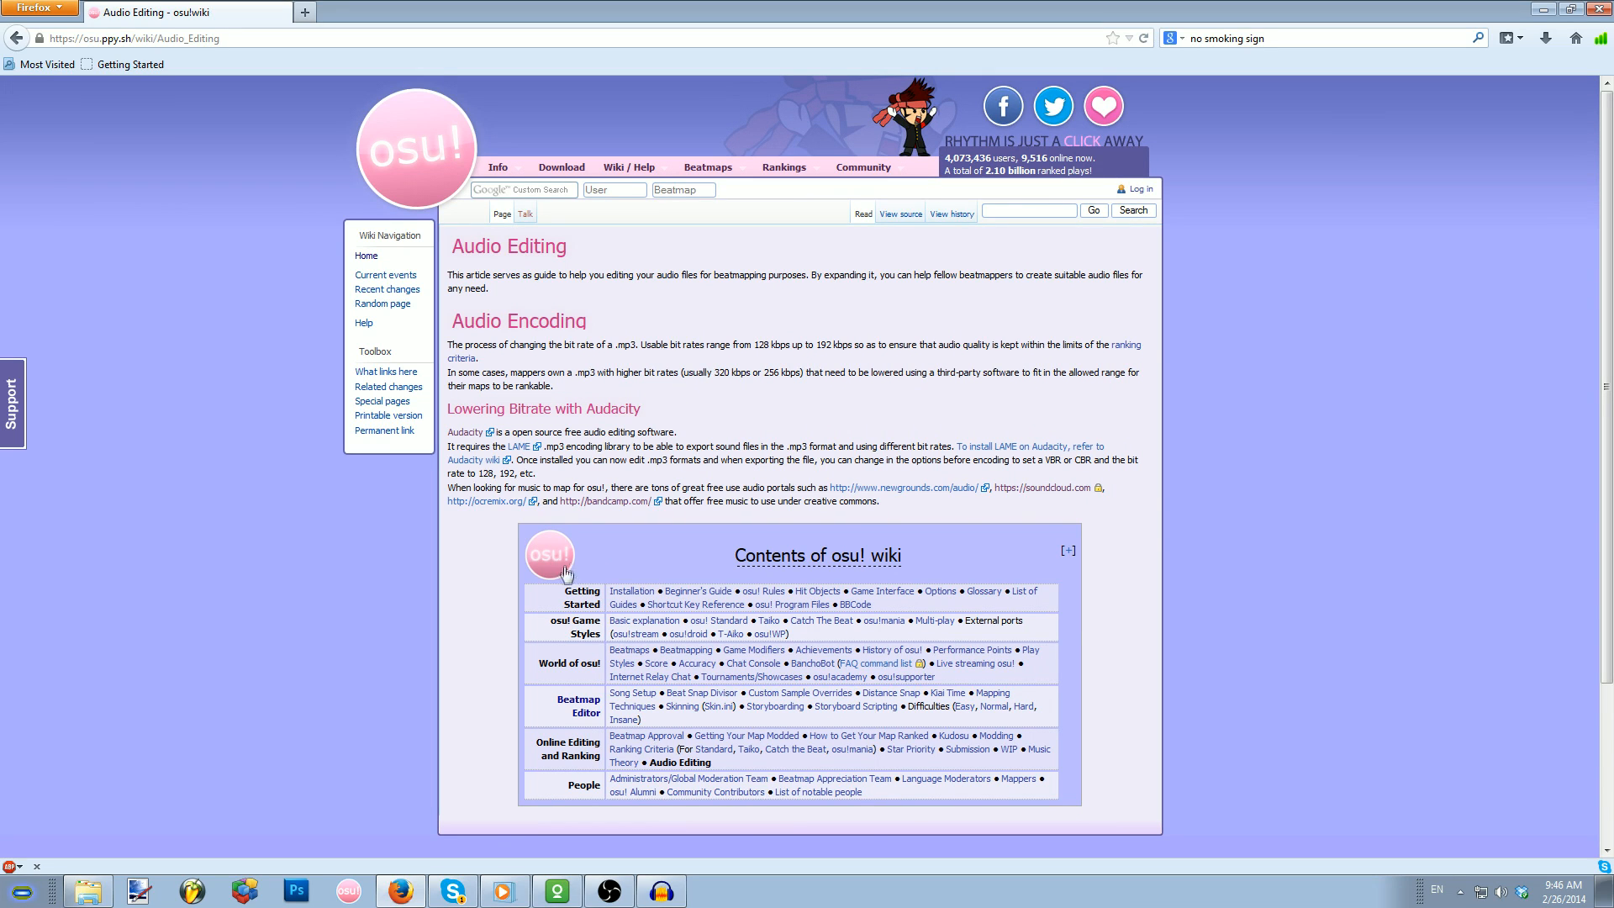